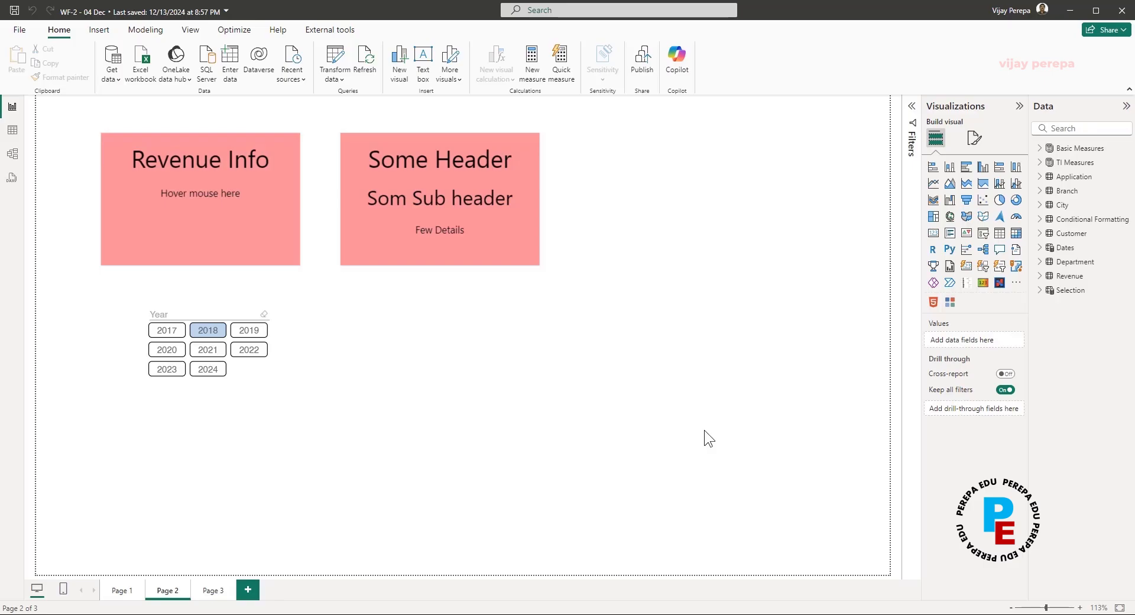
{"action": "mouse_move", "coordinate": [633, 390]}
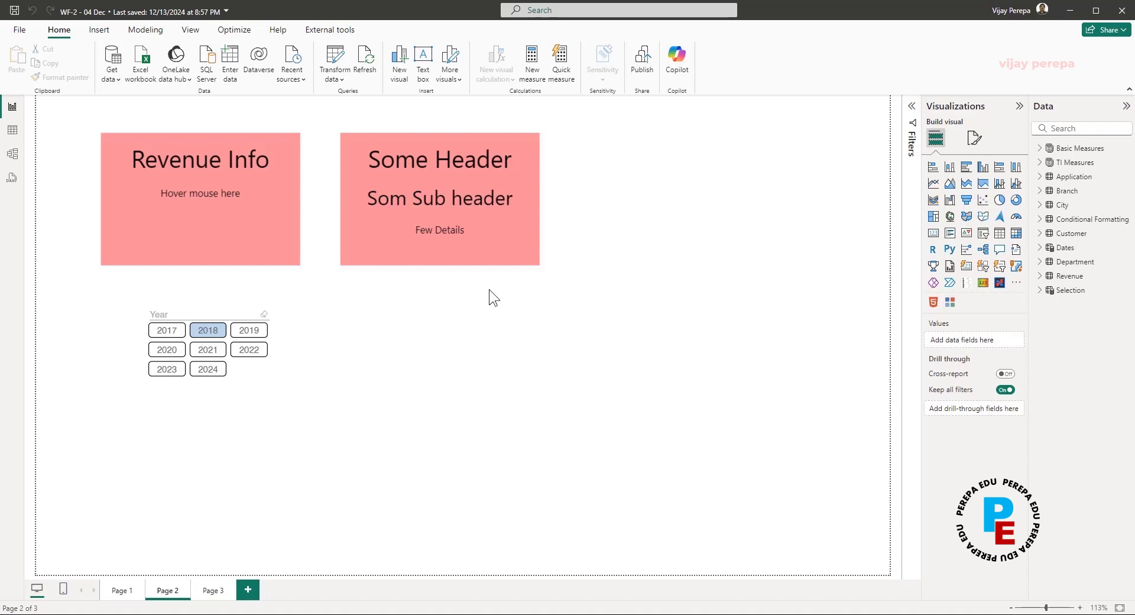
{"action": "mouse_move", "coordinate": [498, 298]}
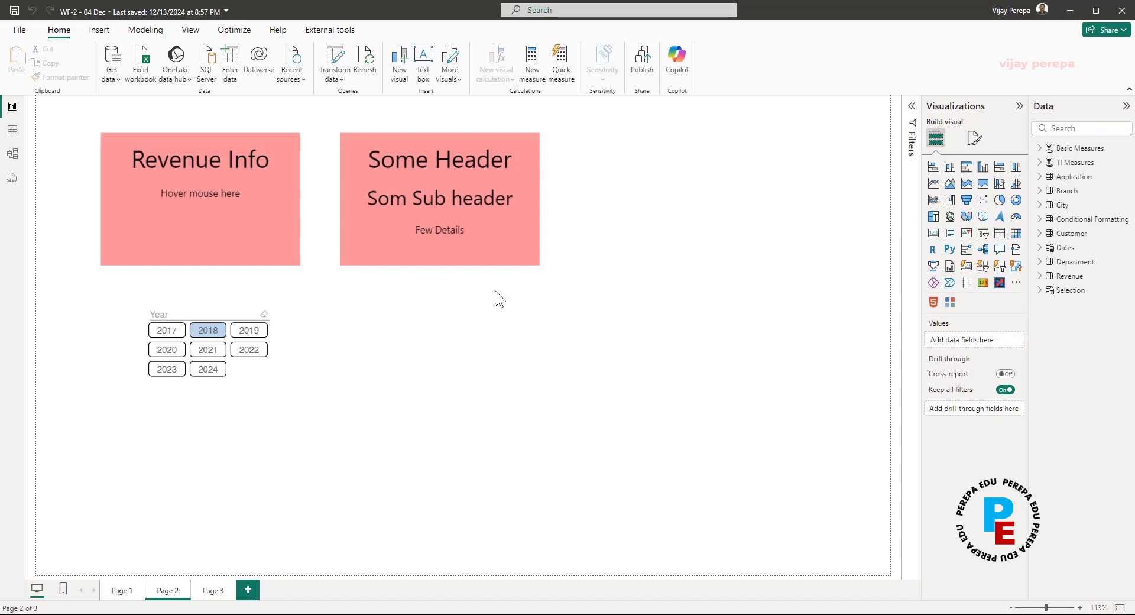
- Expand the Basic Measures table in the Data pane to list its measures
{"action": "left_click", "coordinate": [1043, 148]}
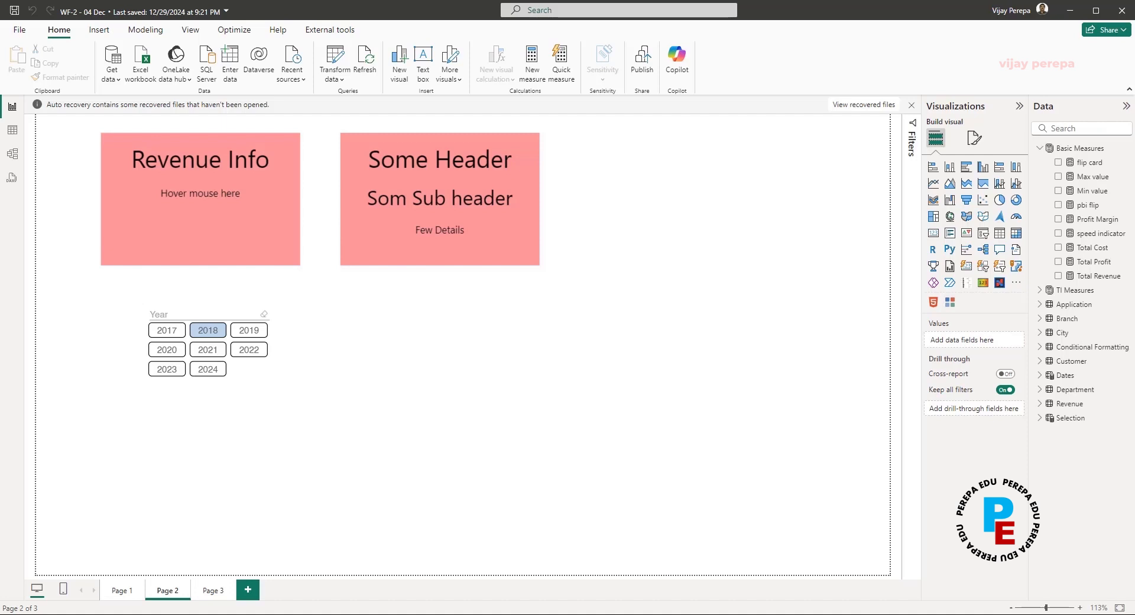
{"action": "mouse_move", "coordinate": [438, 156]}
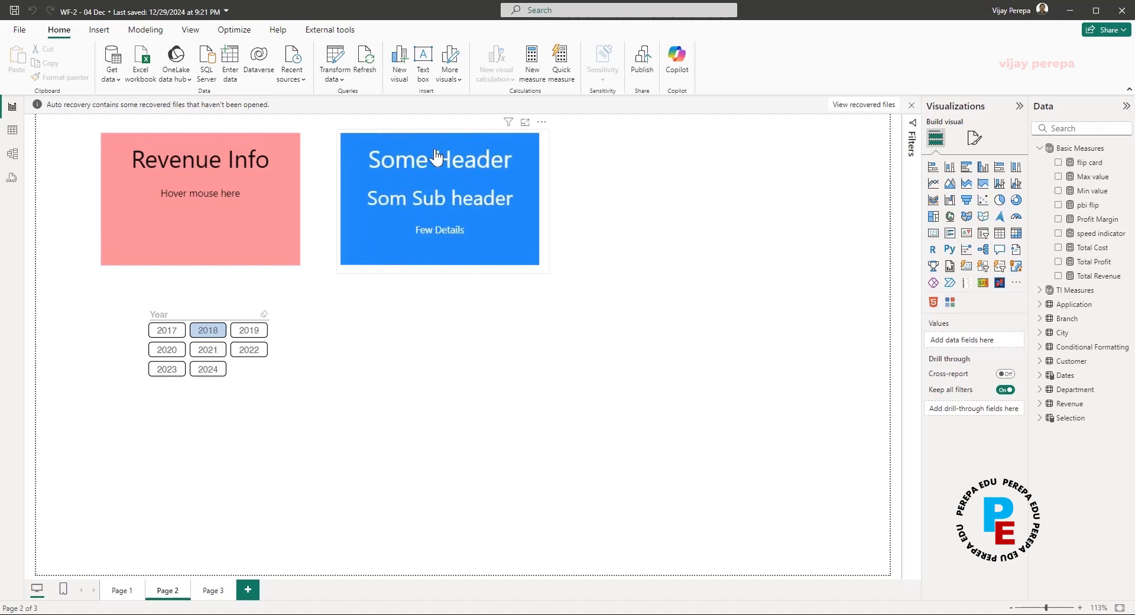
{"action": "mouse_move", "coordinate": [488, 254]}
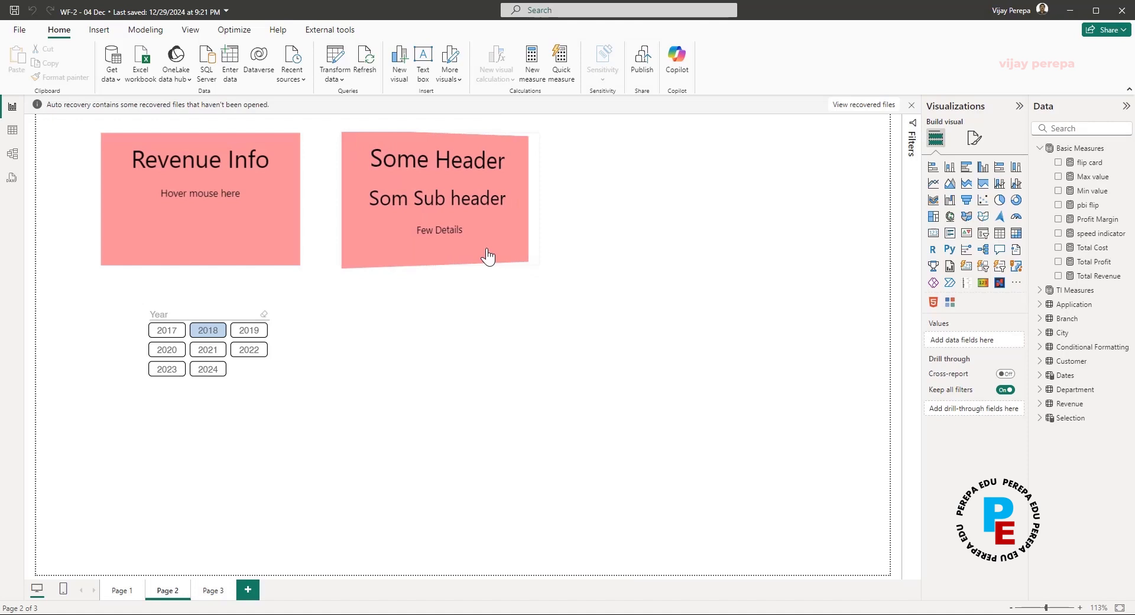
{"action": "mouse_move", "coordinate": [470, 241]}
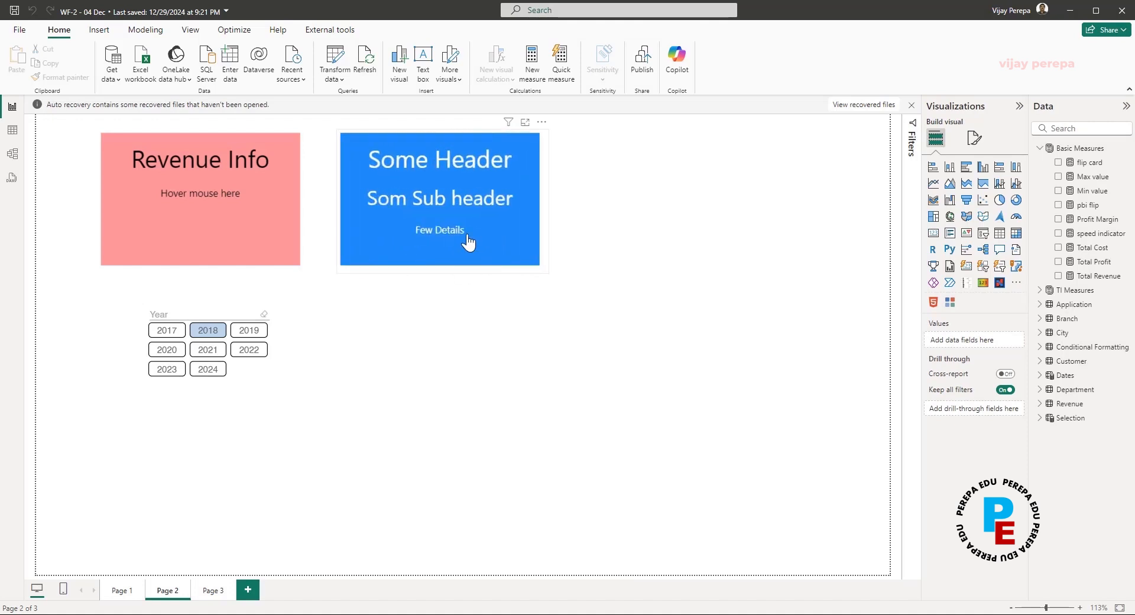
{"action": "mouse_move", "coordinate": [469, 268]}
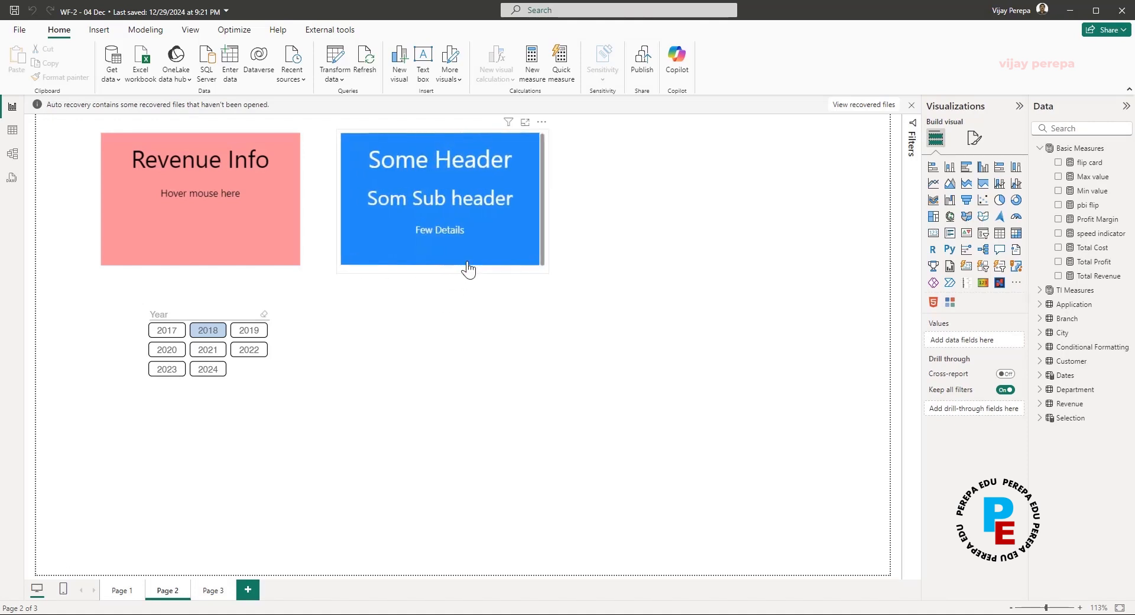
{"action": "mouse_move", "coordinate": [472, 266]}
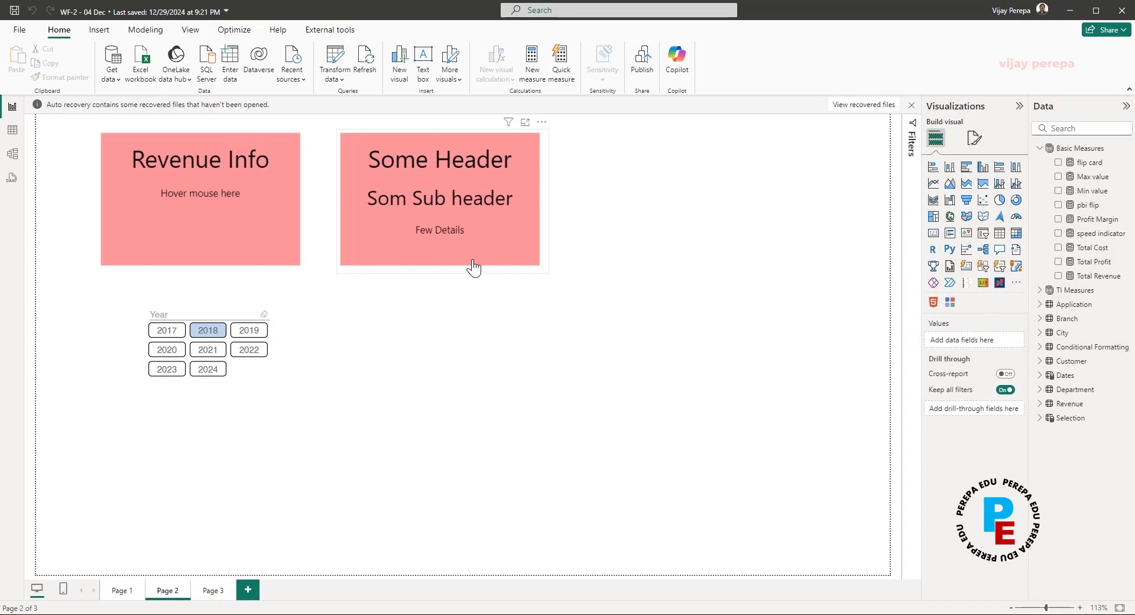
{"action": "mouse_move", "coordinate": [471, 251]}
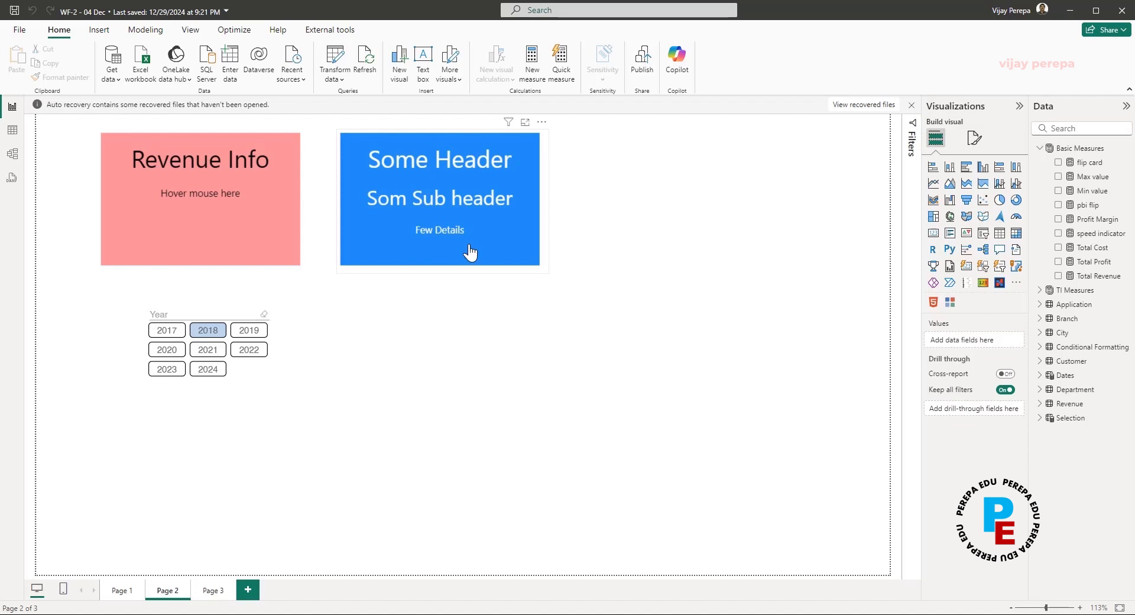
{"action": "mouse_move", "coordinate": [515, 274]}
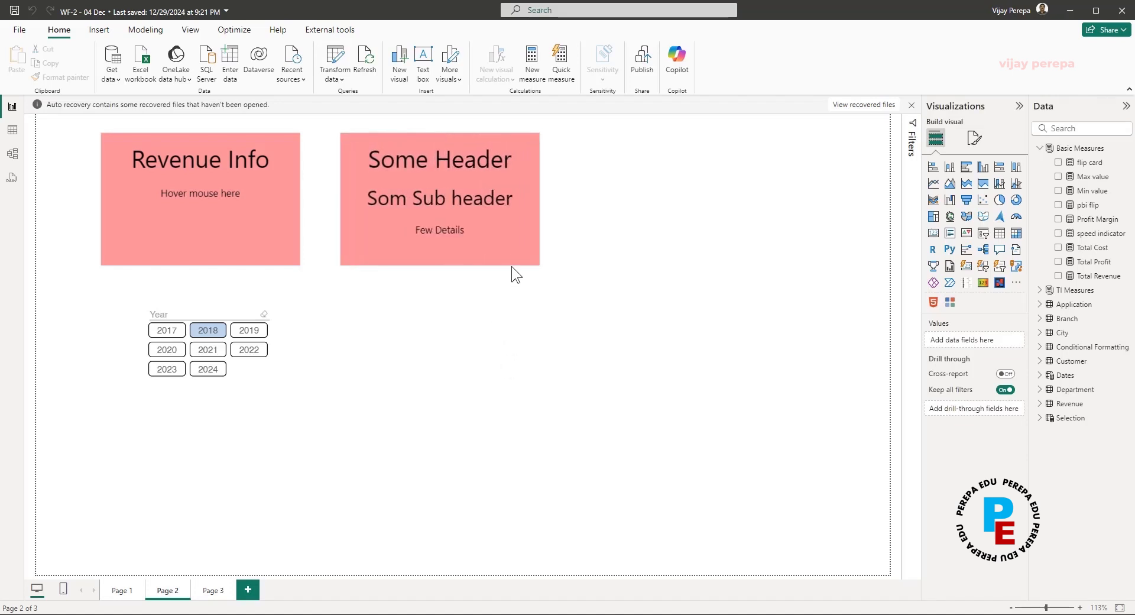
{"action": "mouse_move", "coordinate": [516, 283]}
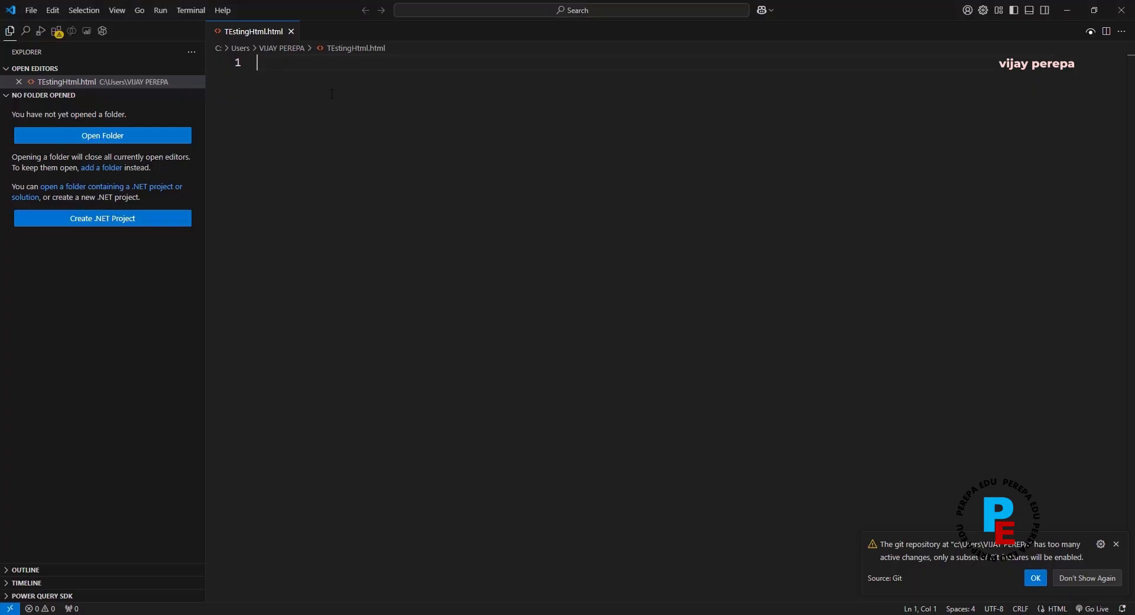
{"action": "mouse_move", "coordinate": [253, 31]}
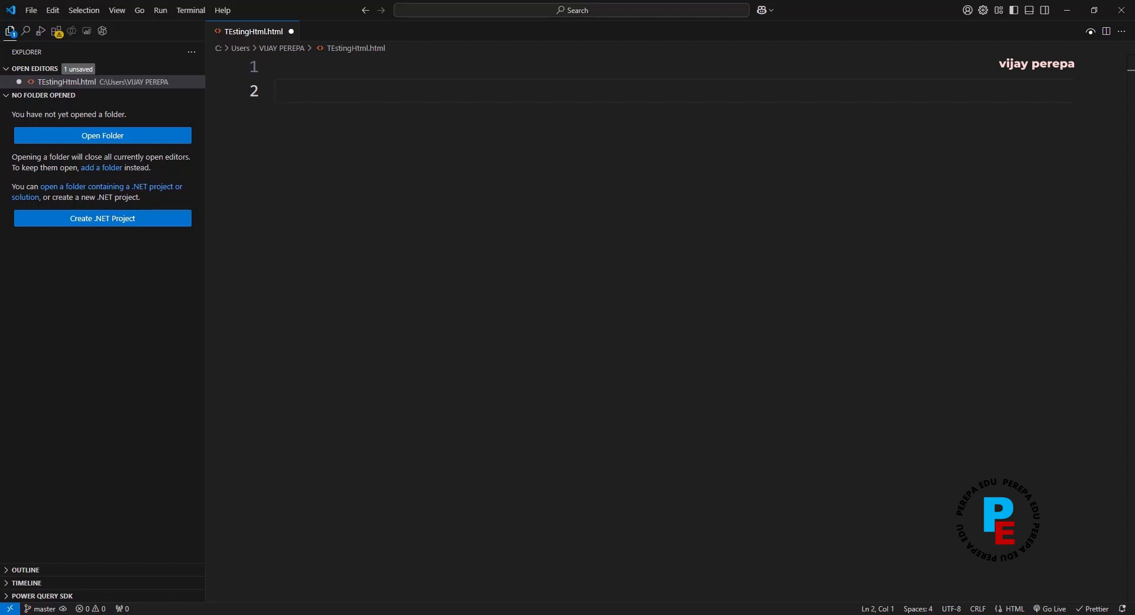
- Add an empty <style> block to TEstingHtml.html via autocomplete
{"action": "type", "text": "ste"}
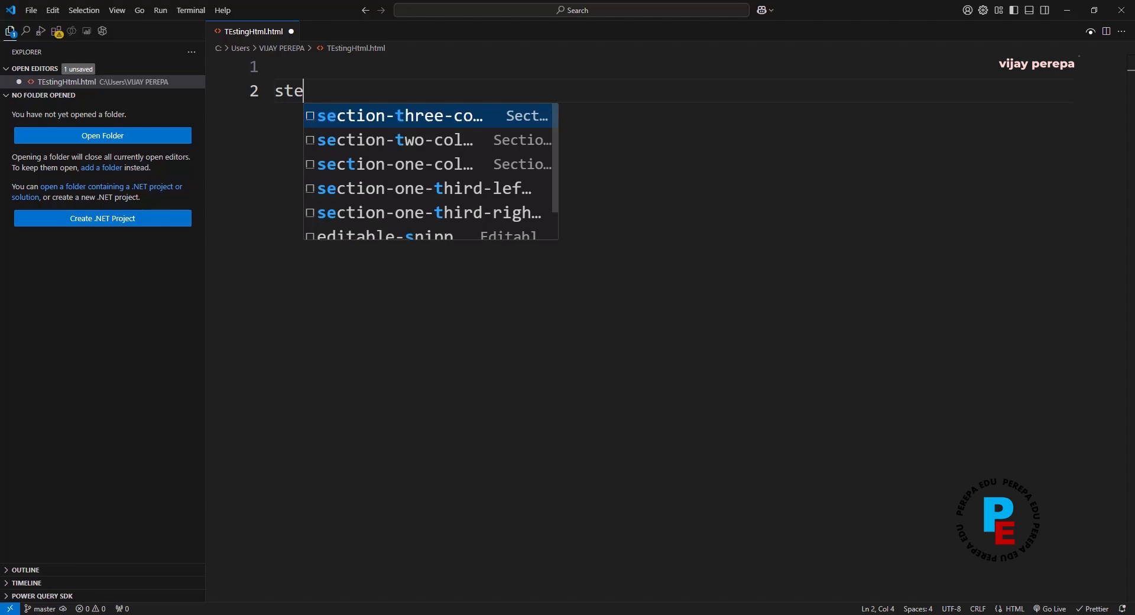
{"action": "type", "text": "<style>"}
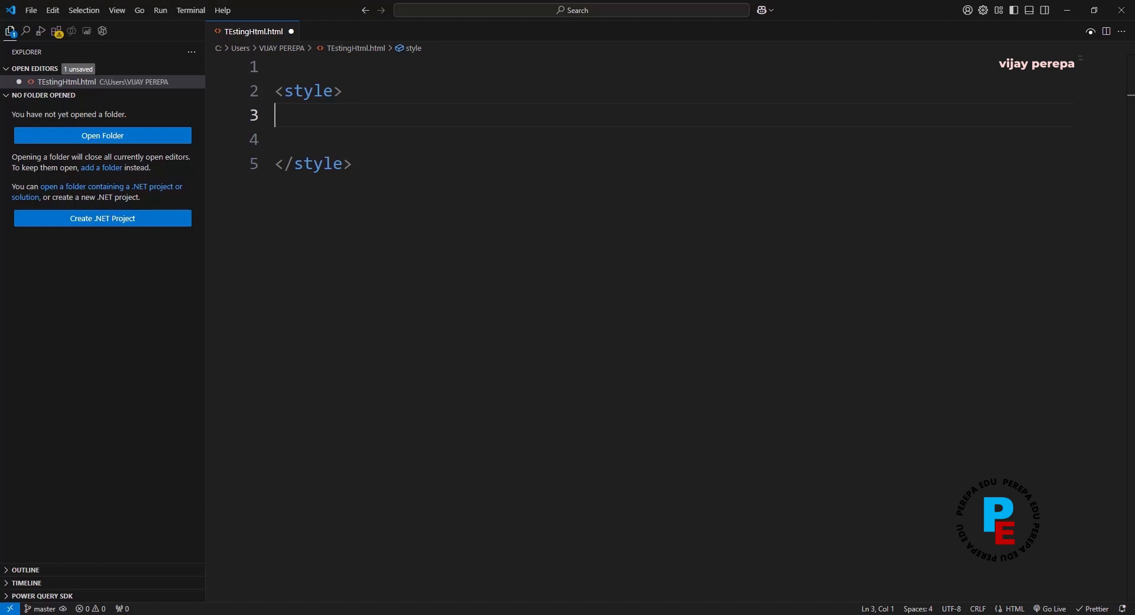
- Start a .card rule with transparent background, width 300px and height 200px
{"action": "type", "text": ".card {"}
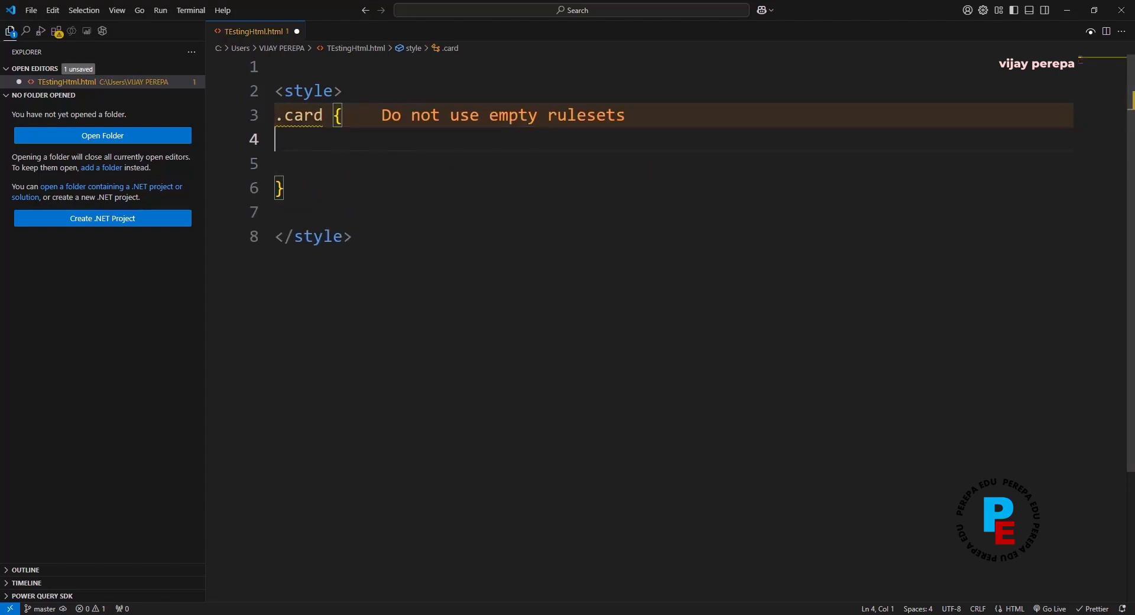
{"action": "type", "text": "background-color: transparent;"}
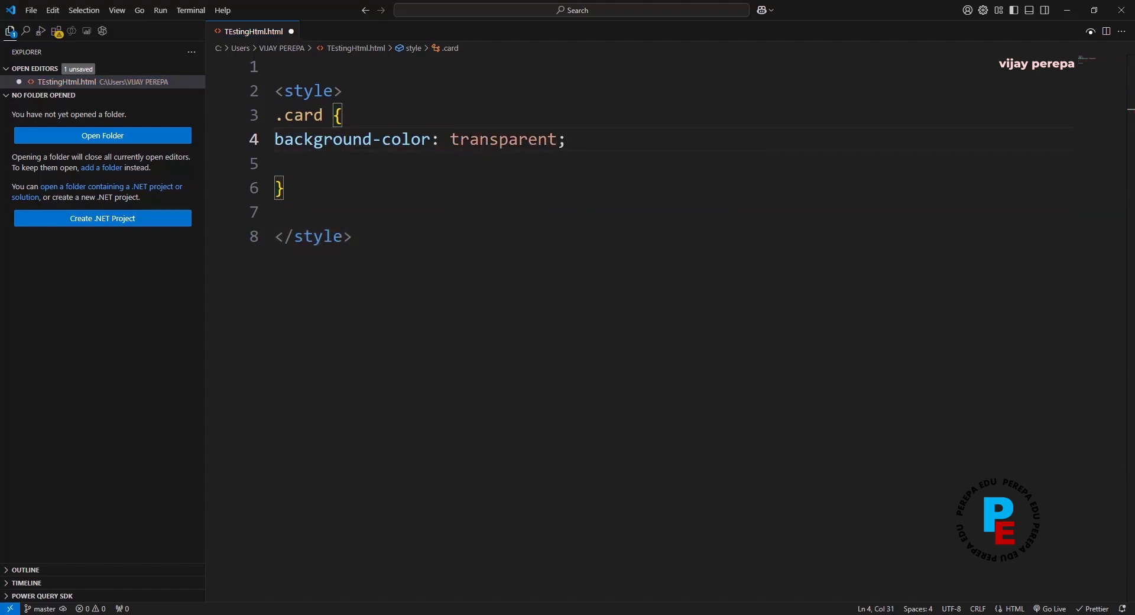
{"action": "type", "text": "width: 300px;"}
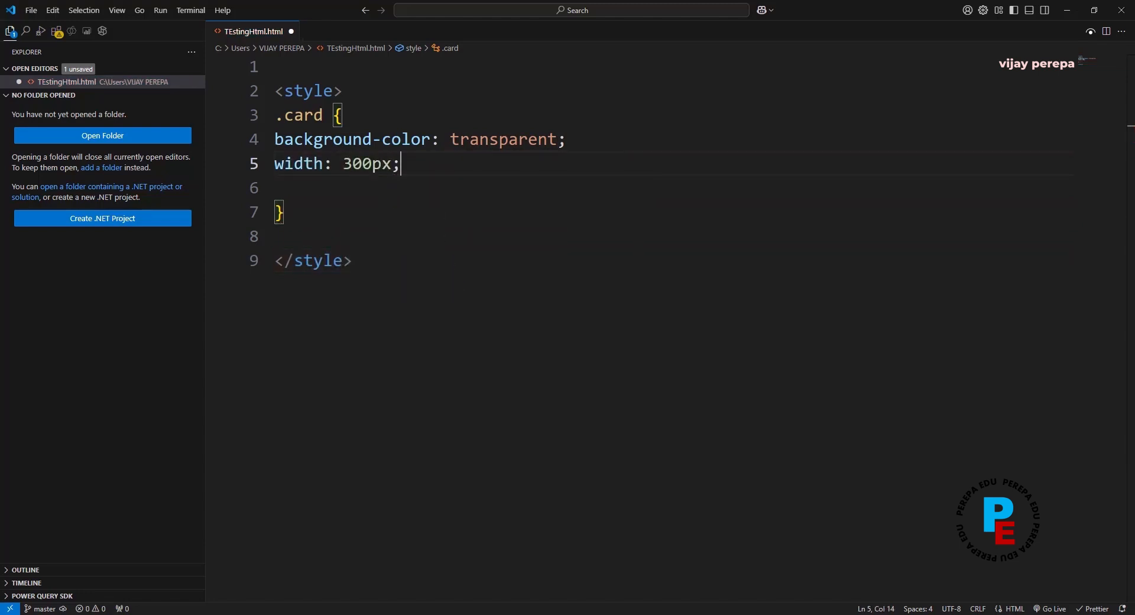
{"action": "type", "text": "height: 200px;"}
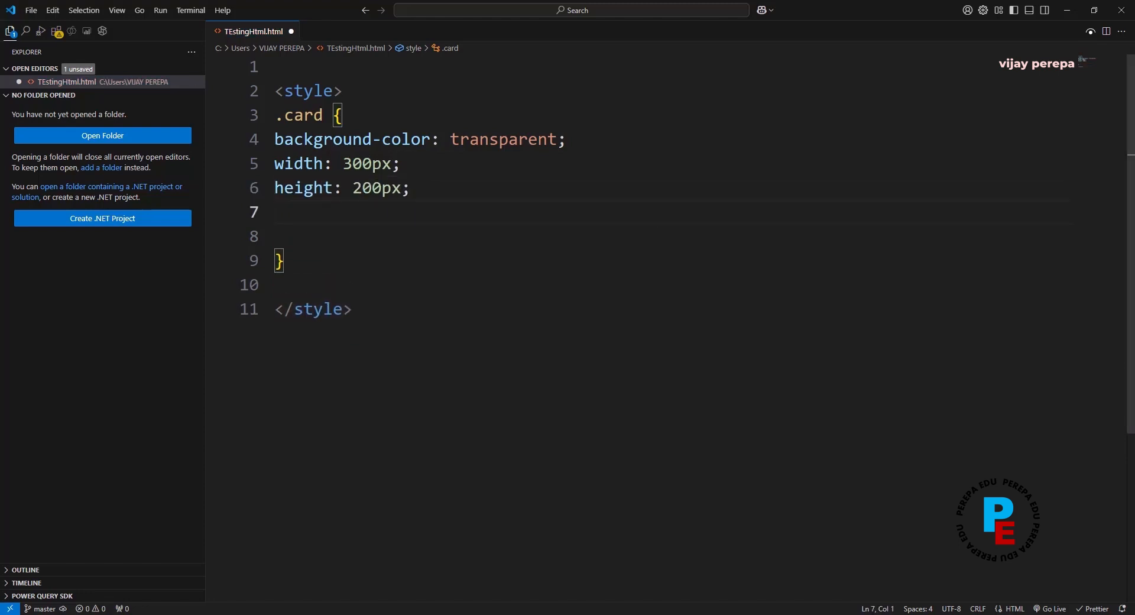
- Give .card a 1px solid #f1f1f1 border and 300px perspective
{"action": "type", "text": "border: ;"}
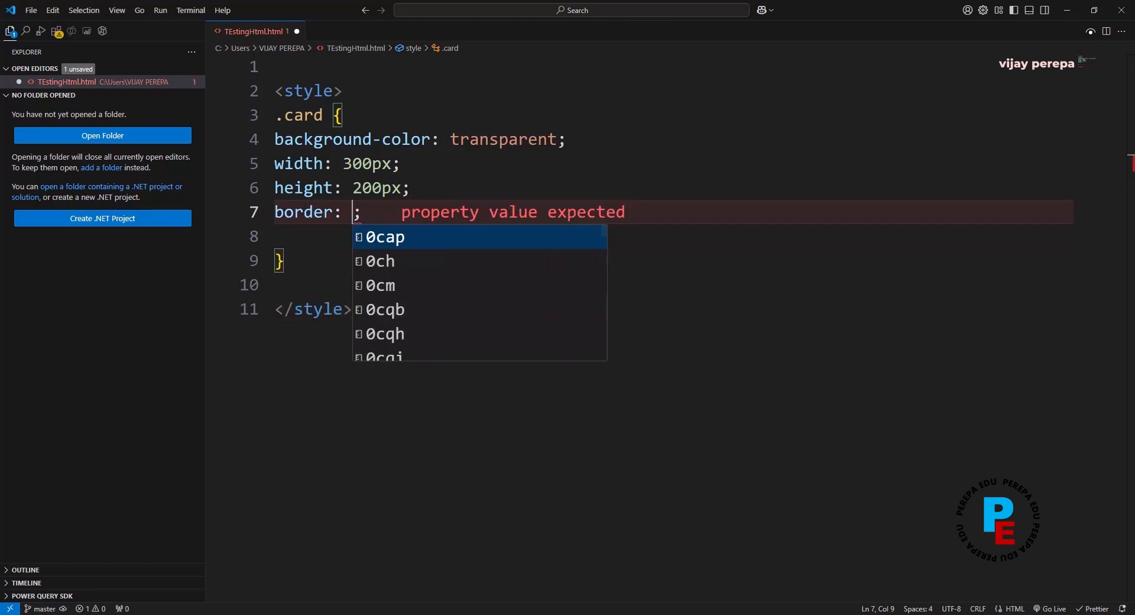
{"action": "type", "text": "1px"}
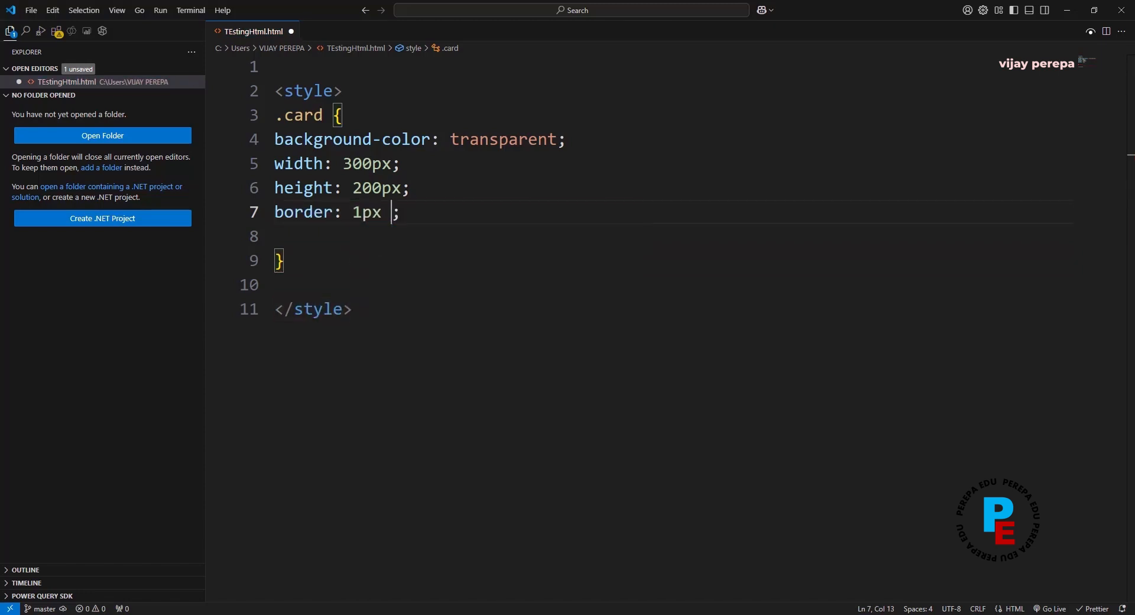
{"action": "type", "text": "solid"}
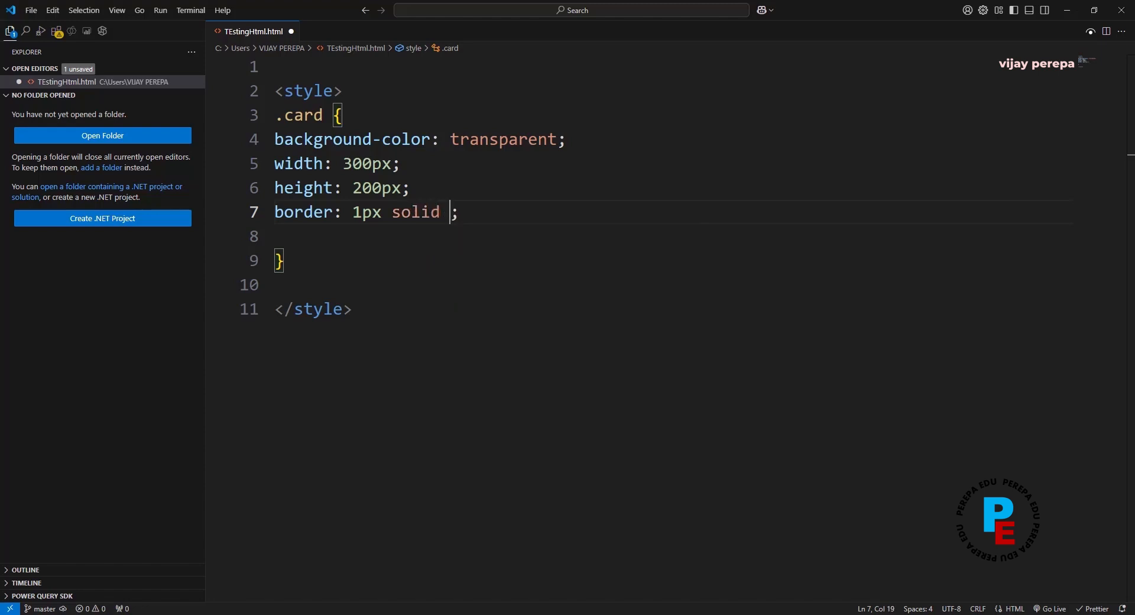
{"action": "type", "text": "#f"}
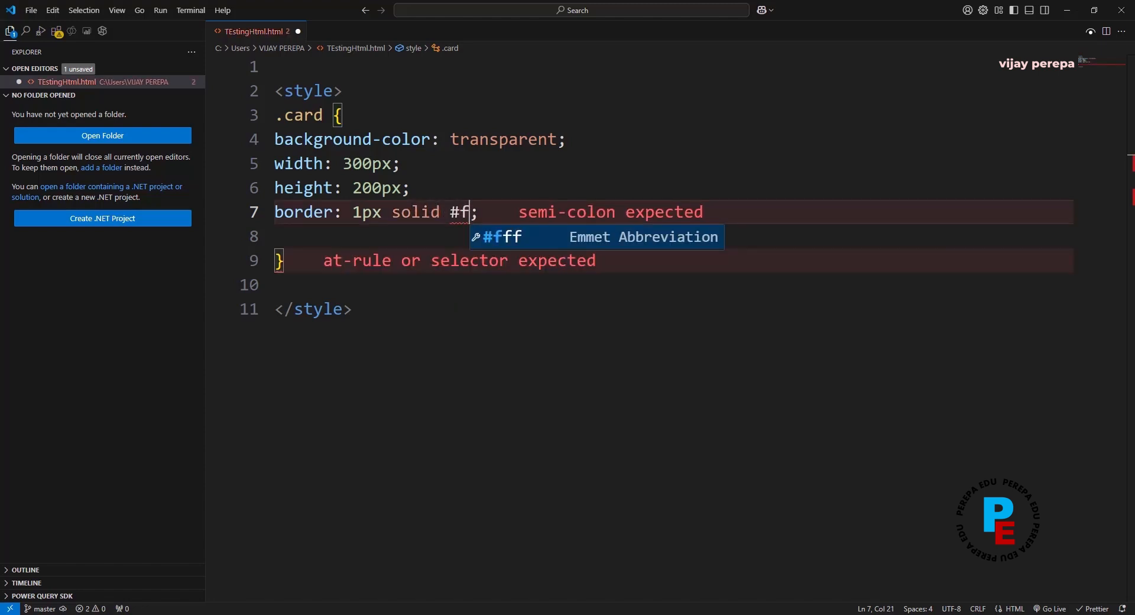
{"action": "type", "text": "1f1f1"}
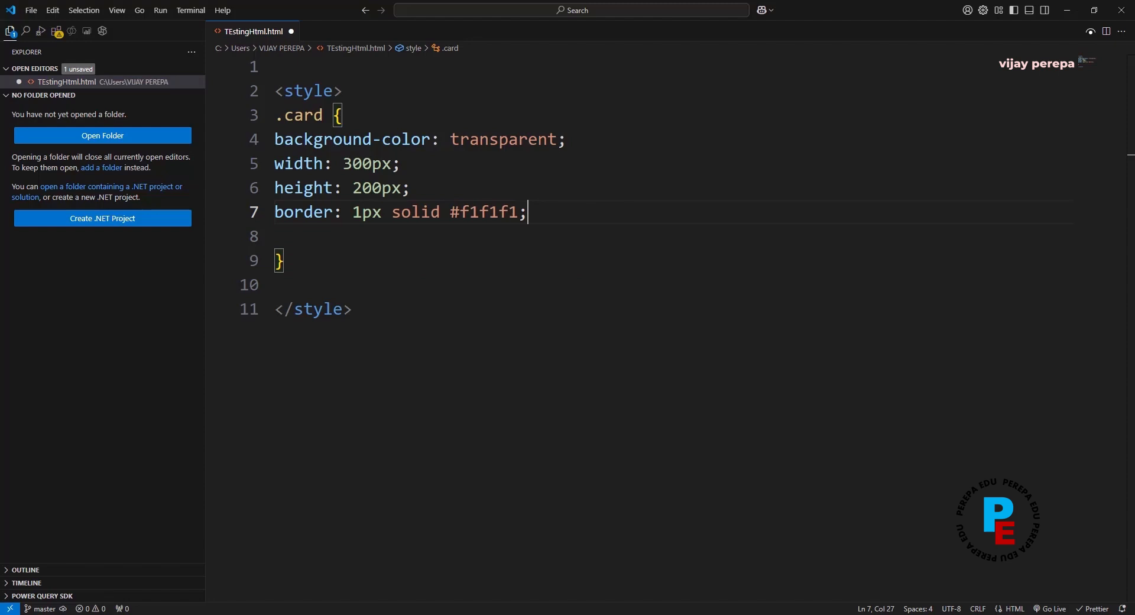
{"action": "type", "text": "p"}
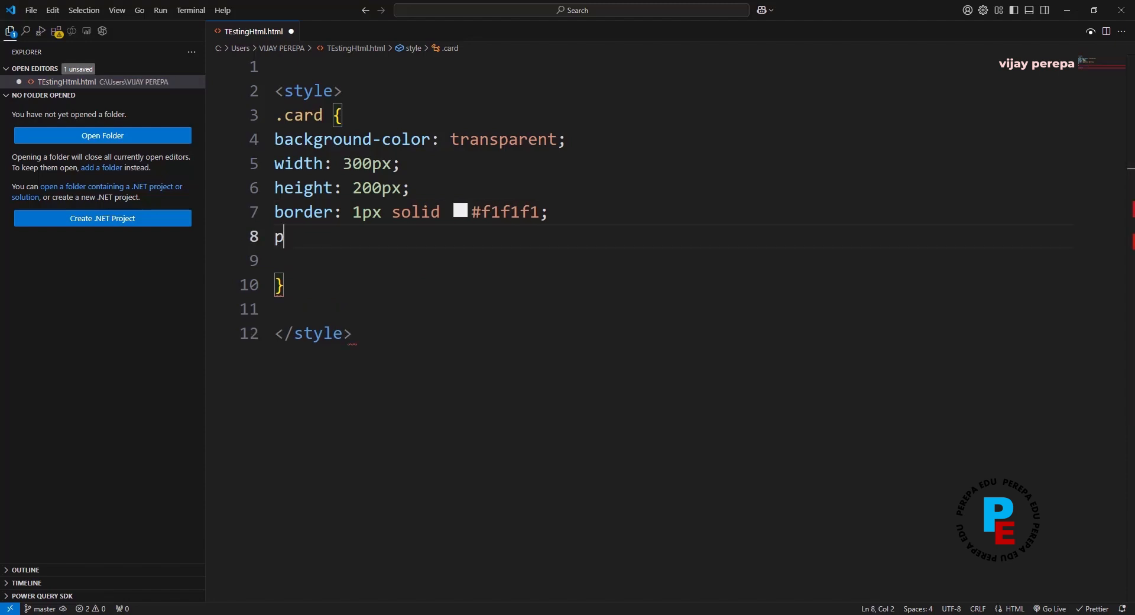
{"action": "type", "text": "erspective: ;"}
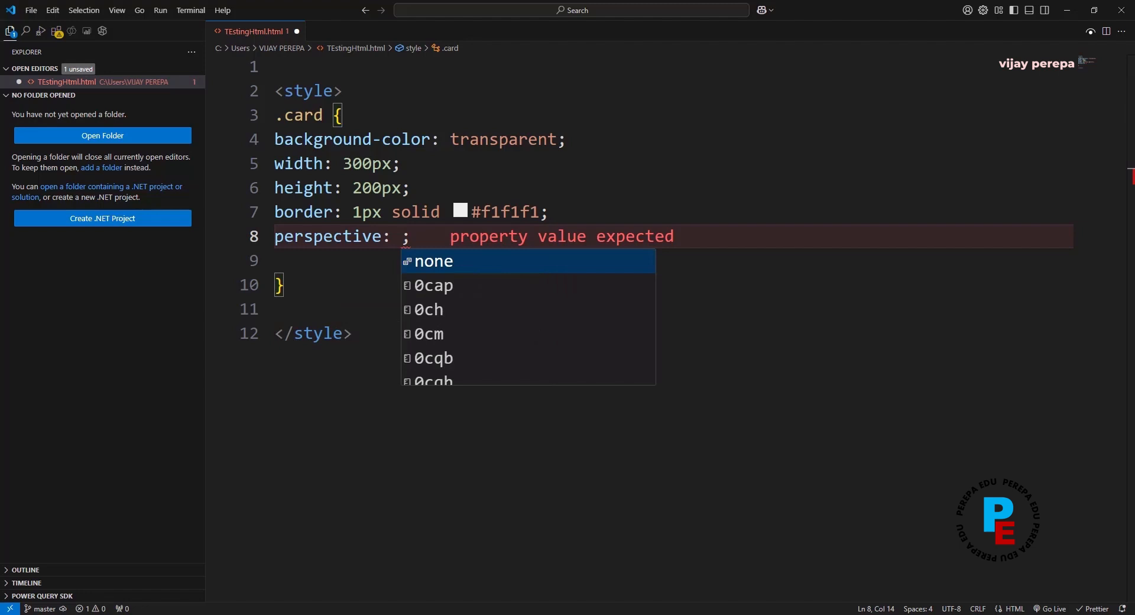
{"action": "type", "text": "300px"}
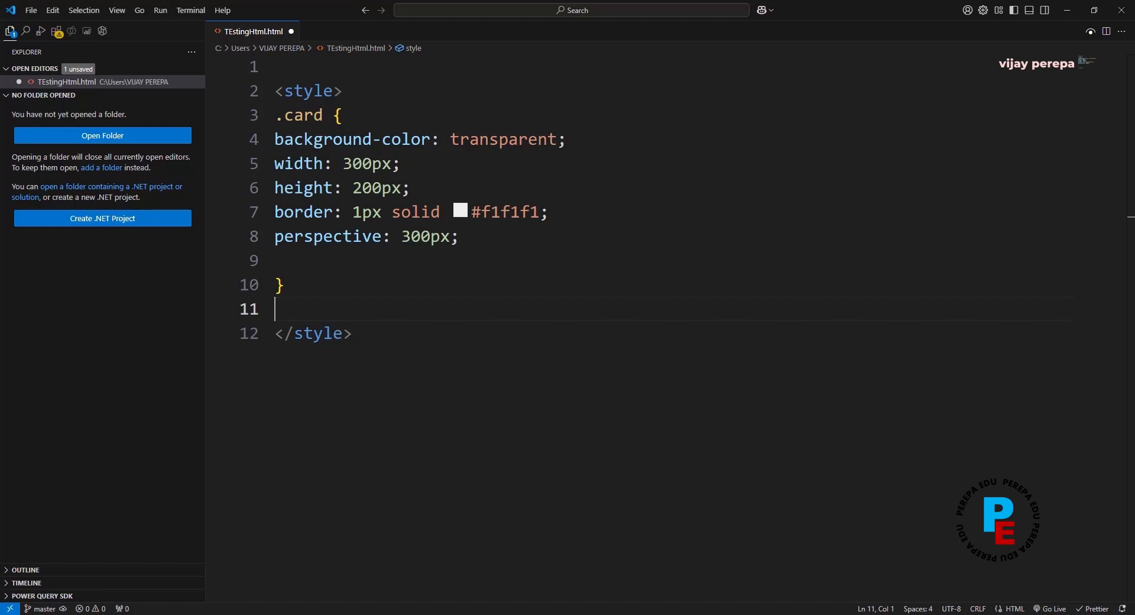
- Start a .card-inner rule with position relative and 100% width and height
{"action": "type", "text": ".card"}
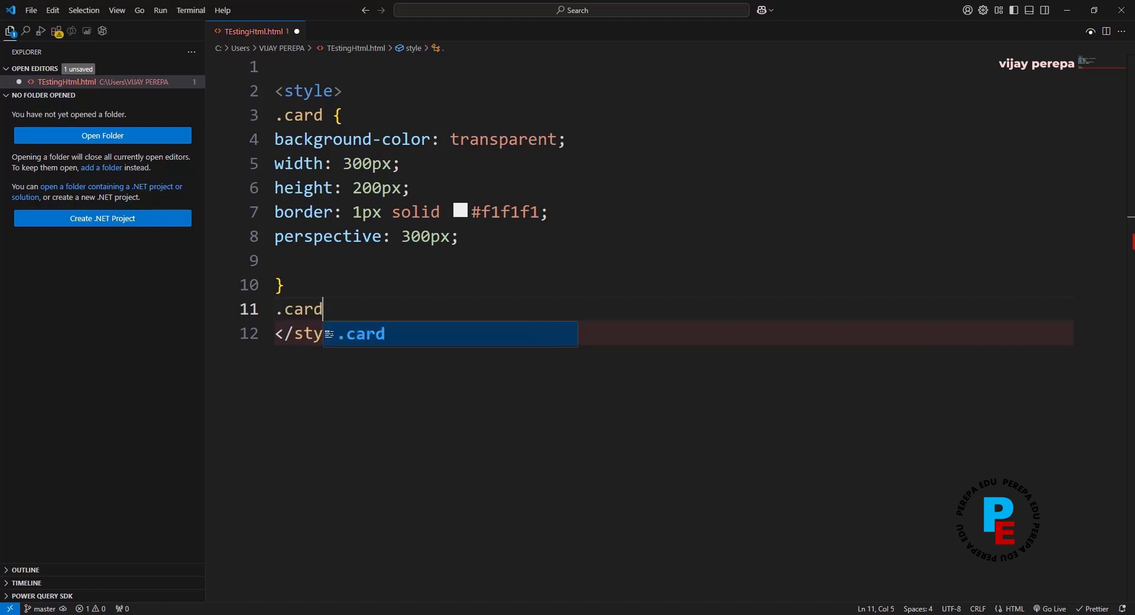
{"action": "type", "text": "-inner"}
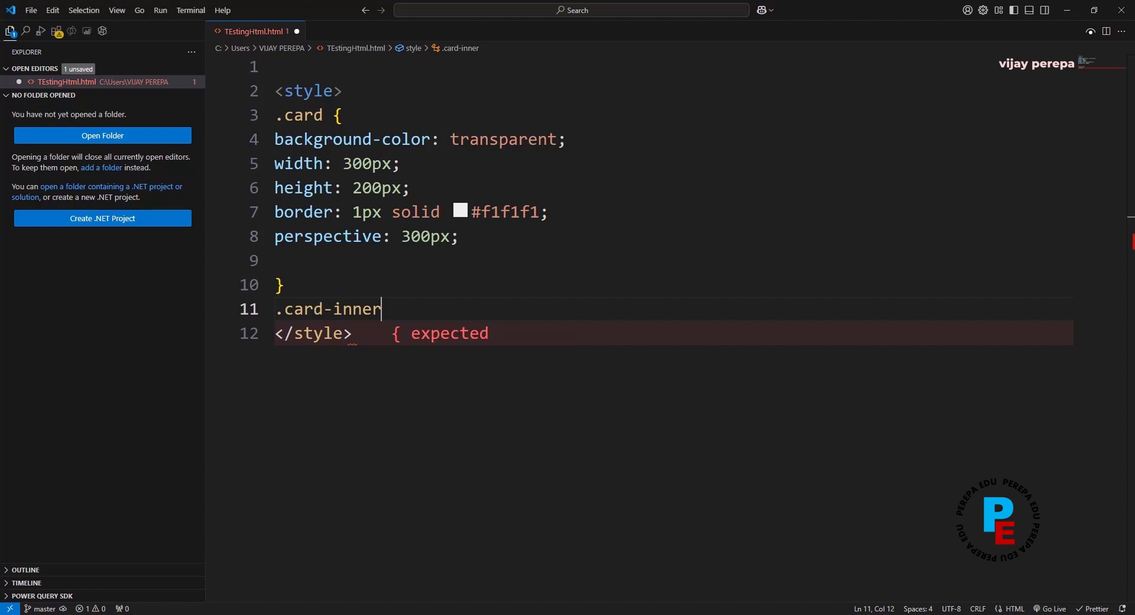
{"action": "type", "text": "{"}
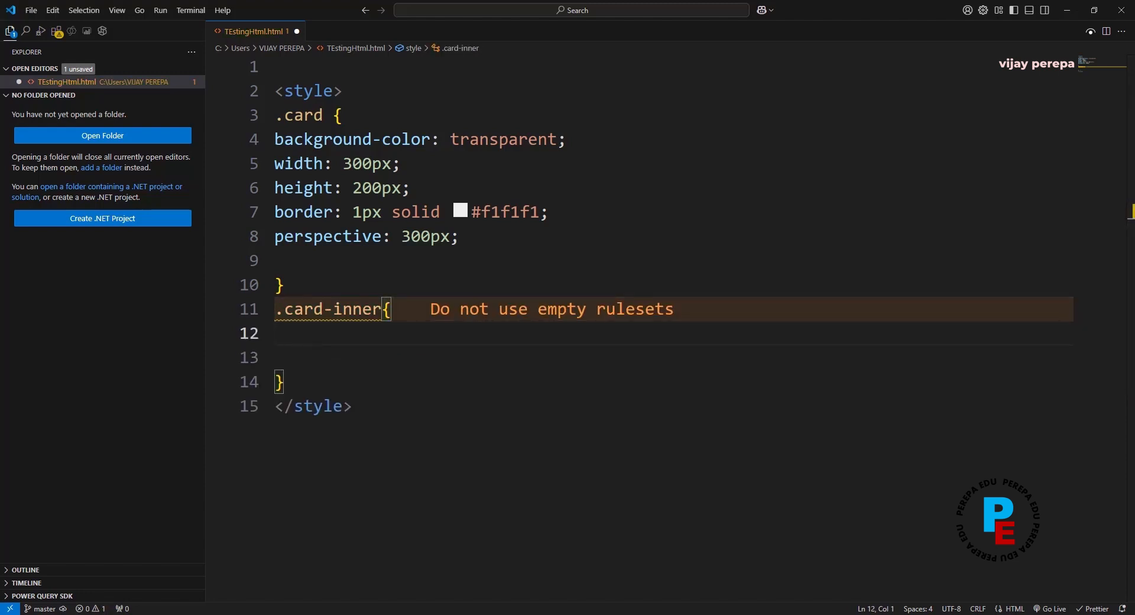
{"action": "type", "text": "p"}
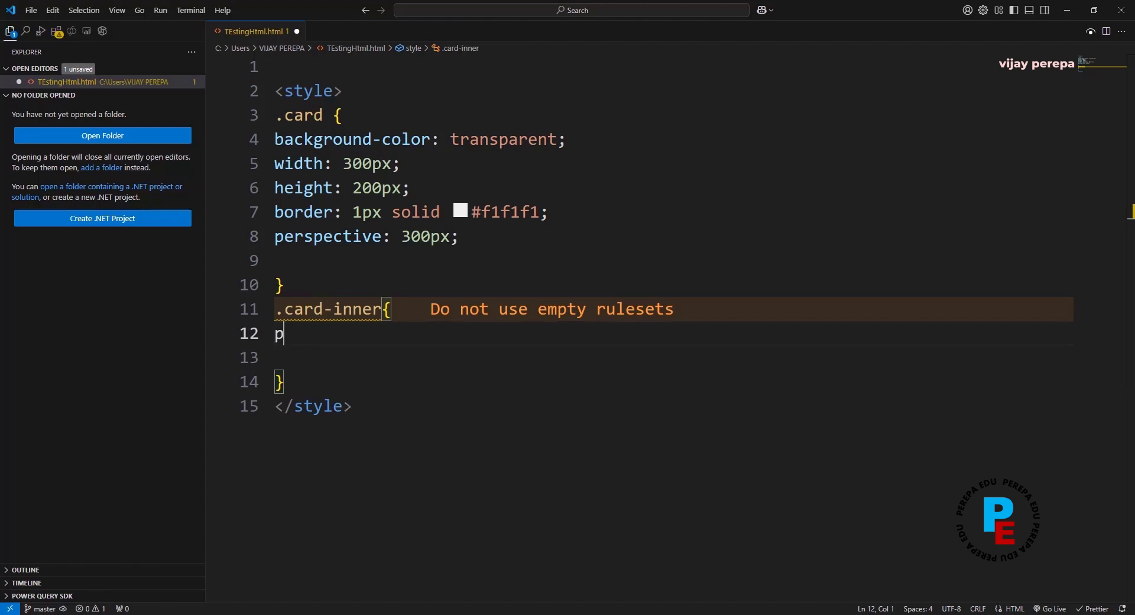
{"action": "type", "text": "osition: relative;"}
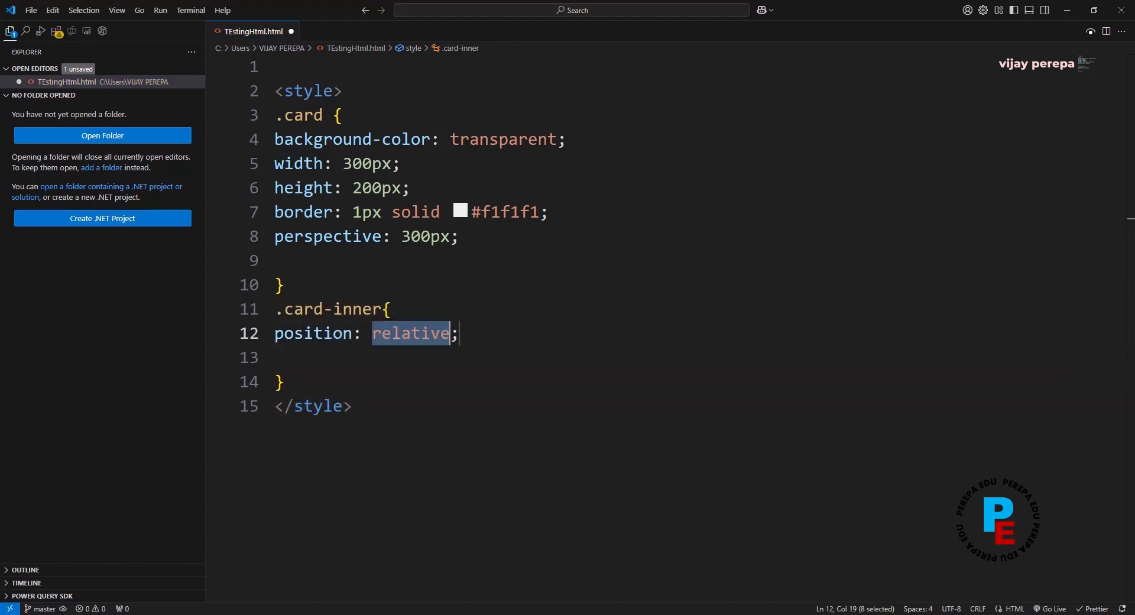
{"action": "key", "text": "Enter"}
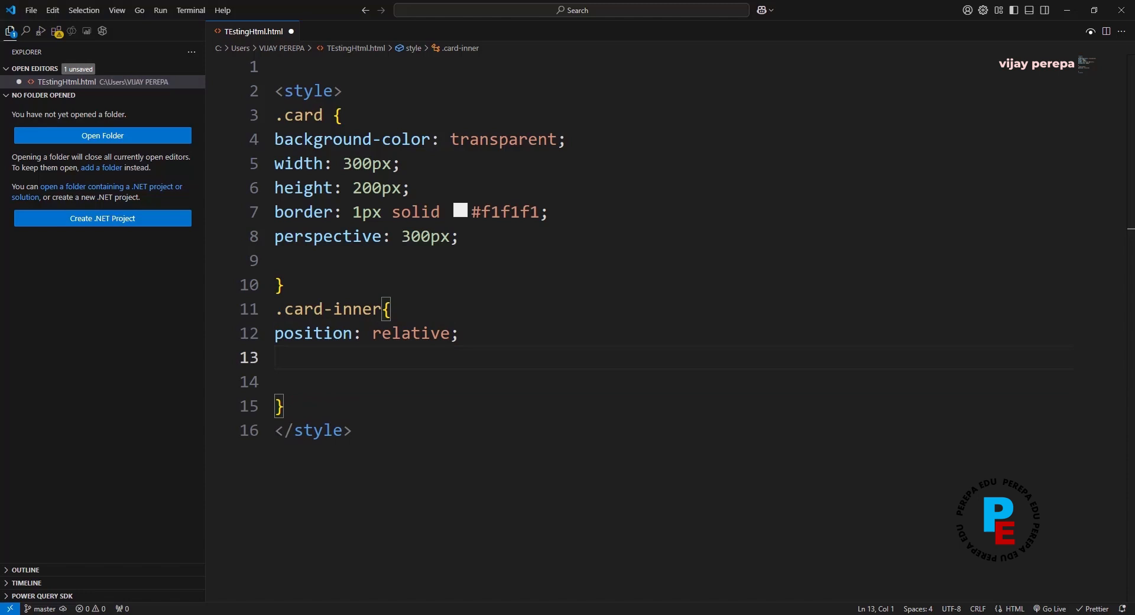
{"action": "type", "text": "we"}
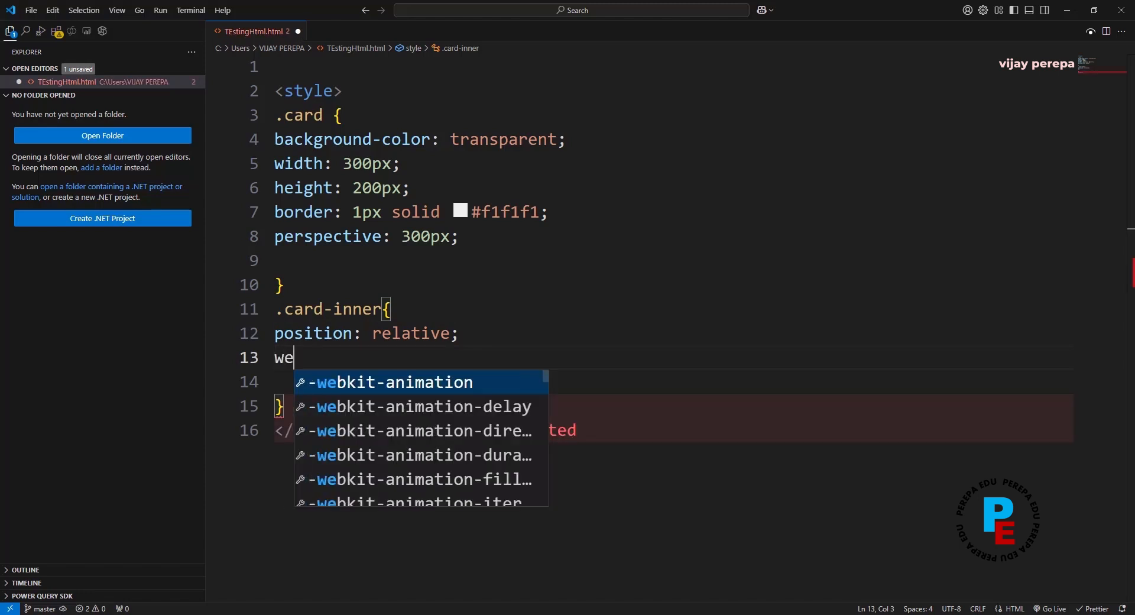
{"action": "type", "text": "idth: ;"}
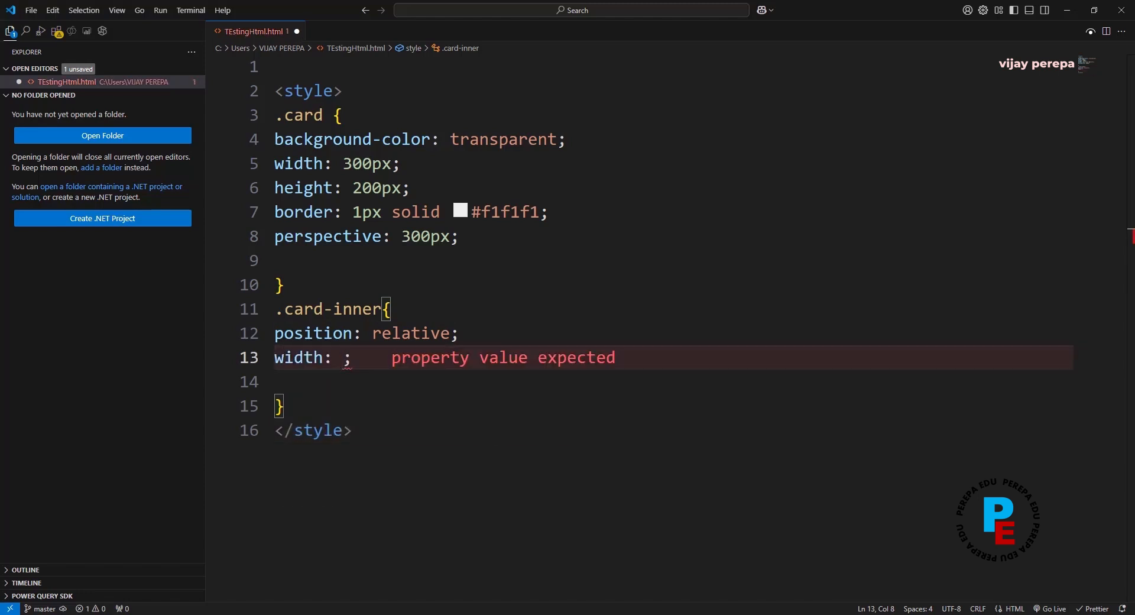
{"action": "type", "text": "100%"}
{"action": "left_click", "coordinate": [669, 382]}
{"action": "type", "text": "height: ;"}
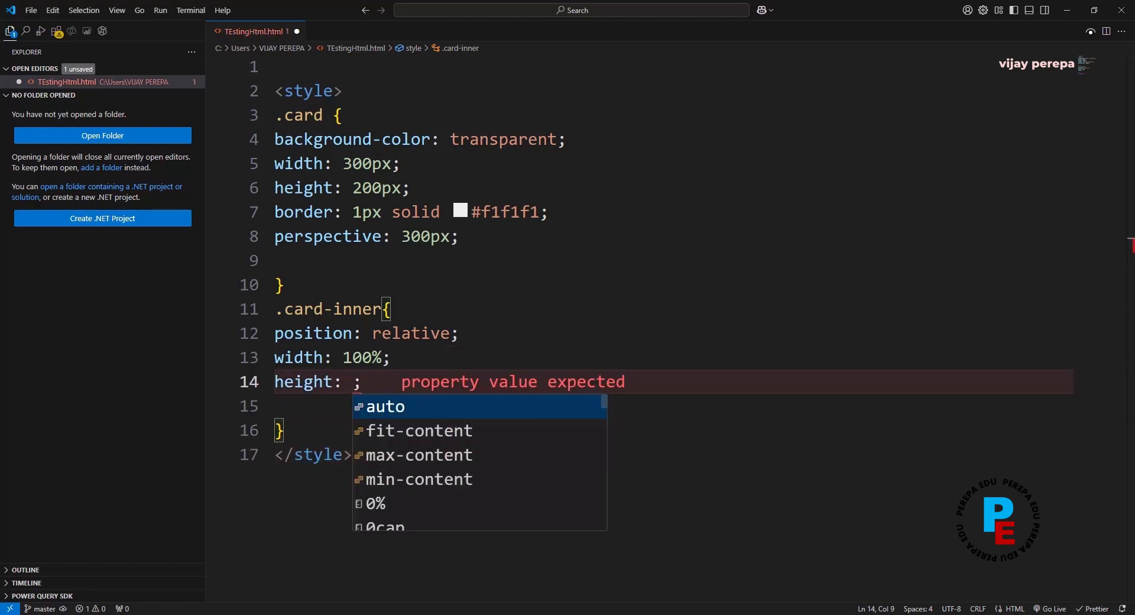
{"action": "type", "text": "100%"}
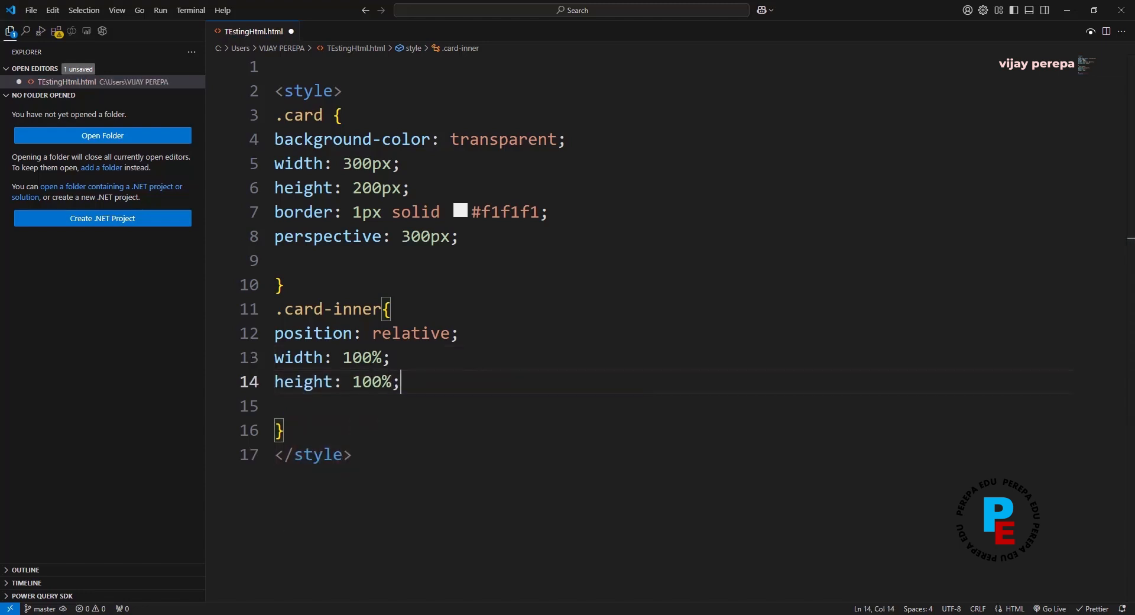
- Add text-align center, transition transform 0.8s and transform-style preserve-3d, then close the rule
{"action": "type", "text": "text-align: ;"}
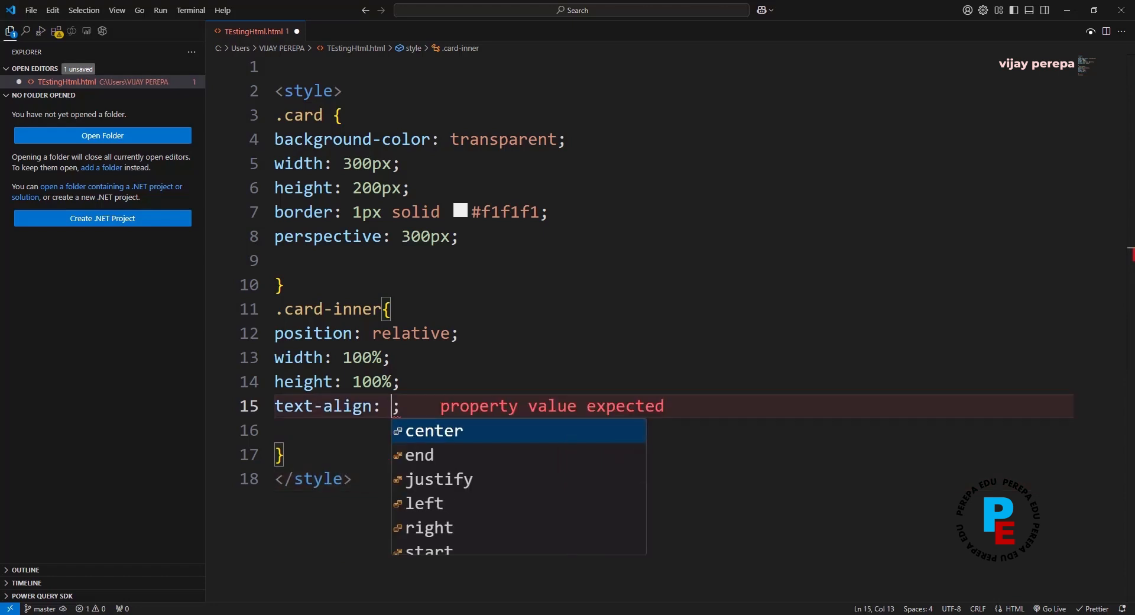
{"action": "left_click", "coordinate": [434, 430]}
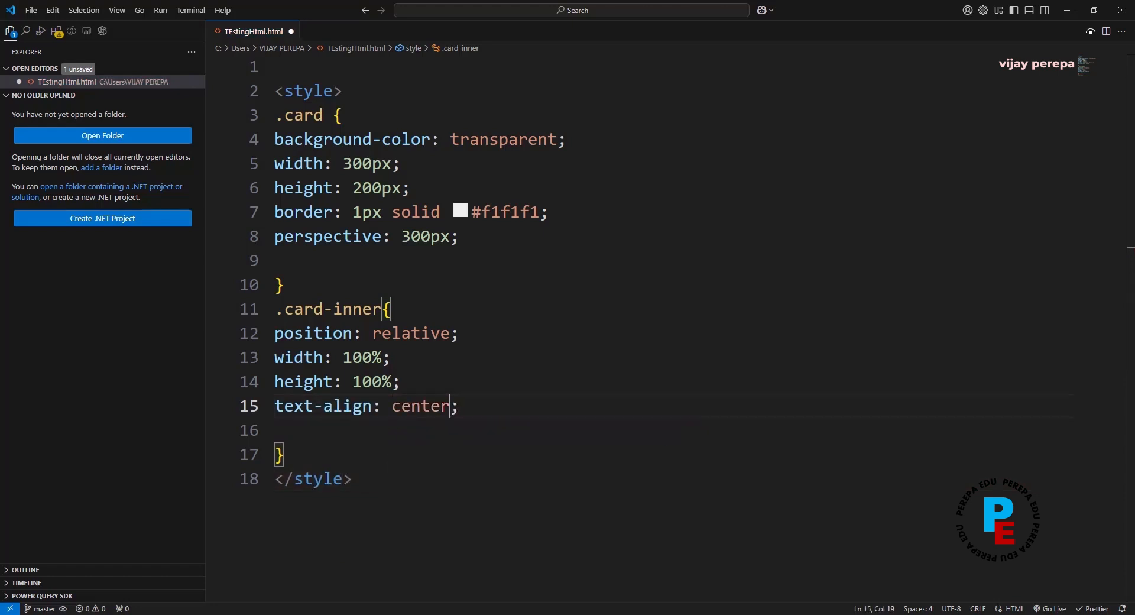
{"action": "key", "text": "Enter"}
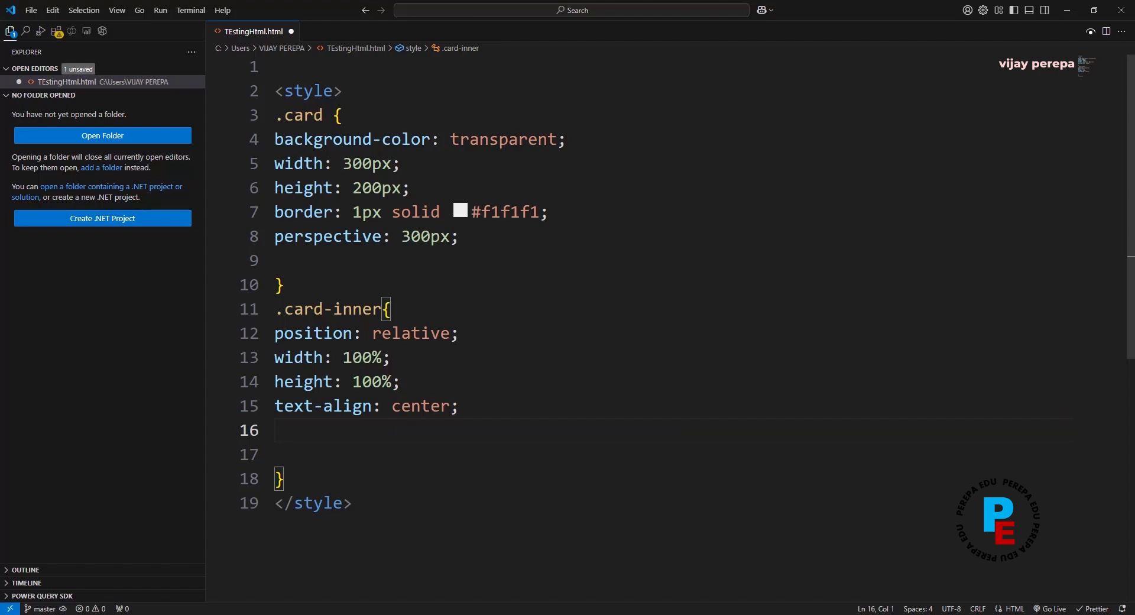
{"action": "type", "text": "transition: transform ;"}
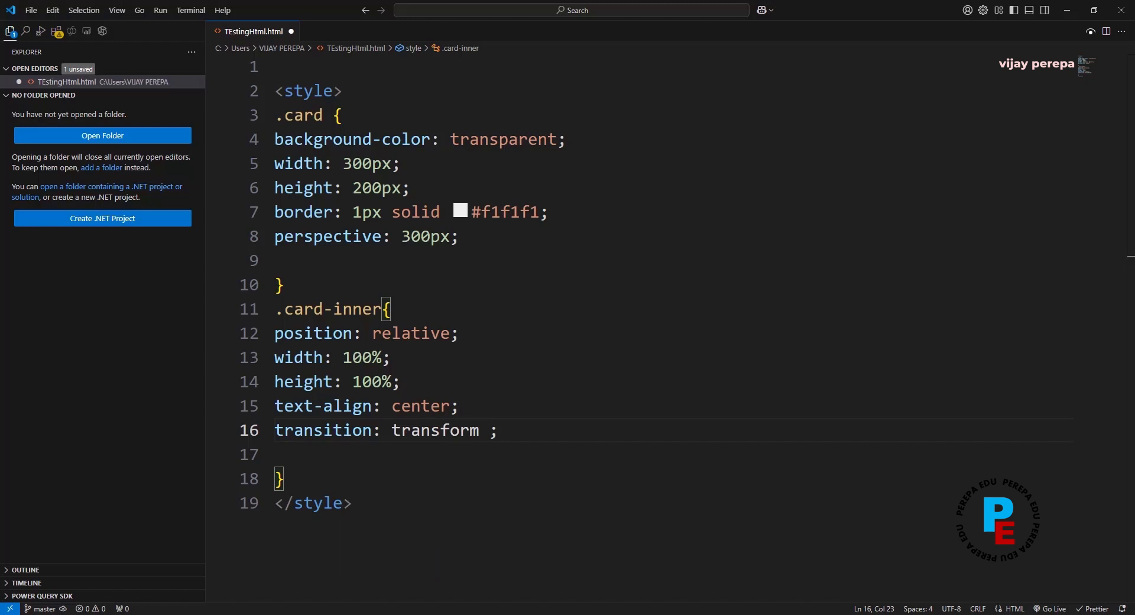
{"action": "type", "text": "0."}
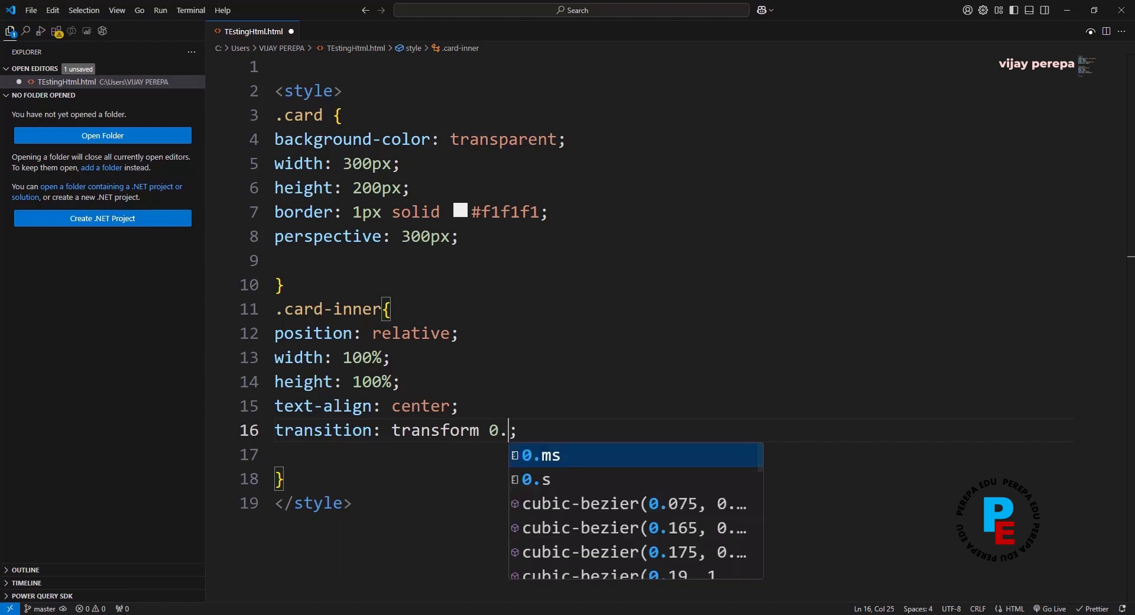
{"action": "type", "text": "8s"}
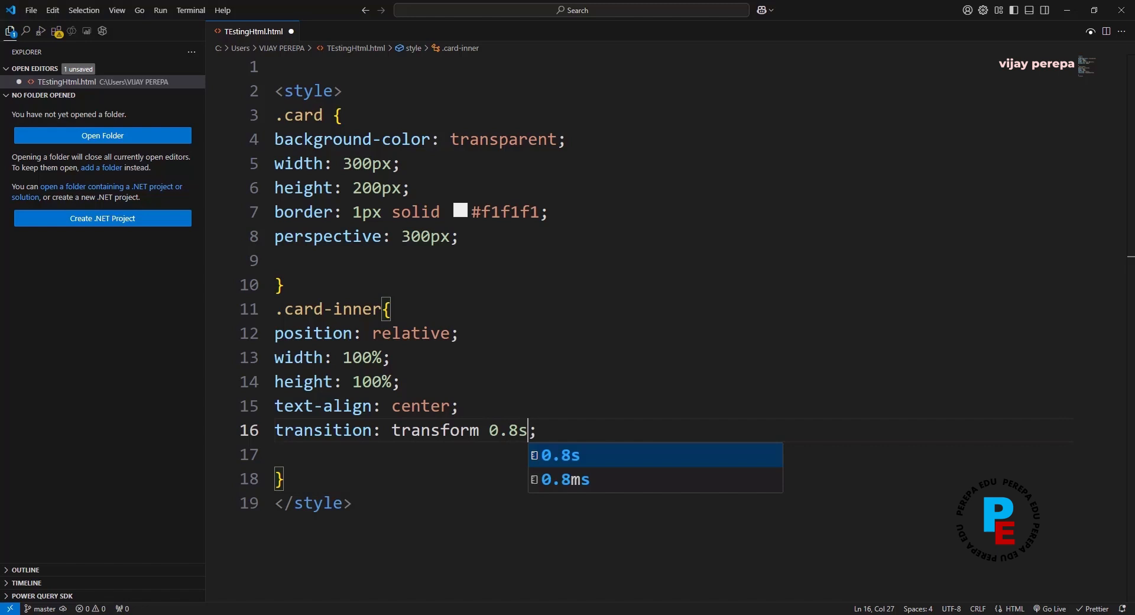
{"action": "key", "text": "Enter"}
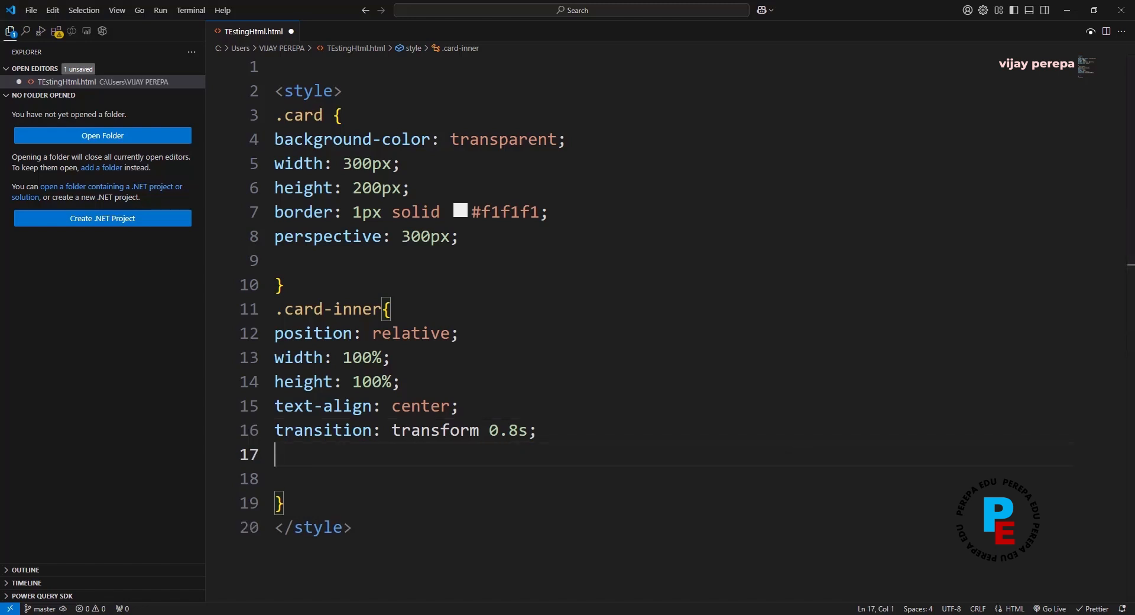
{"action": "type", "text": "tran"}
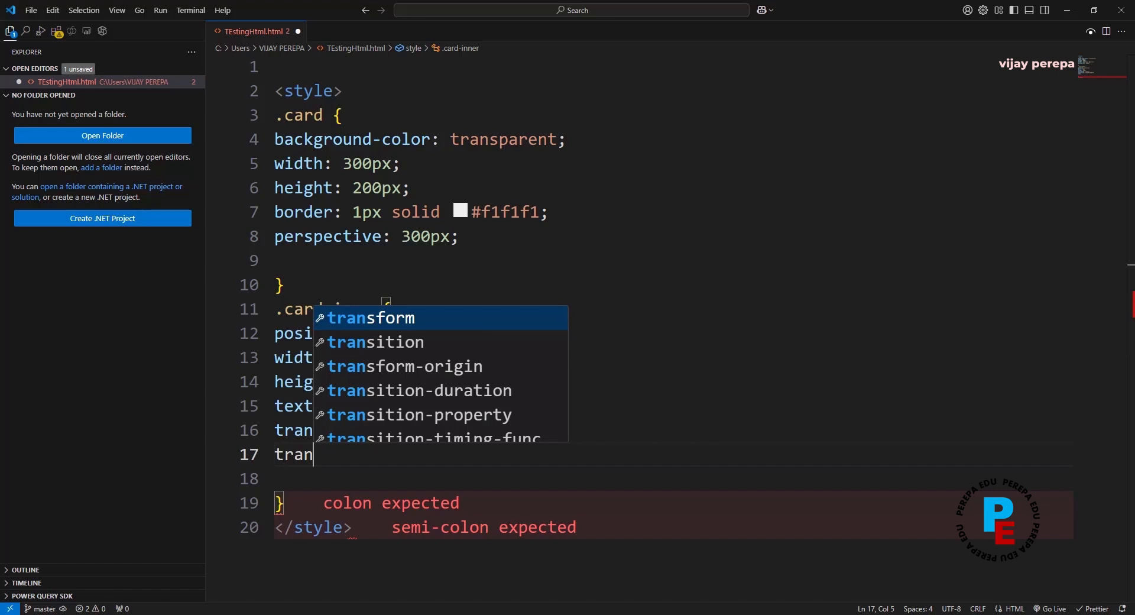
{"action": "type", "text": "so"}
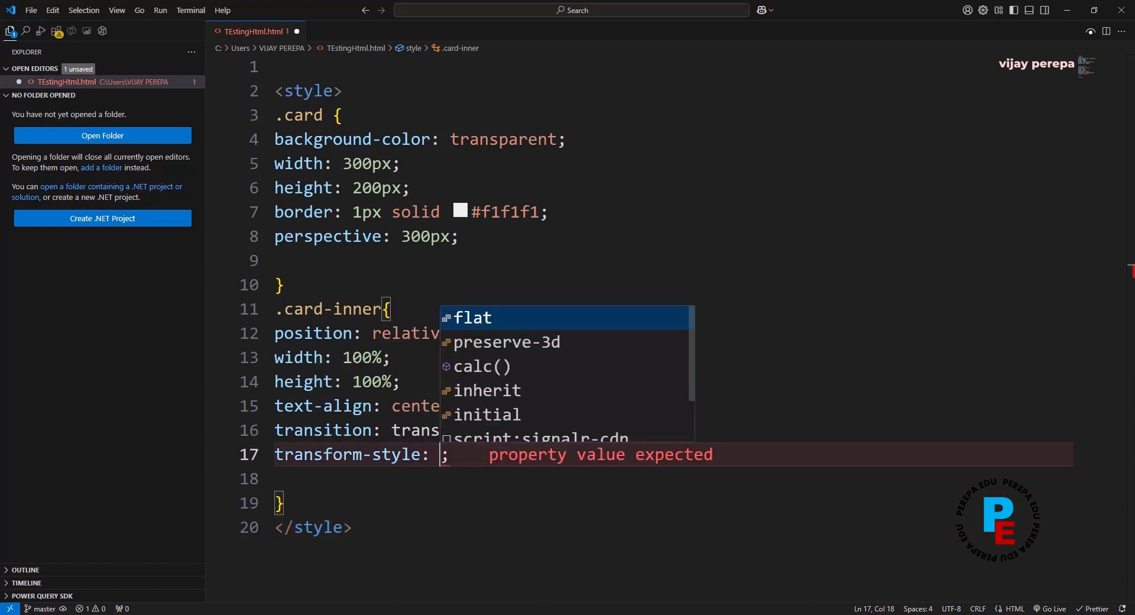
{"action": "type", "text": "preserve-3d"}
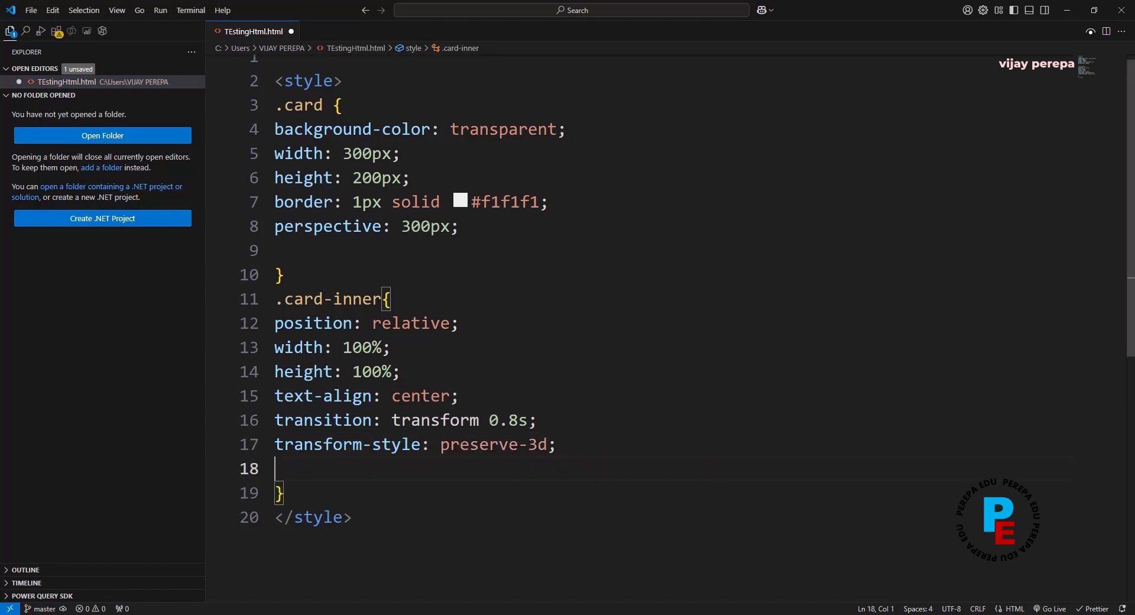
{"action": "key", "text": "Backspace"}
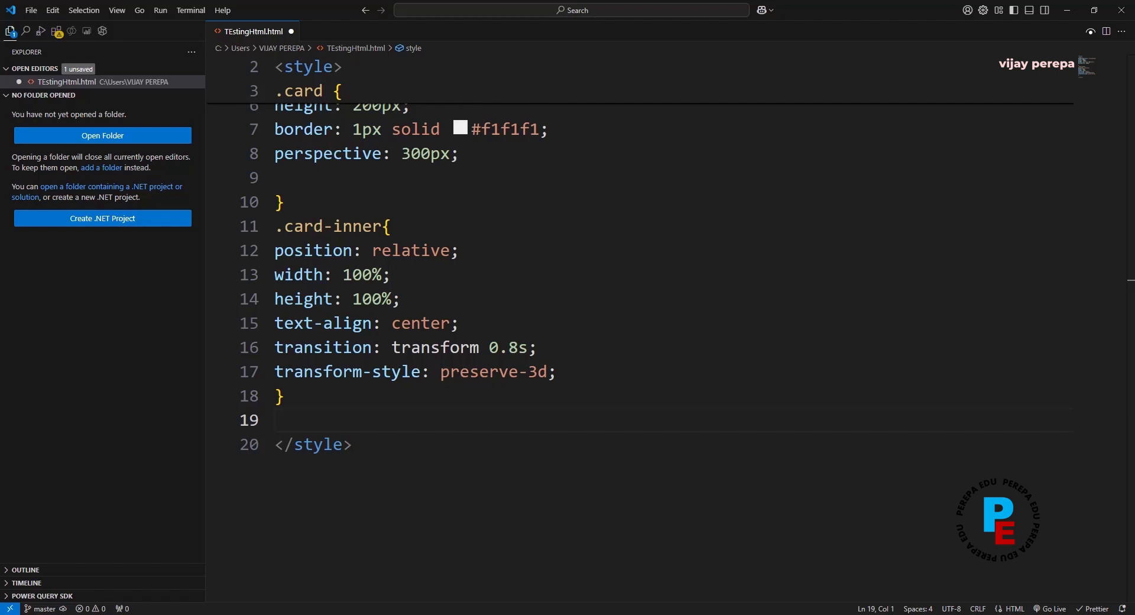
- Write .card:hover .card-inner { transform: rotateY(180deg); } and highlight the 0.8s duration
{"action": "type", "text": ".card:"}
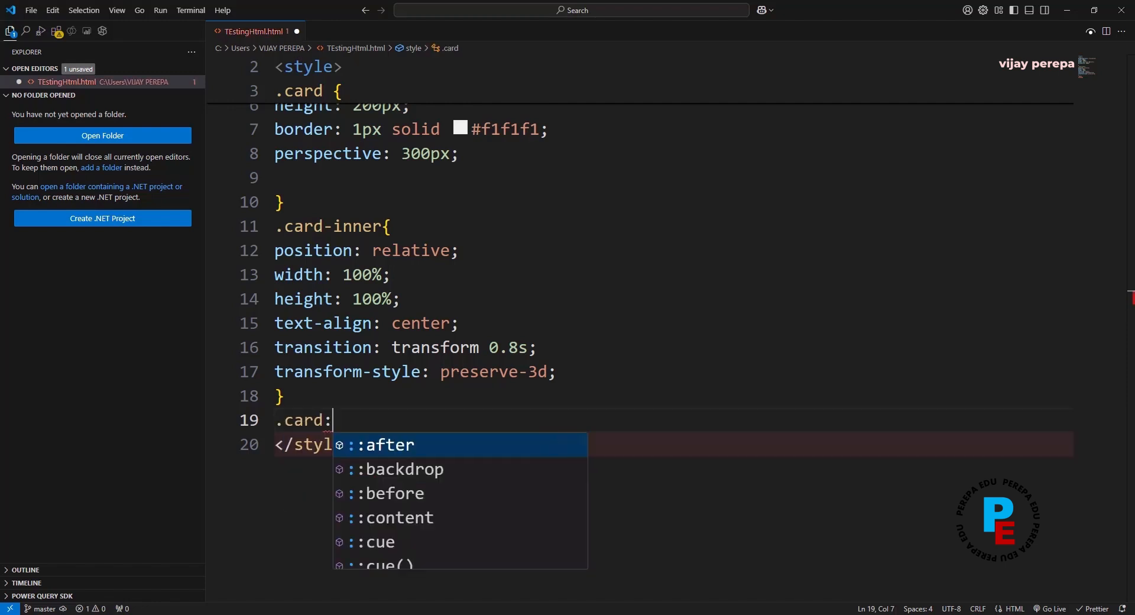
{"action": "type", "text": "hover"}
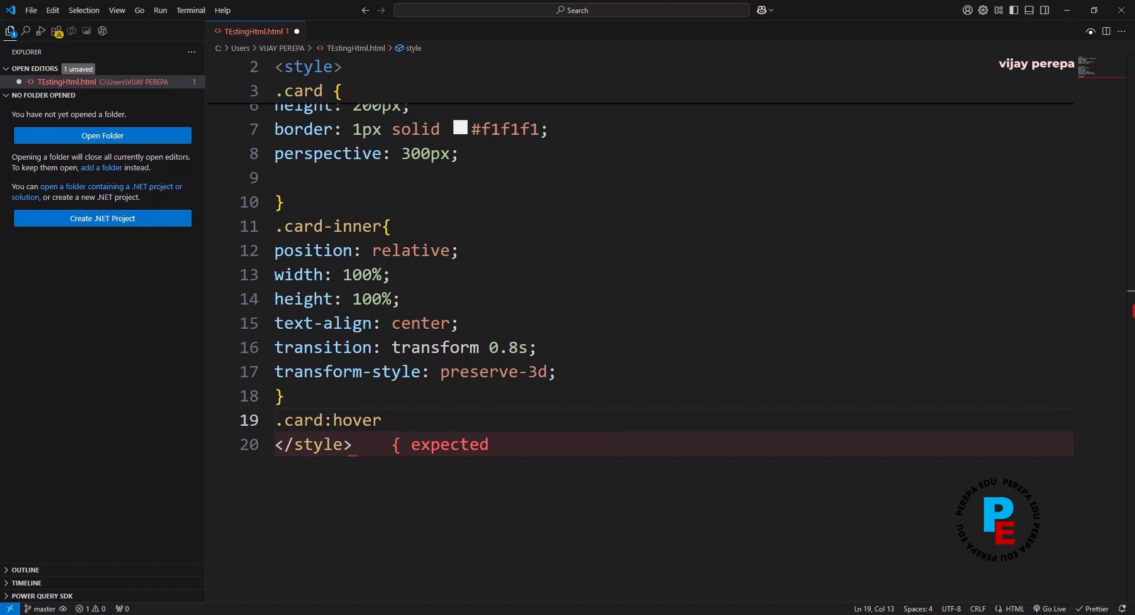
{"action": "type", "text": ".cr"}
{"action": "type", "text": "transform: ;"}
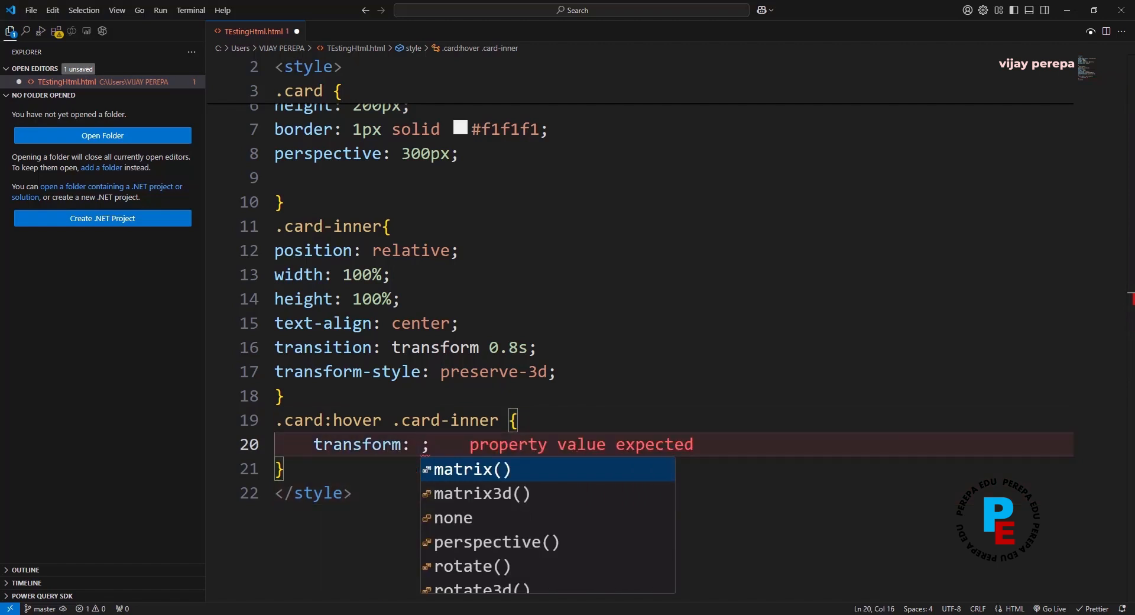
{"action": "type", "text": "ro"}
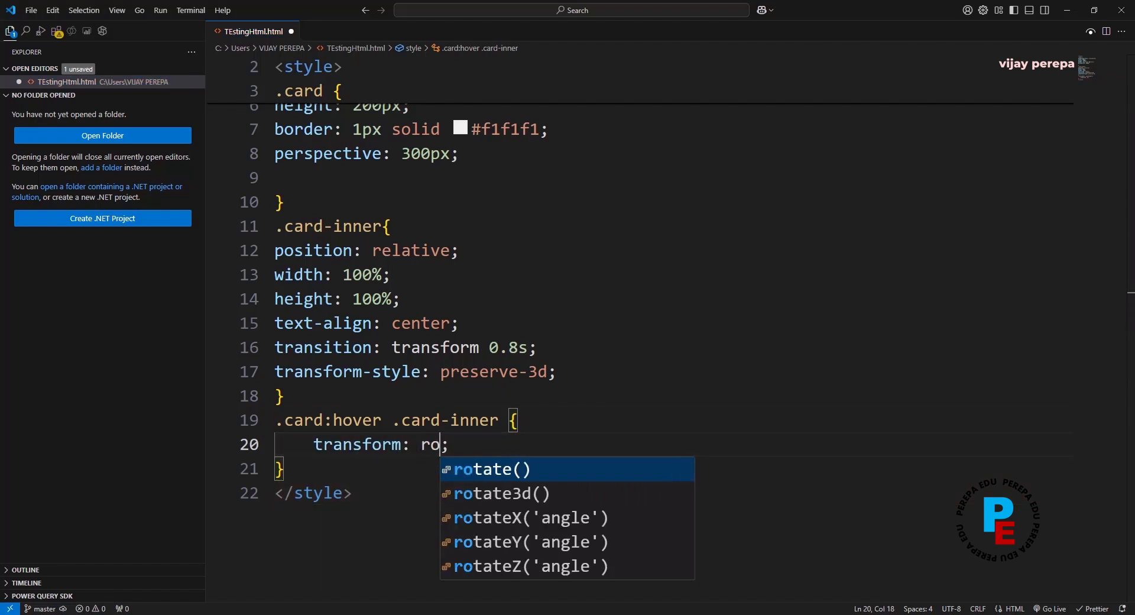
{"action": "left_click", "coordinate": [528, 541]}
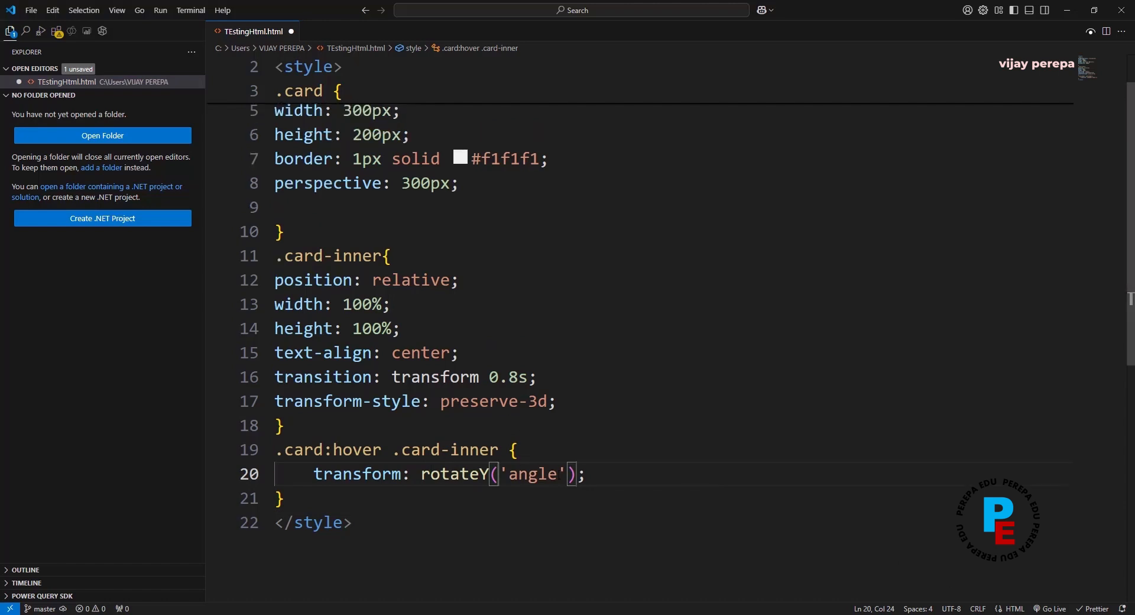
{"action": "key", "text": "Backspace"}
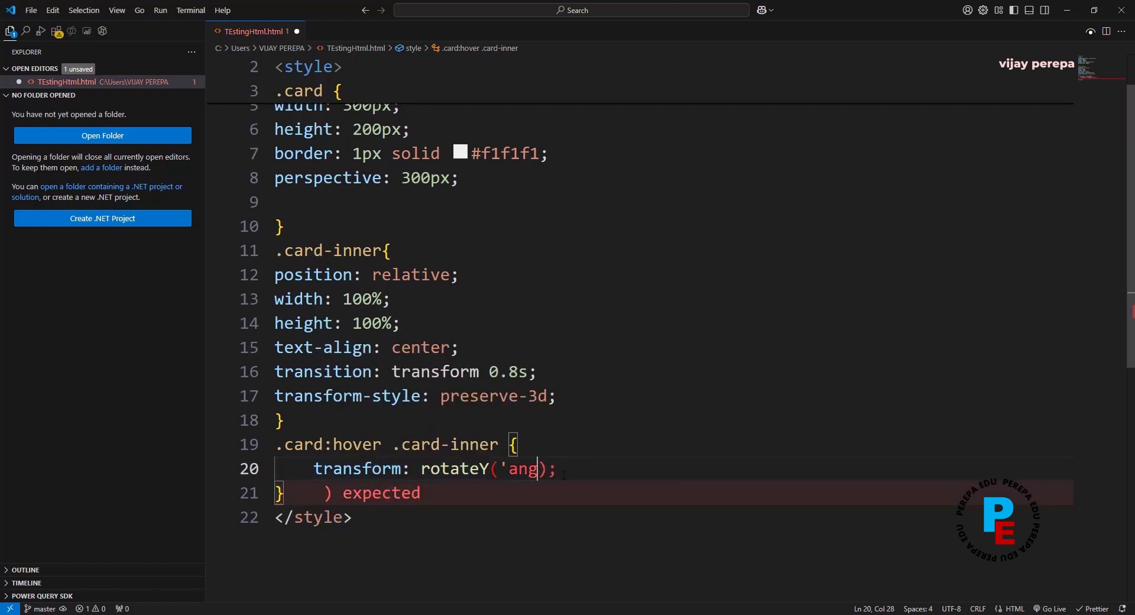
{"action": "type", "text": "180"}
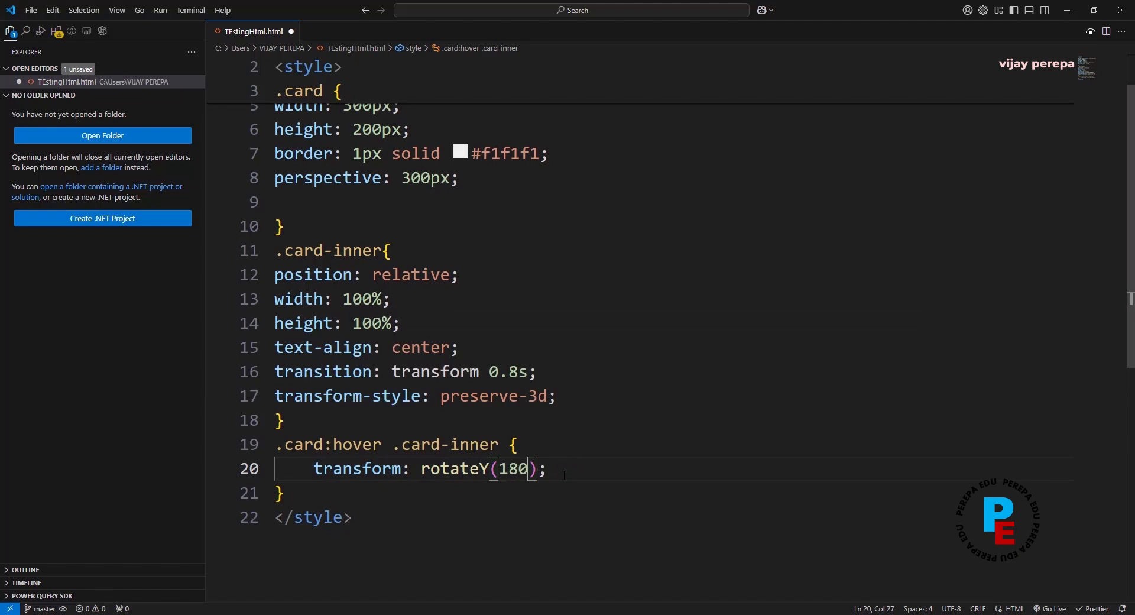
{"action": "type", "text": "deg"}
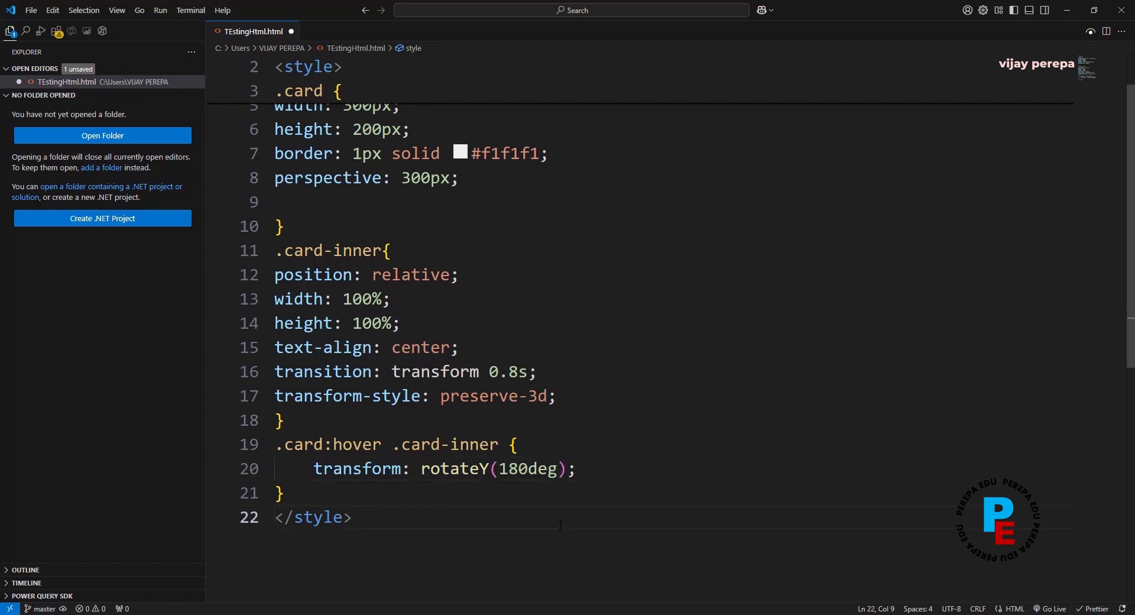
{"action": "left_click", "coordinate": [489, 371]}
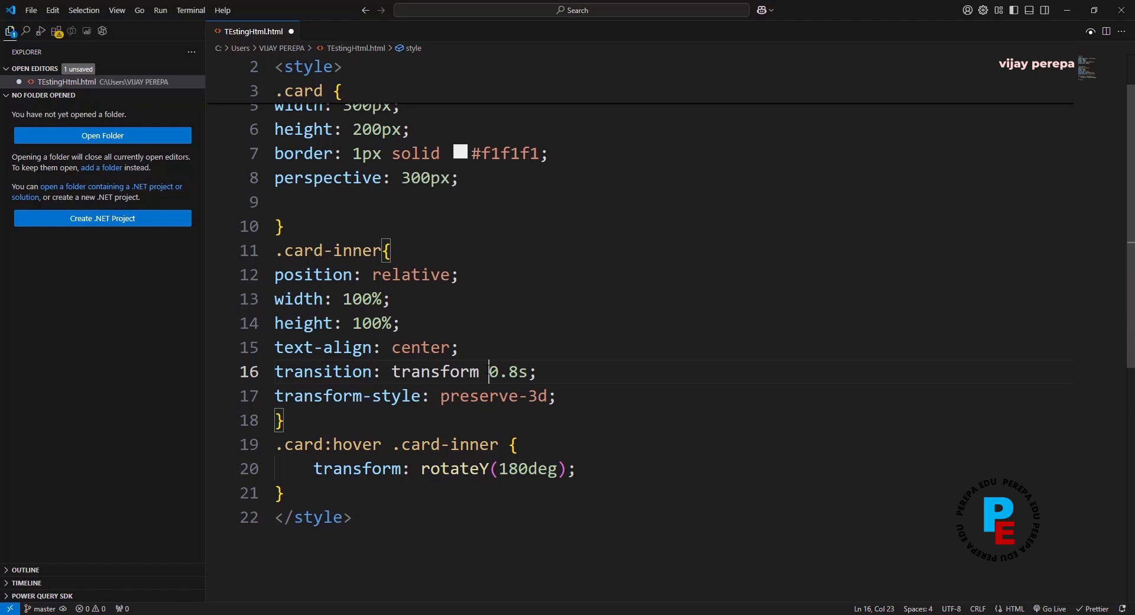
{"action": "double_click", "coordinate": [510, 371]}
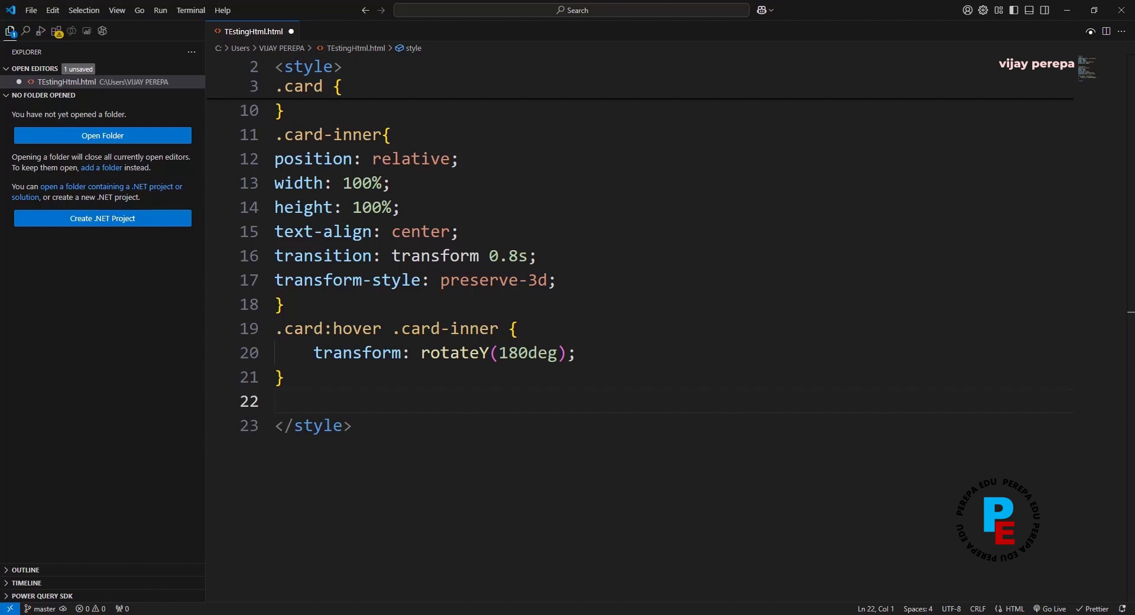
- Start a .card-front, .card-back rule with position relative and 100% width and height
{"action": "type", "text": ".car"}
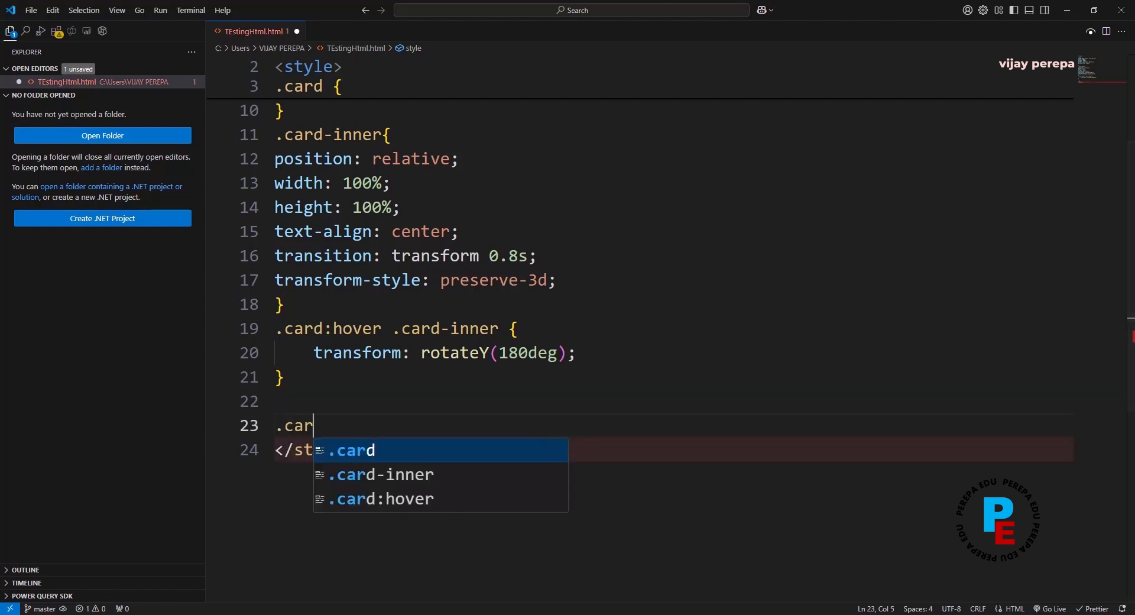
{"action": "type", "text": "d-front, .card-back {"}
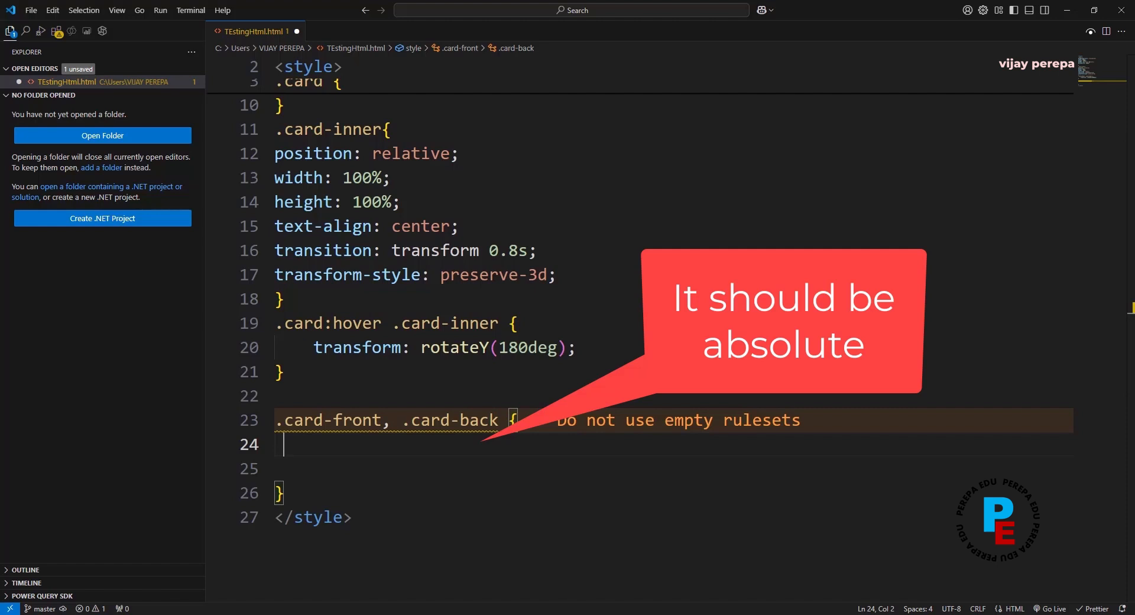
{"action": "type", "text": "position: relative;"}
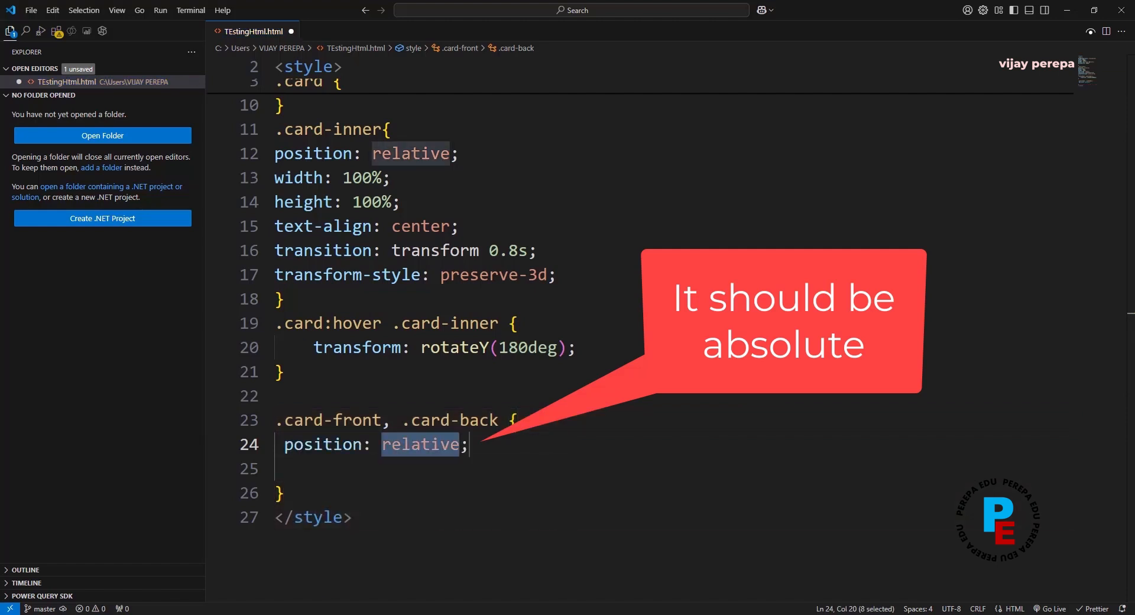
{"action": "key", "text": "Enter"}
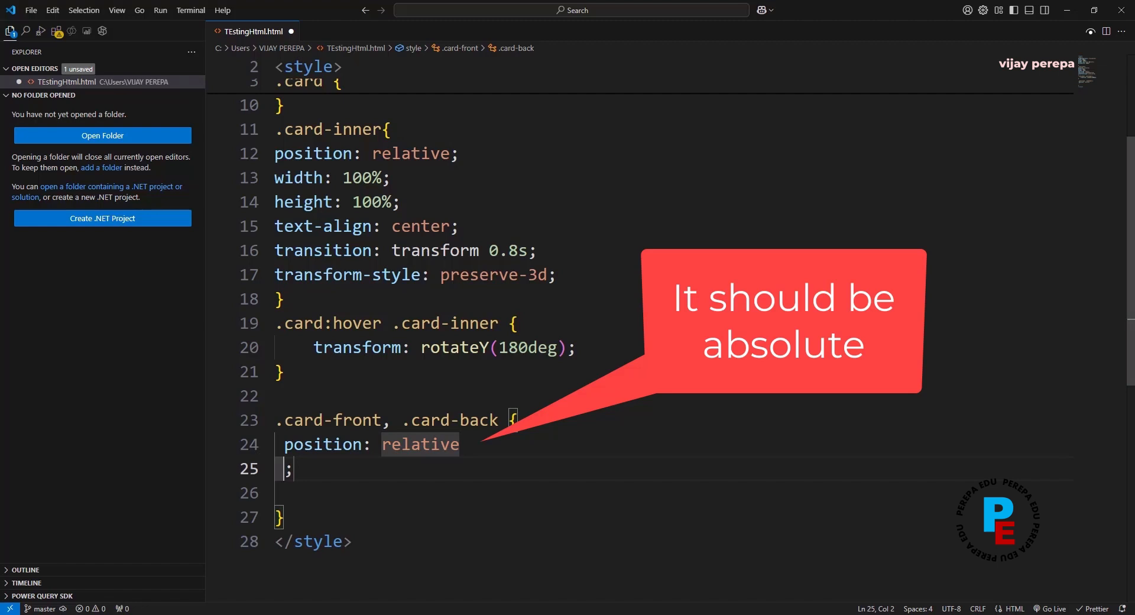
{"action": "key", "text": "Backspace"}
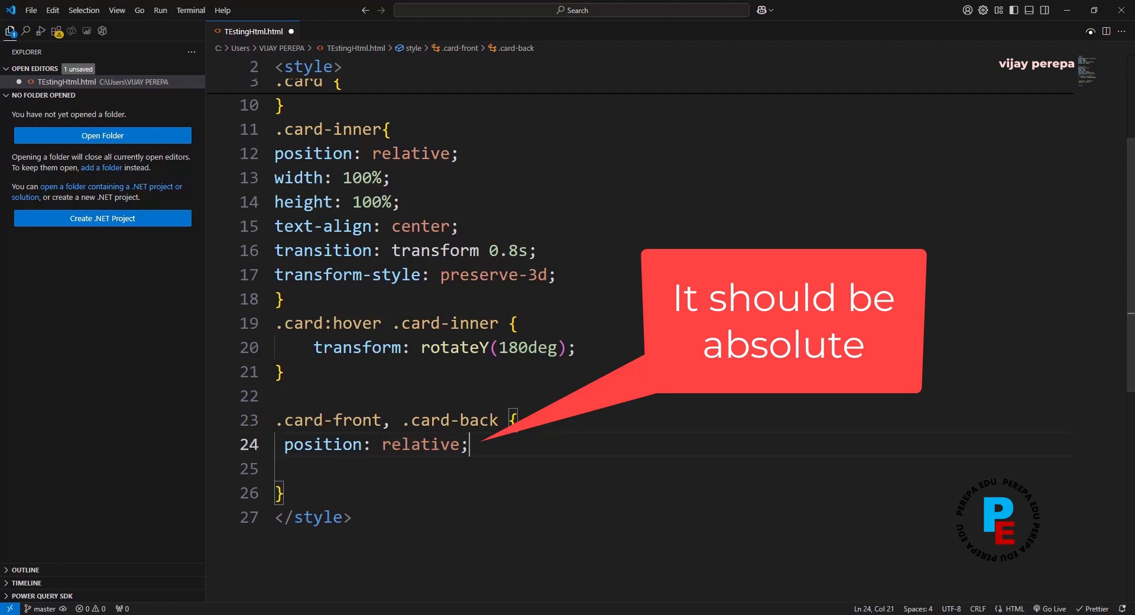
{"action": "type", "text": "width: 1;"}
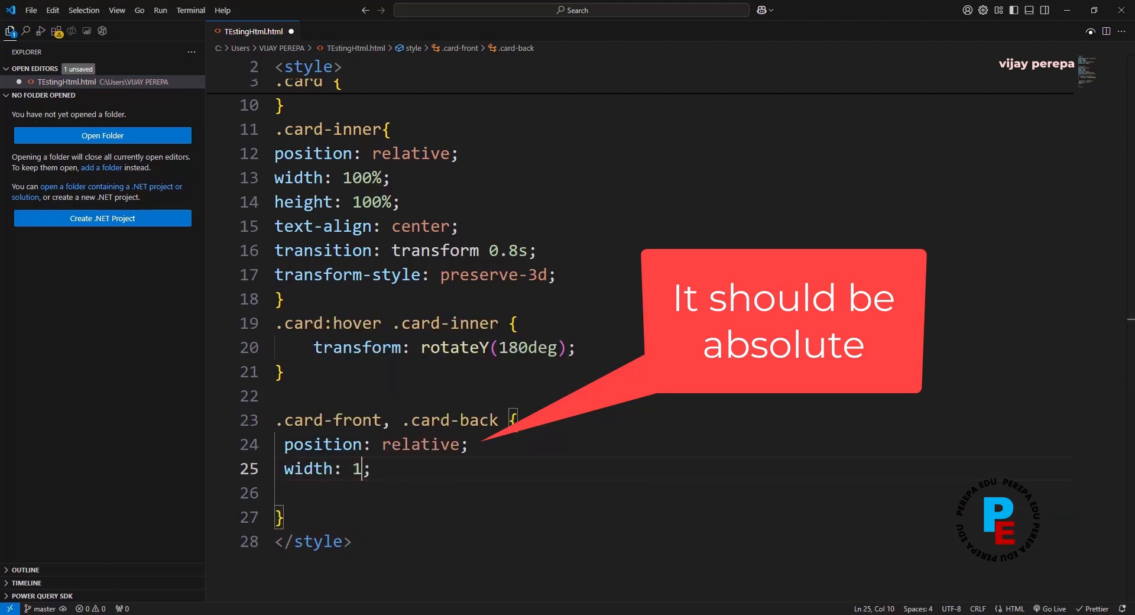
{"action": "type", "text": "00%"}
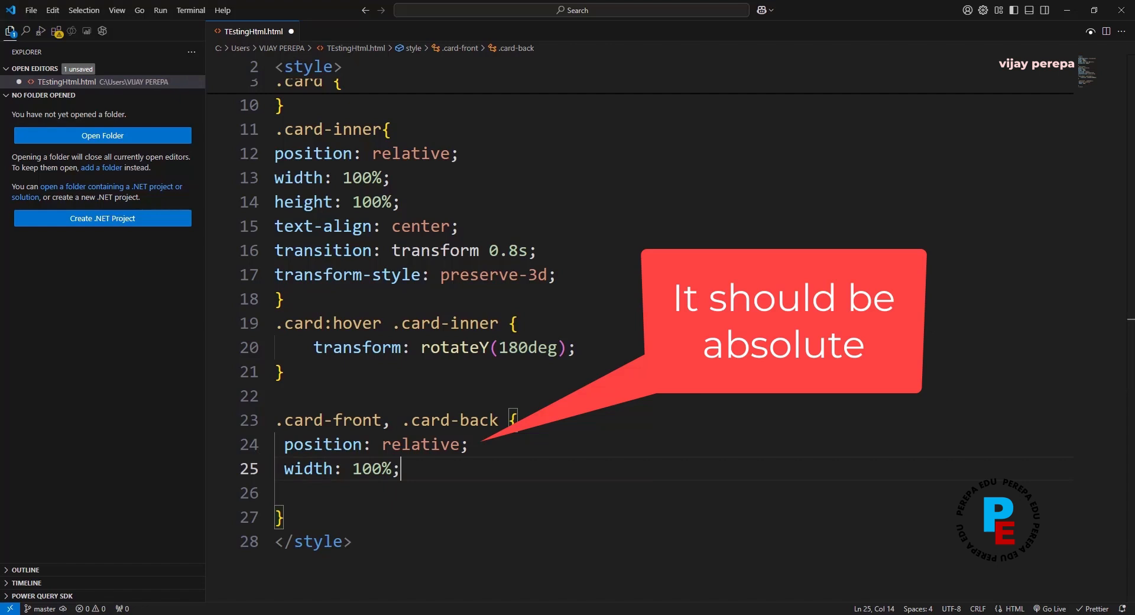
{"action": "type", "text": "w"}
{"action": "left_click", "coordinate": [673, 492]}
{"action": "type", "text": "height: ;"}
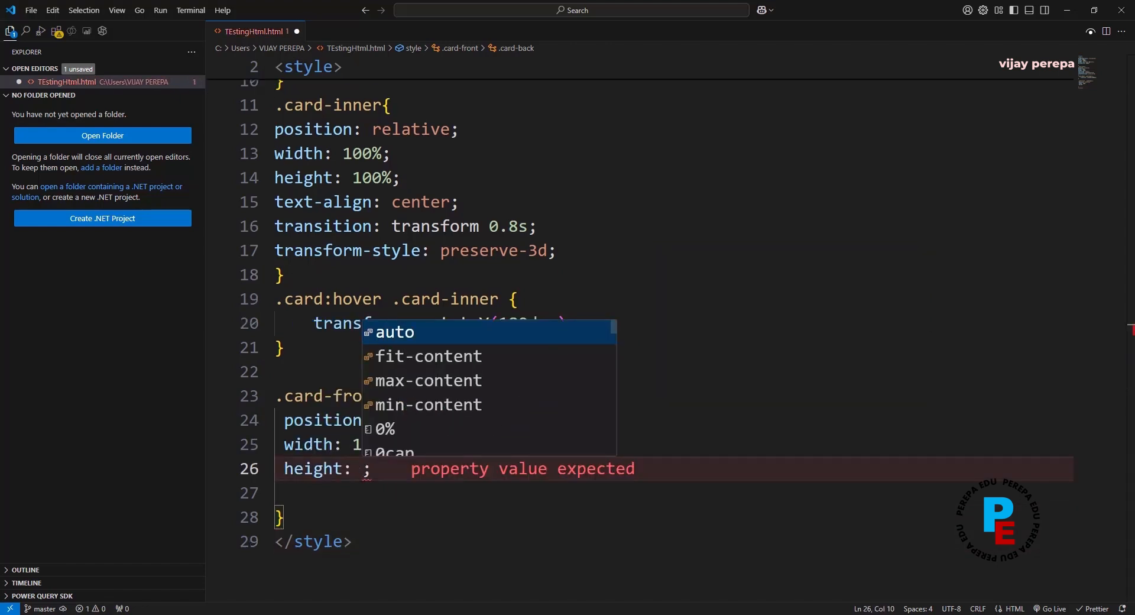
{"action": "type", "text": "100%"}
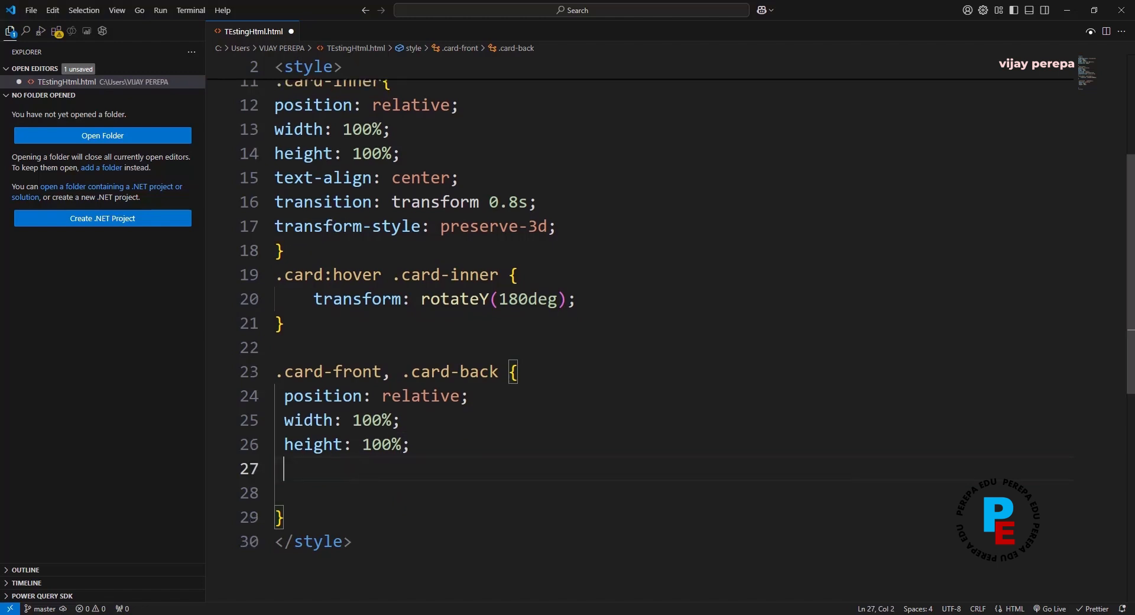
- Add backface-visibility: hidden and -webkit-backface-visibility: hidden, then close the rule
{"action": "type", "text": "-"}
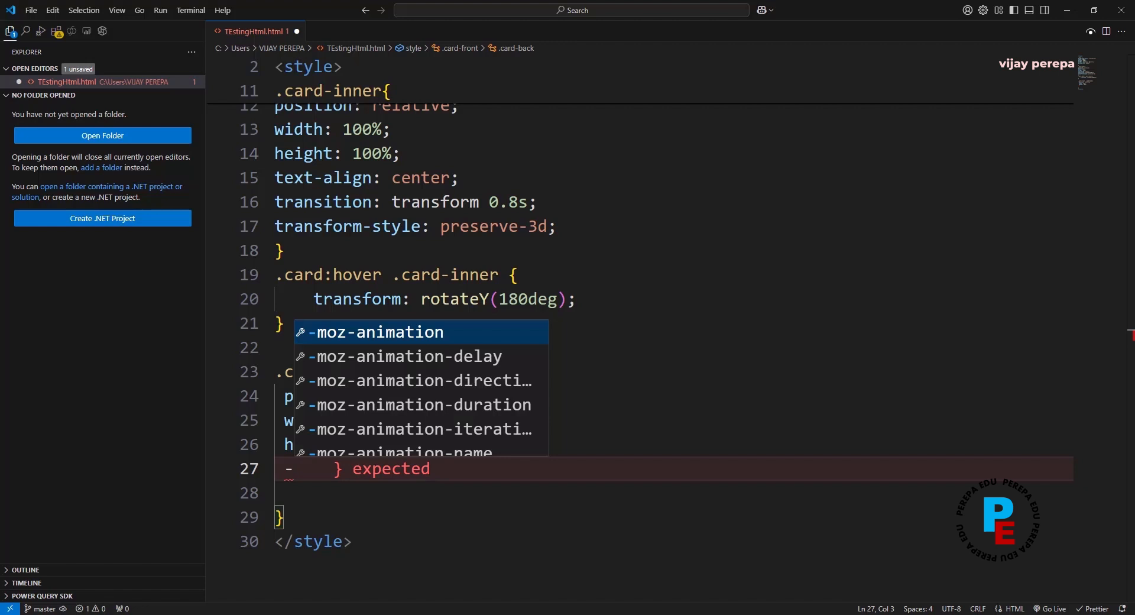
{"action": "type", "text": "ackface"}
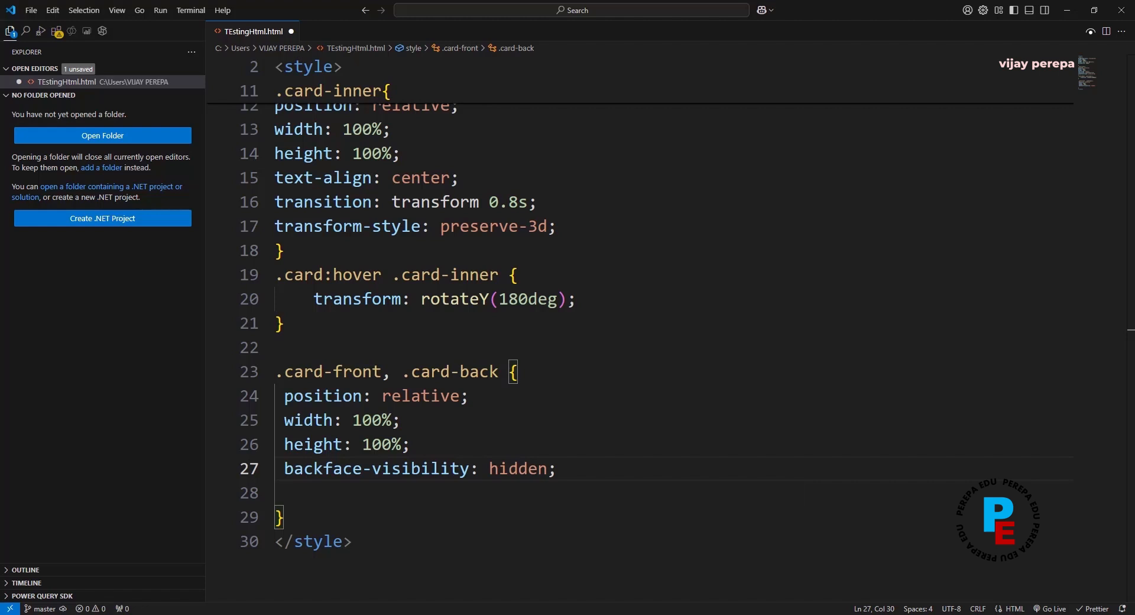
{"action": "key", "text": "Enter"}
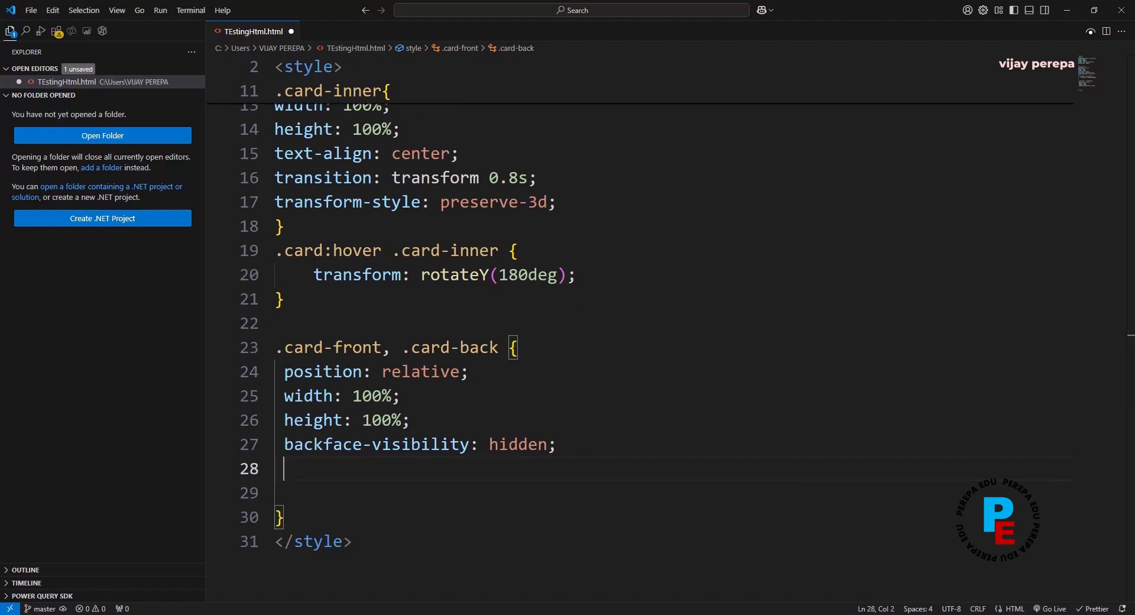
{"action": "type", "text": "-"}
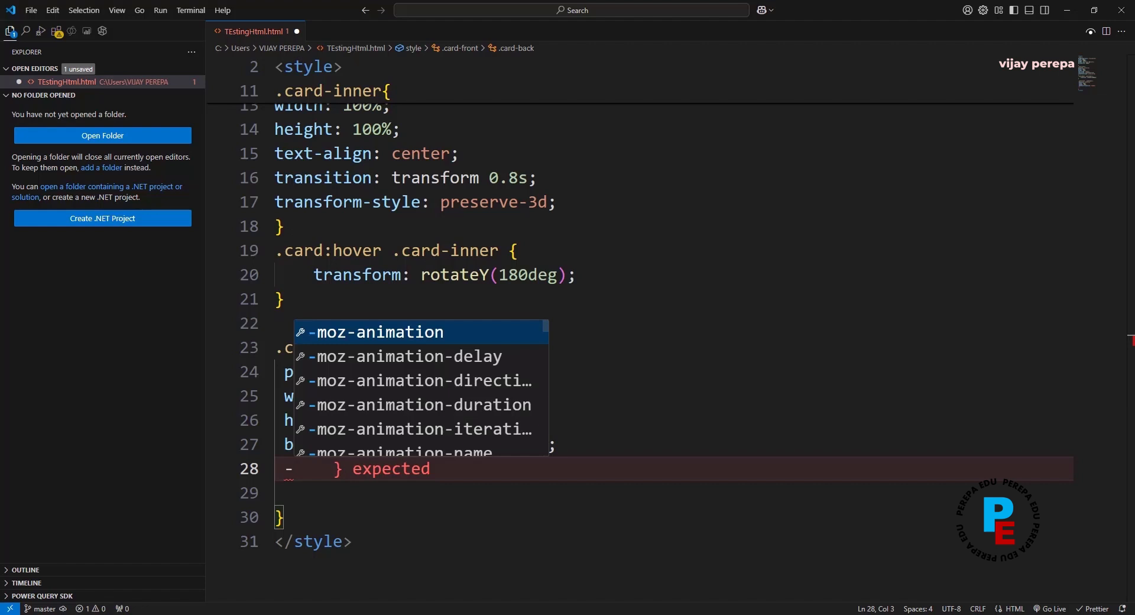
{"action": "type", "text": "k"}
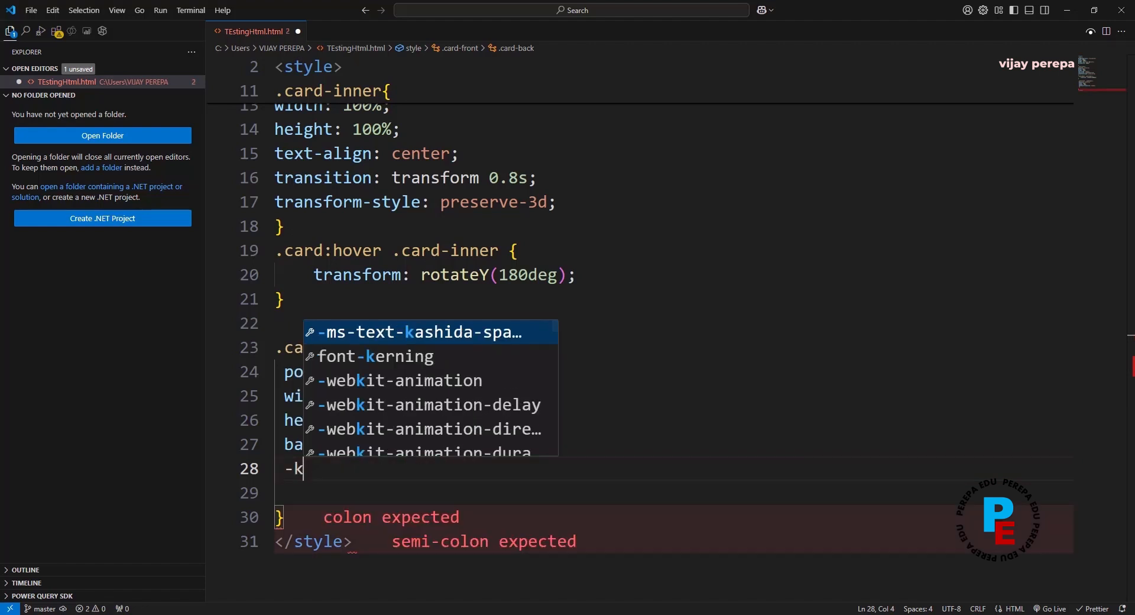
{"action": "type", "text": "e"}
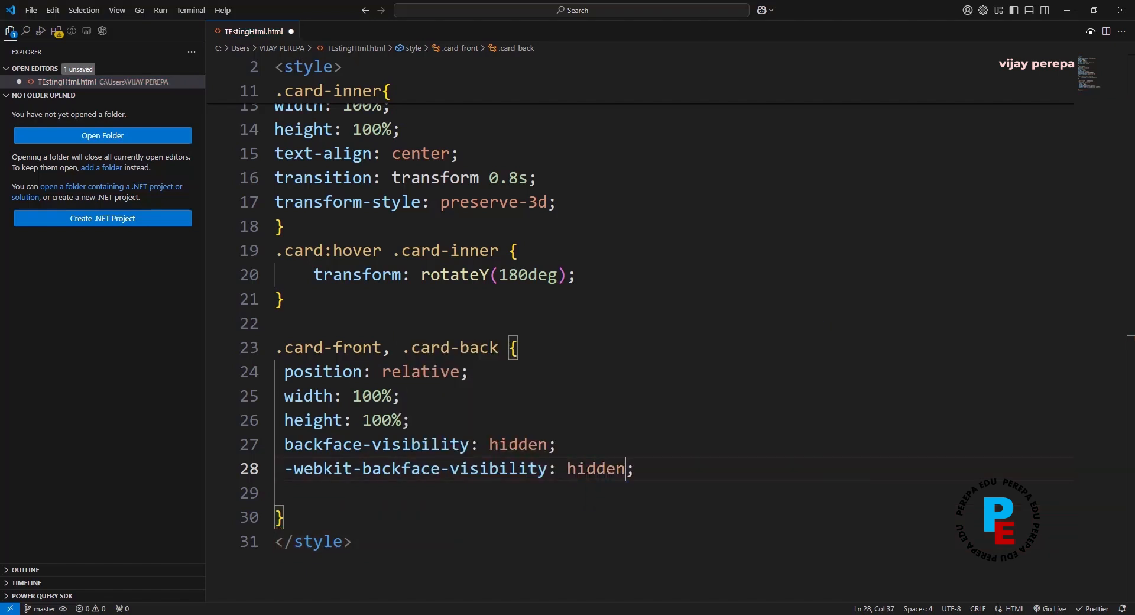
{"action": "key", "text": "Backspace"}
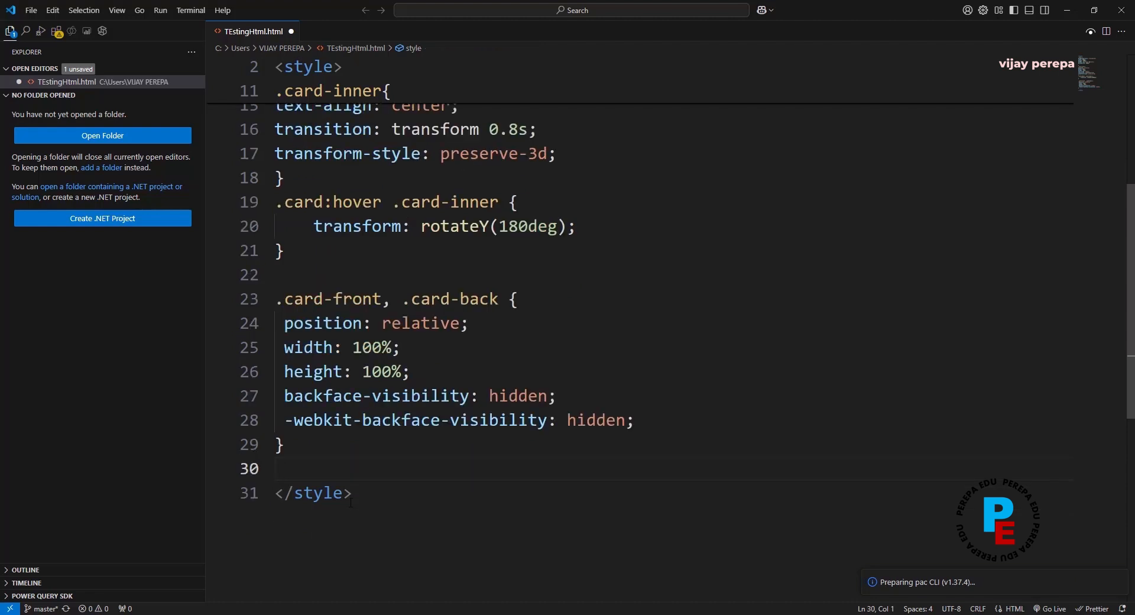
- Write a .card-front rule with background-color #ff9999 and color black
{"action": "type", "text": ".card-front {"}
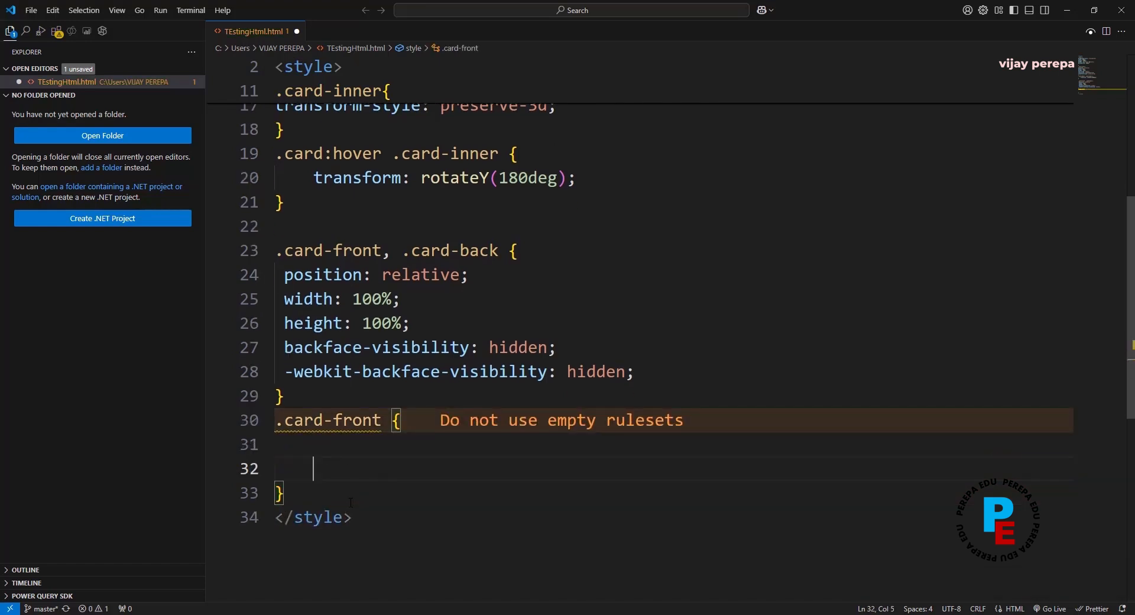
{"action": "type", "text": "background-color: #ff9999;"}
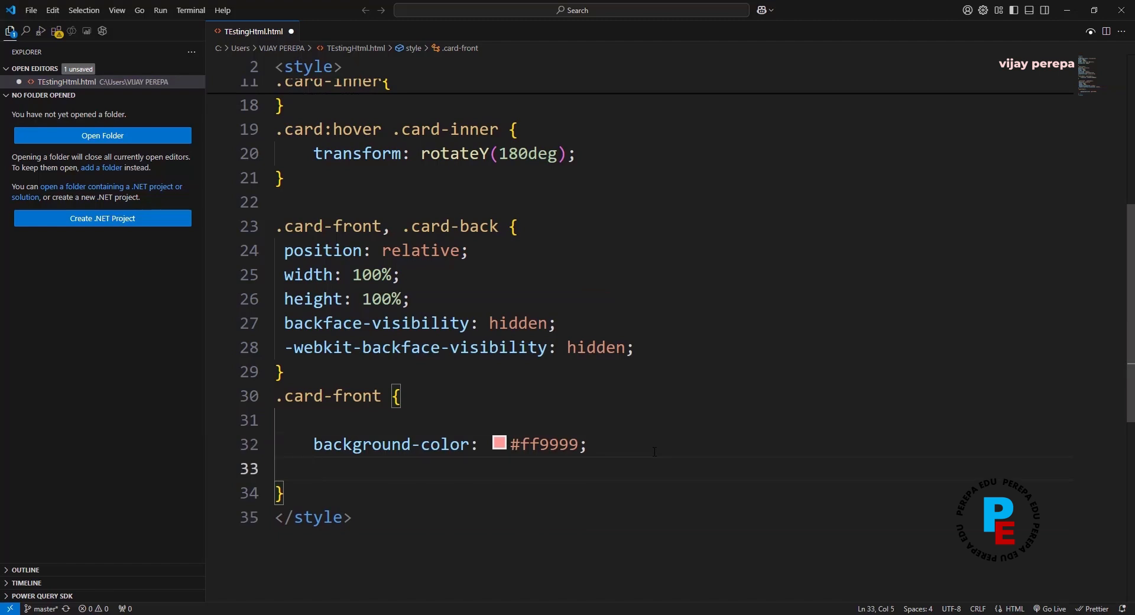
{"action": "type", "text": "color:"}
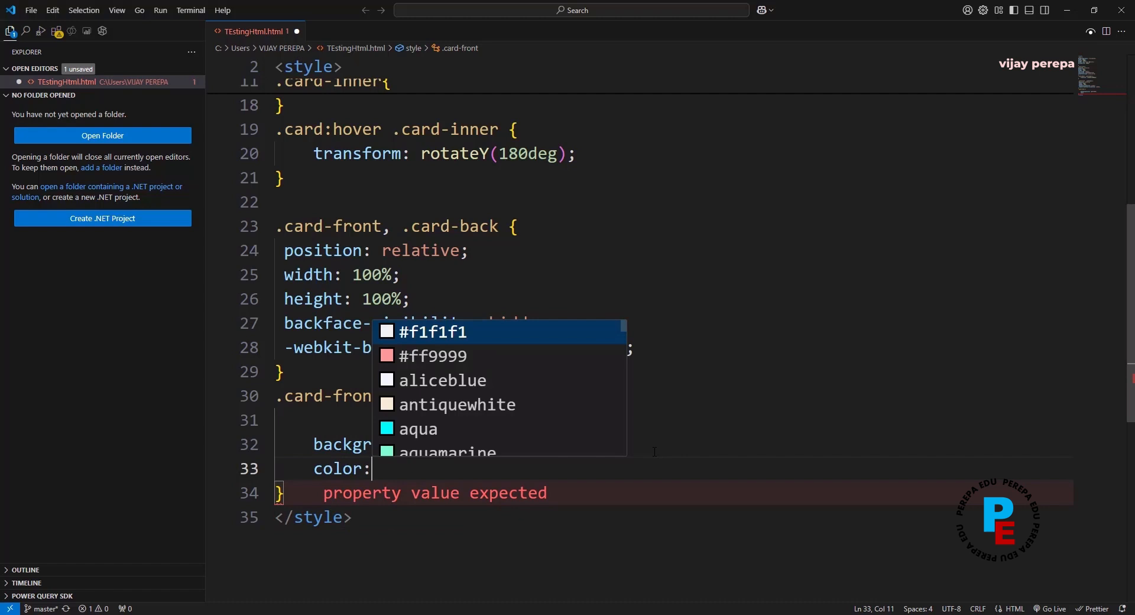
{"action": "type", "text": "black"}
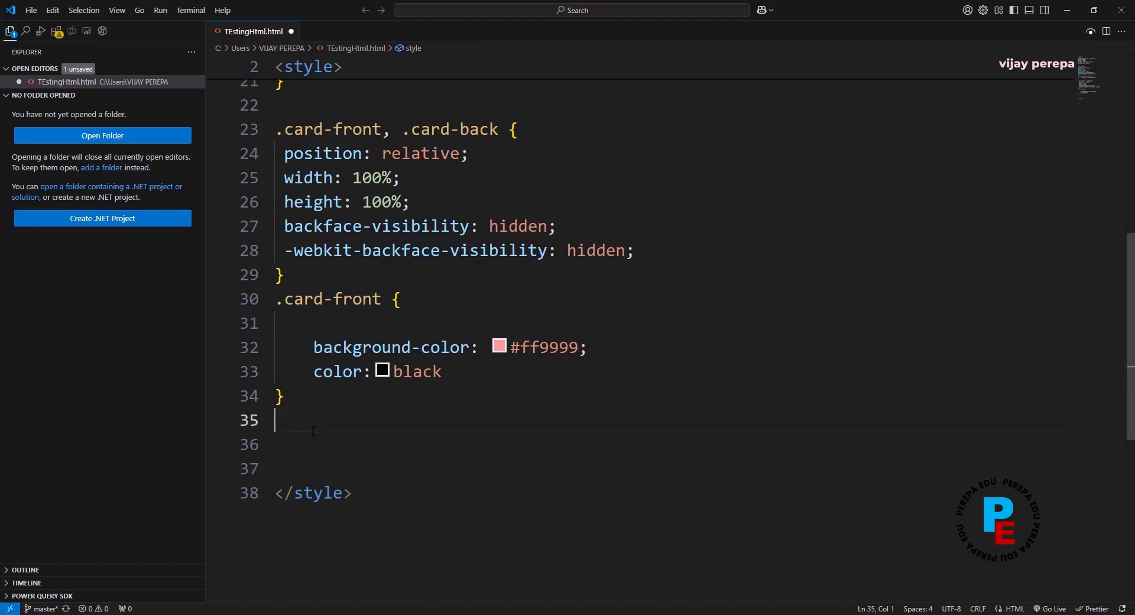
{"action": "type", "text": ".card-back"}
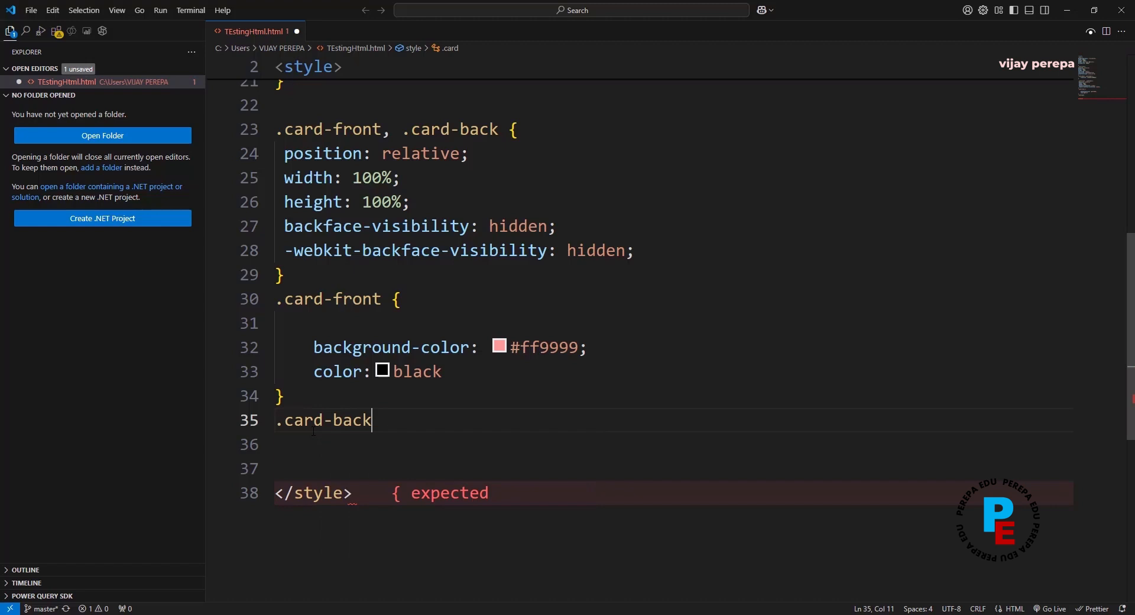
- Give the .card-back rule a dodgerblue background and white text
{"action": "type", "text": "{"}
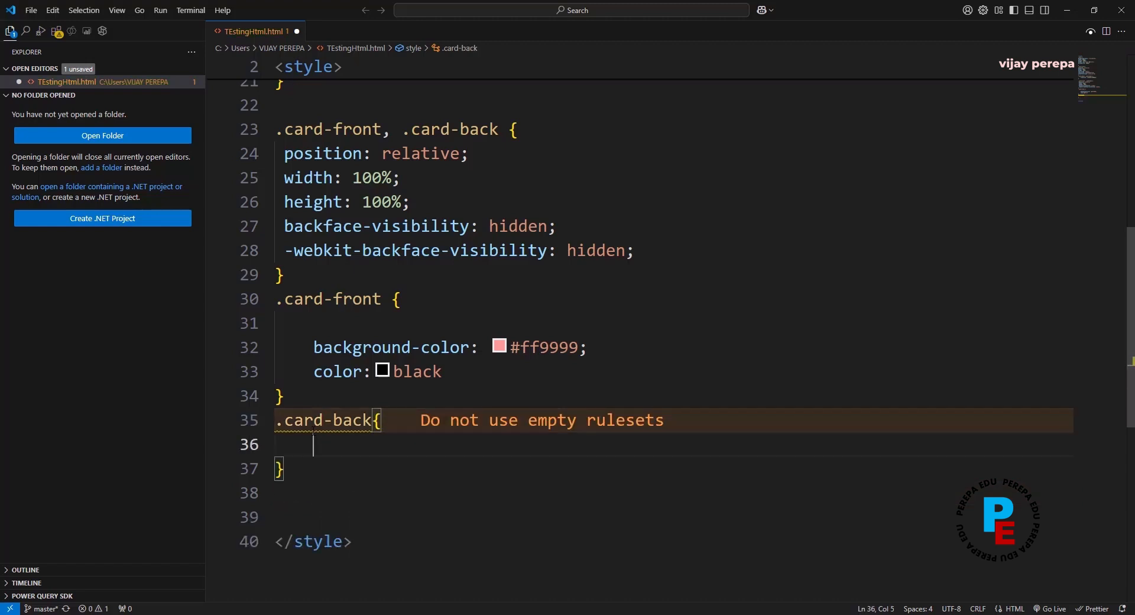
{"action": "type", "text": "background-color: ;"}
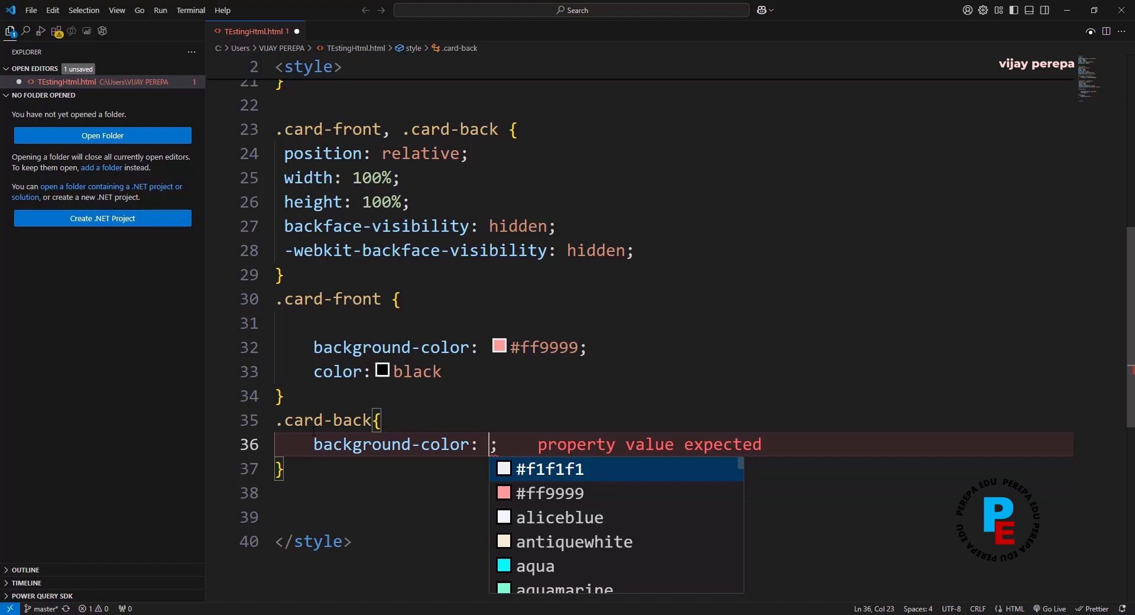
{"action": "type", "text": "dodgerblue"}
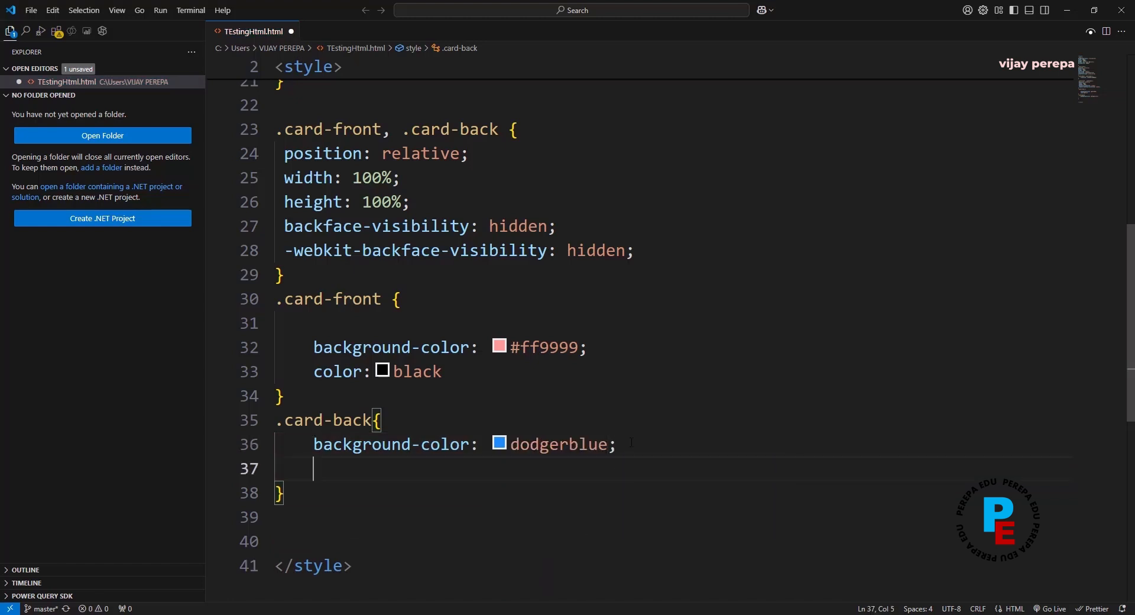
{"action": "type", "text": "color"}
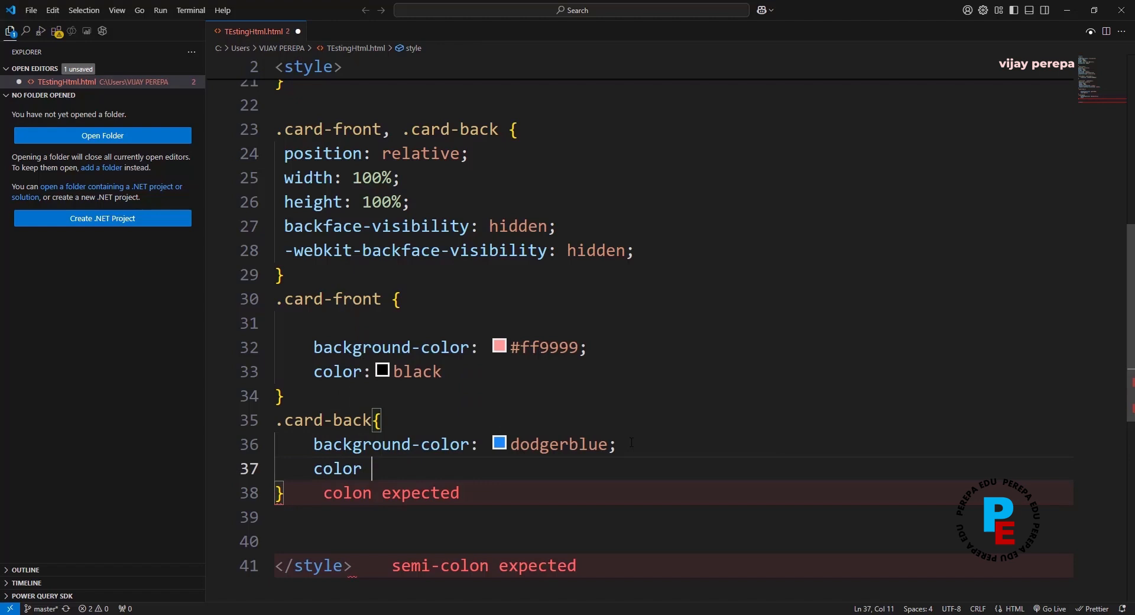
{"action": "type", "text": ": white;"}
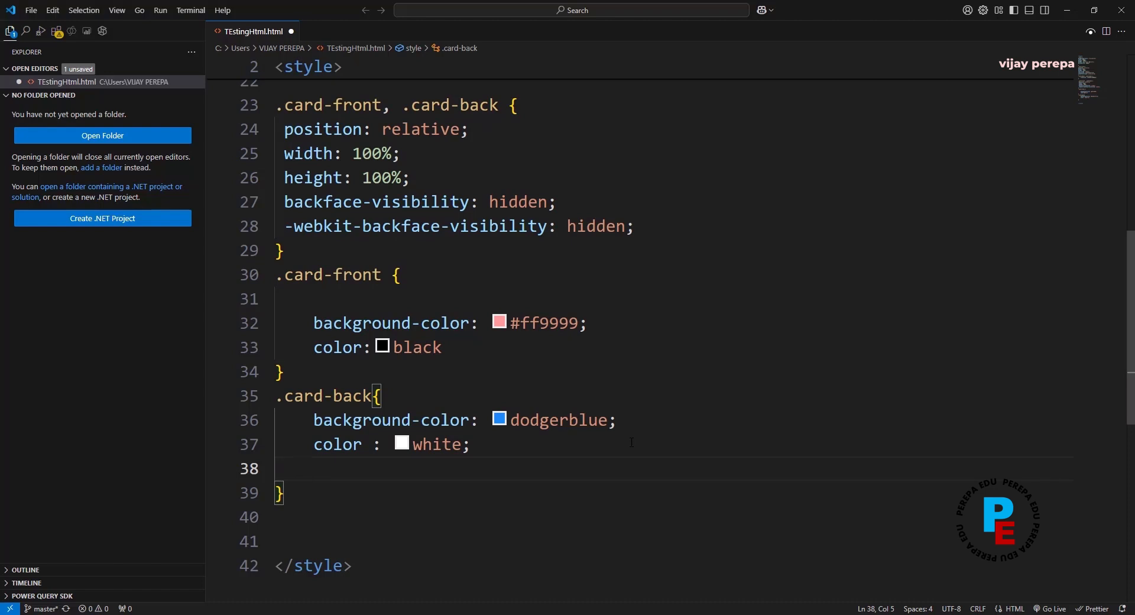
- Add transform: rotateY(180deg) to .card-back and review the stylesheet from the top
{"action": "type", "text": "transform: ;"}
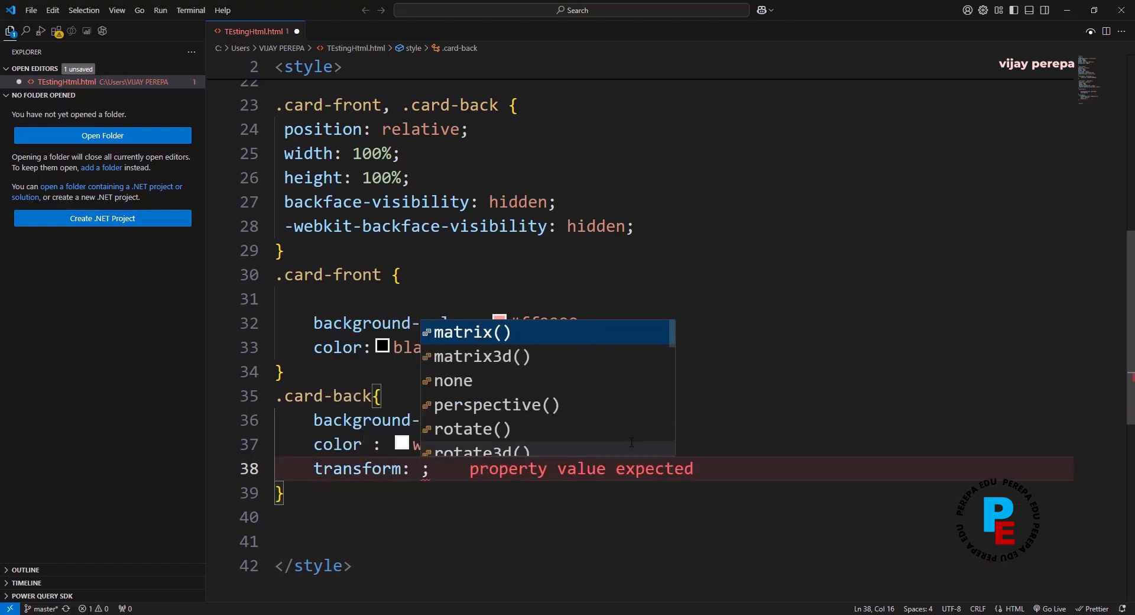
{"action": "type", "text": "rot"}
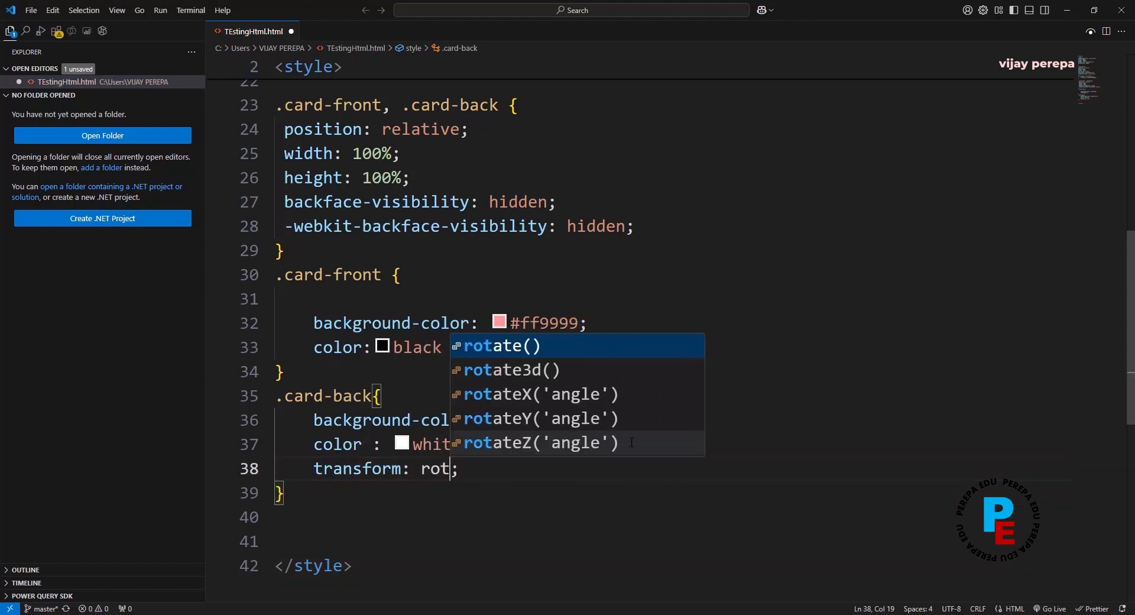
{"action": "left_click", "coordinate": [536, 417]}
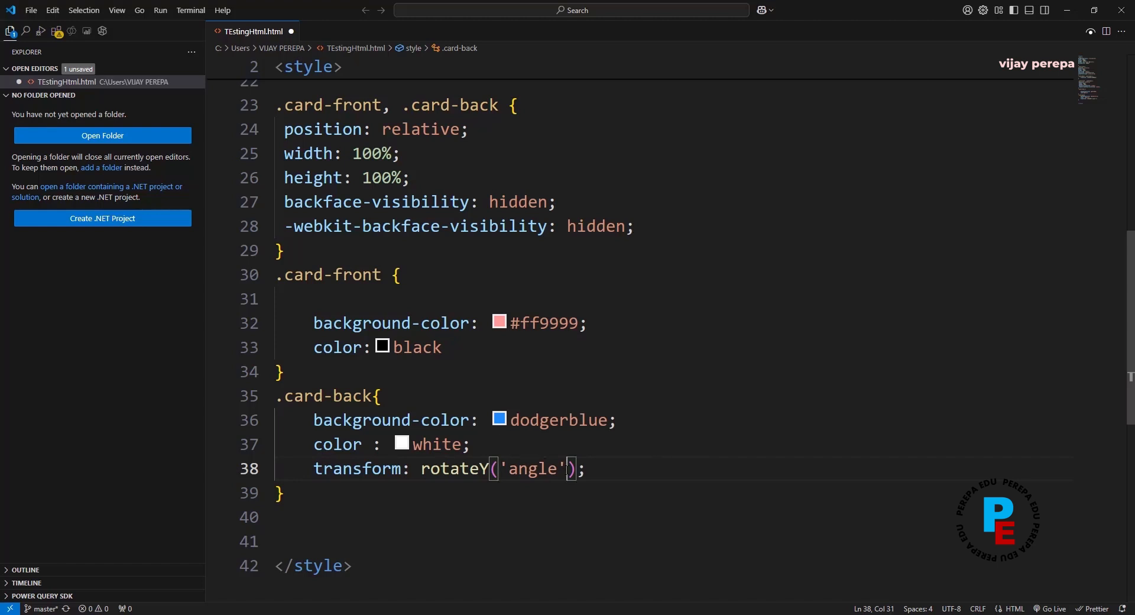
{"action": "key", "text": "Delete"}
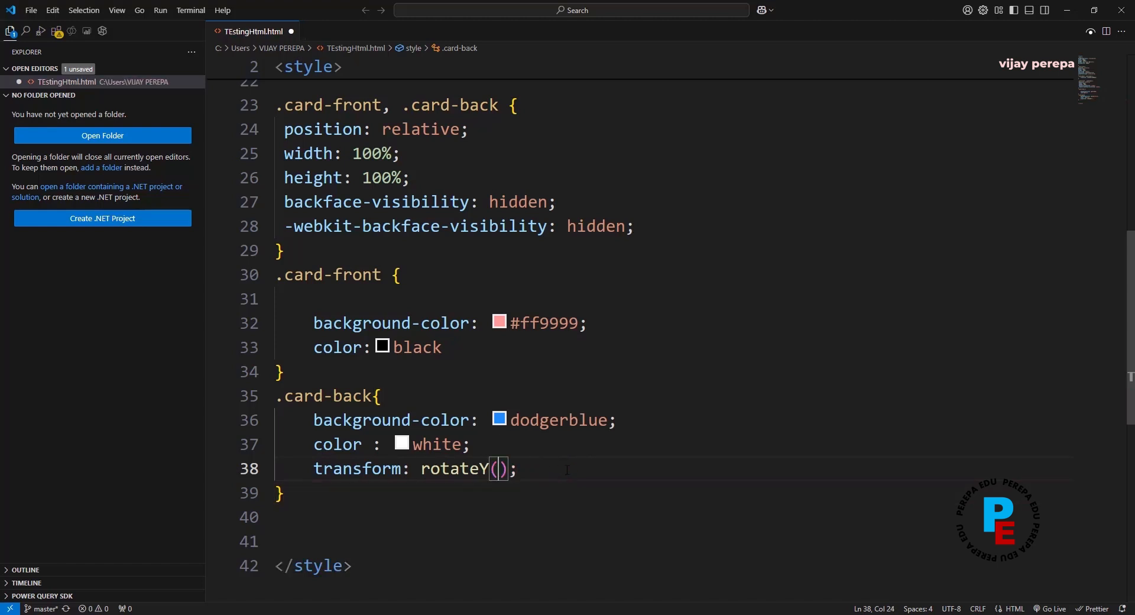
{"action": "type", "text": "180"}
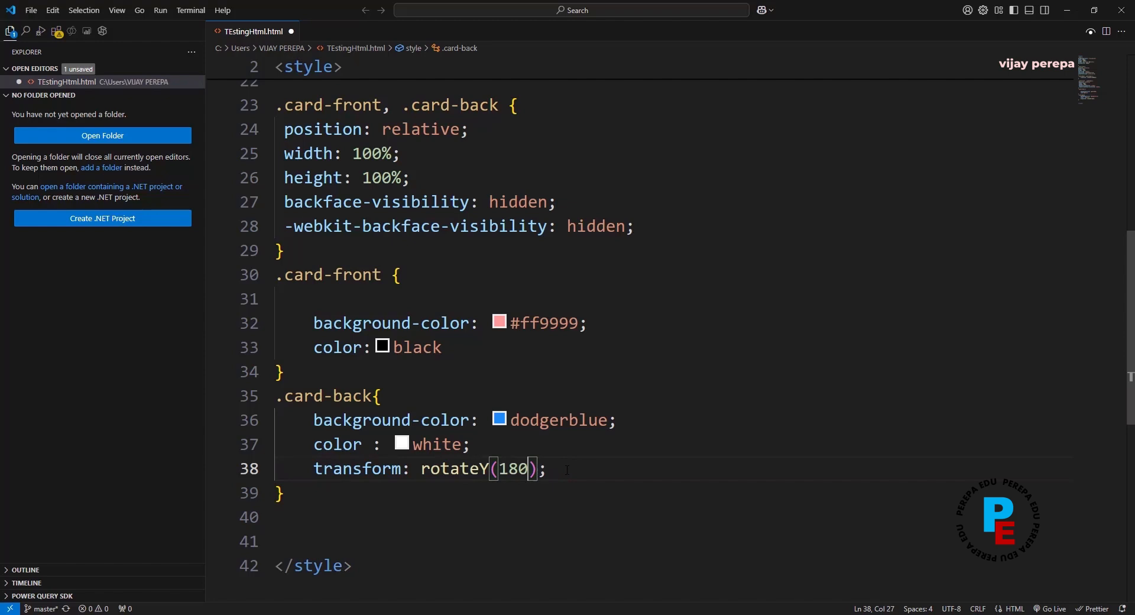
{"action": "type", "text": "deg"}
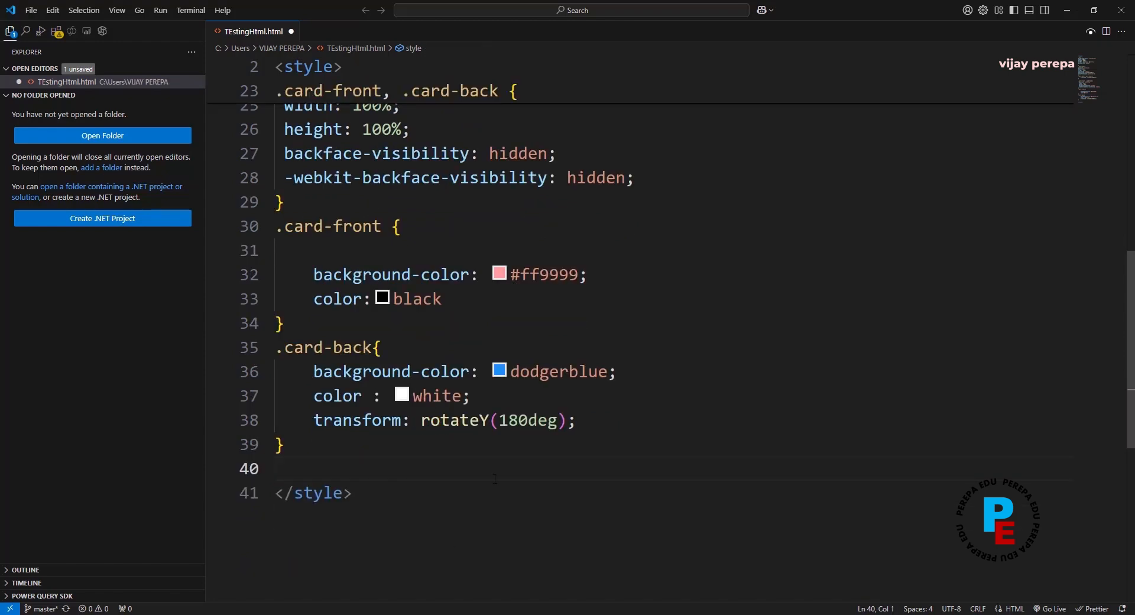
{"action": "scroll", "scroll_direction": "up", "scroll_amount": 3}
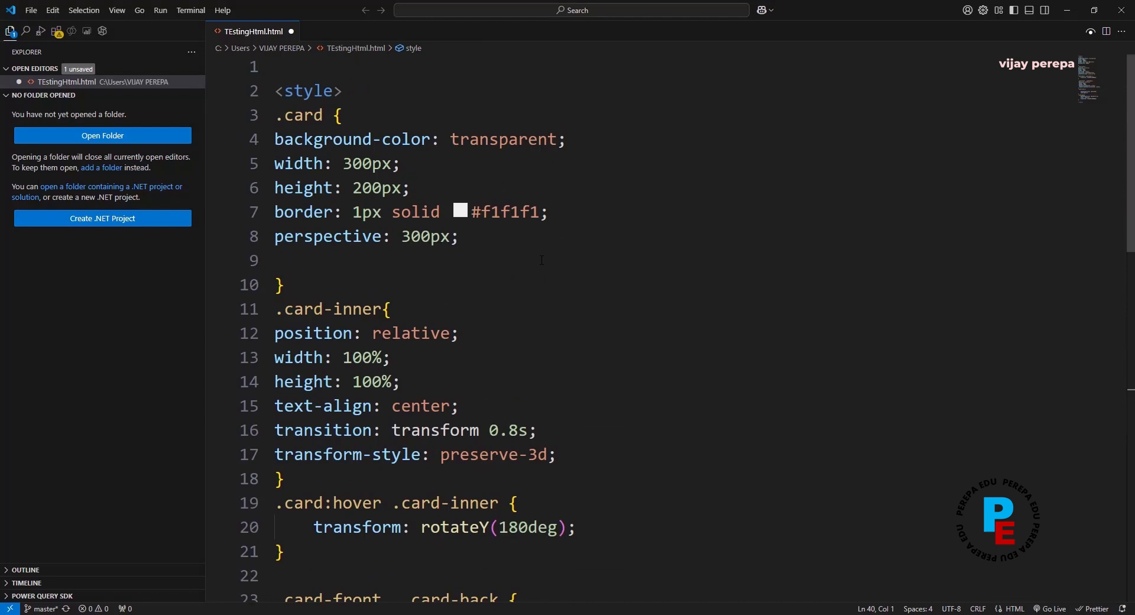
{"action": "mouse_move", "coordinate": [539, 296]}
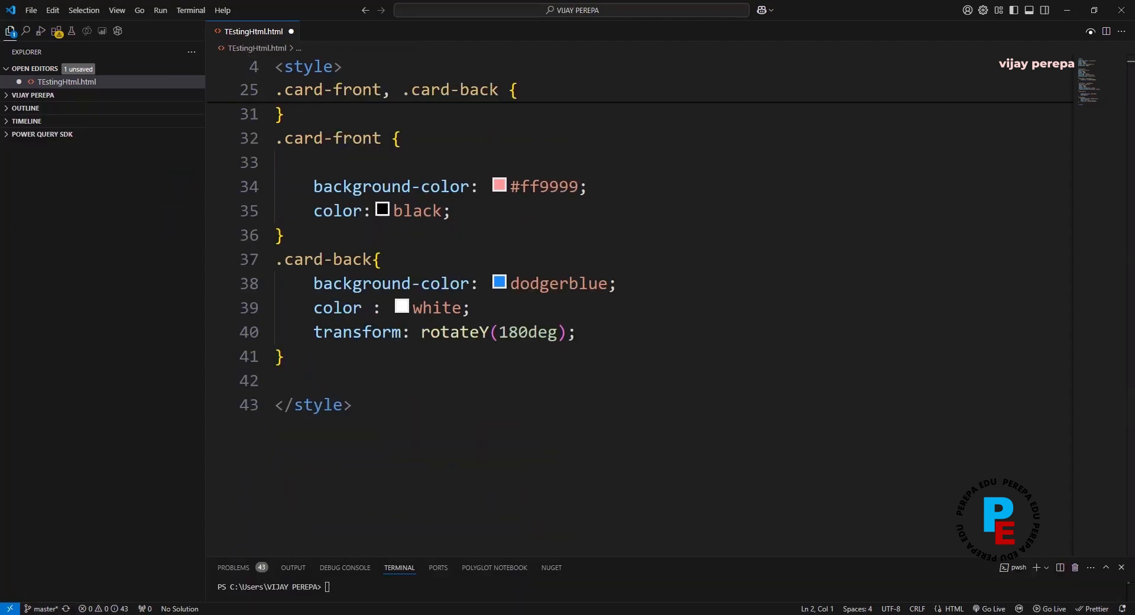
{"action": "mouse_move", "coordinate": [671, 379]}
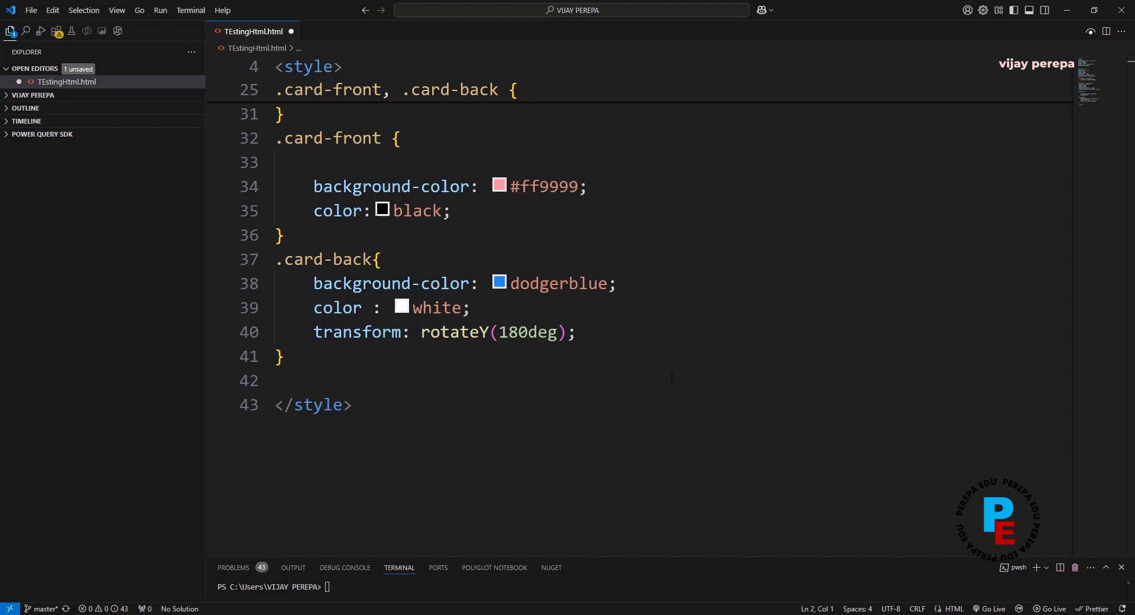
{"action": "scroll", "scroll_direction": "up", "scroll_amount": 3}
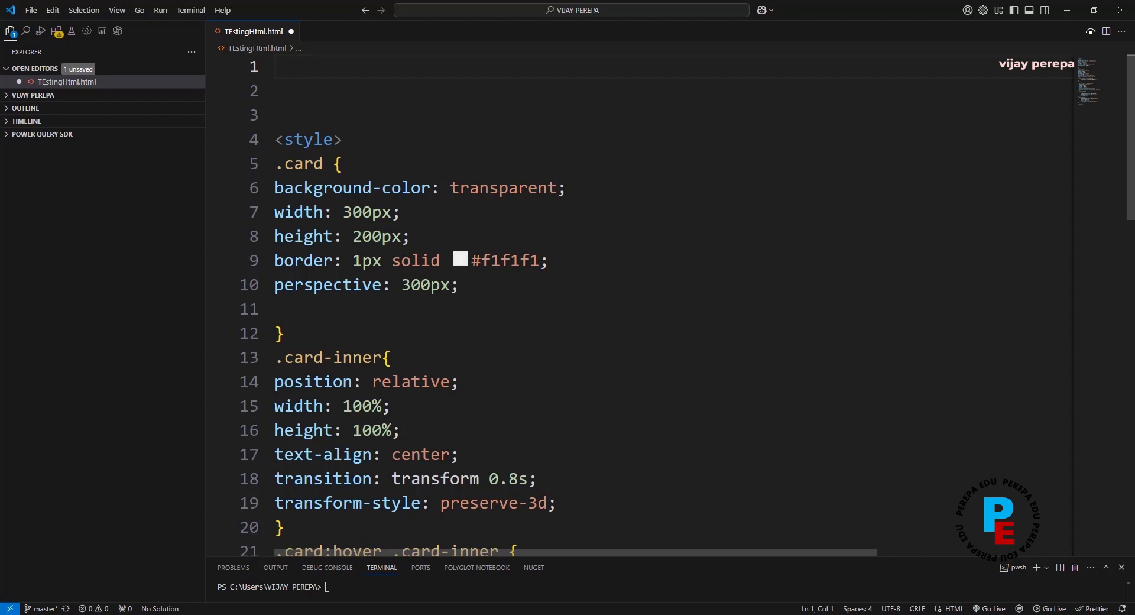
- Add nested divs classed card, card-inner, card-front and card-back above the styles
{"action": "type", "text": "div></div>"}
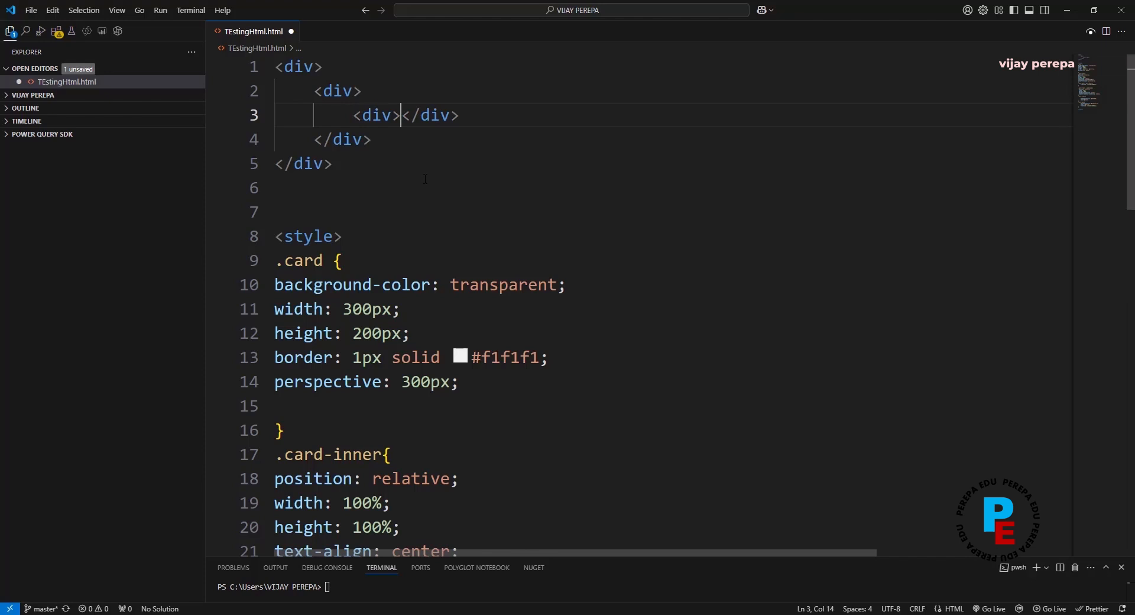
{"action": "type", "text": "dv"}
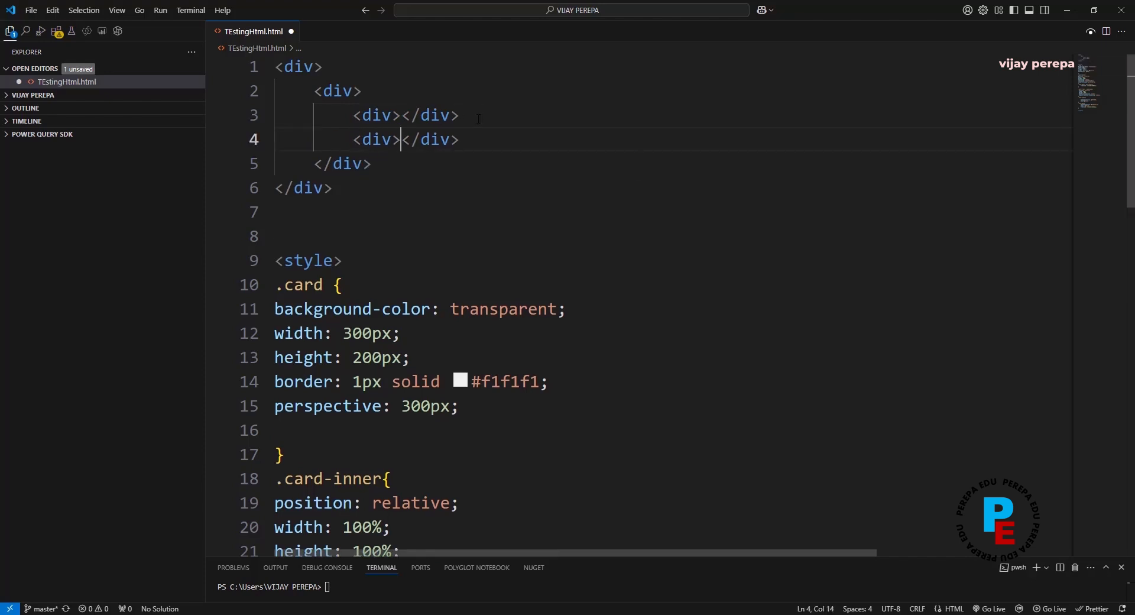
{"action": "mouse_move", "coordinate": [298, 66]}
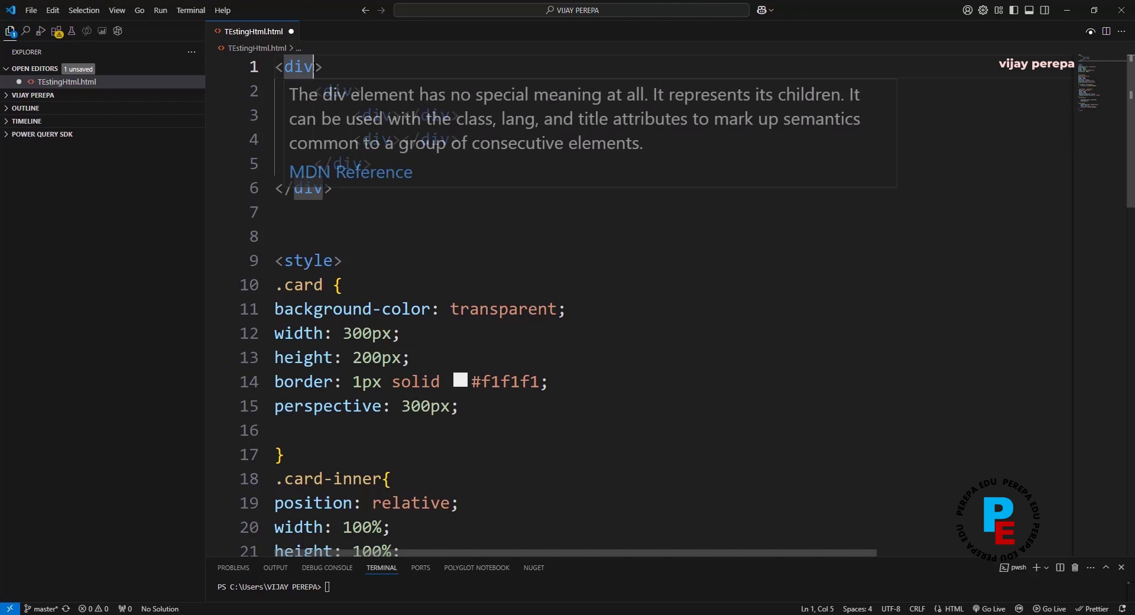
{"action": "type", "text": "clas"}
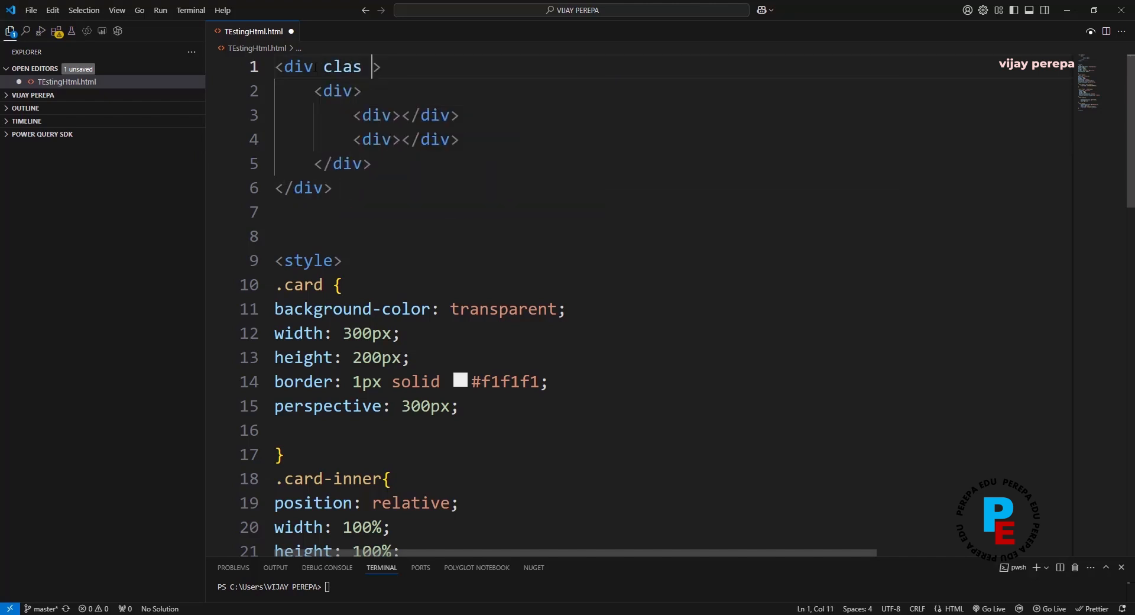
{"action": "type", "text": "s = ca"}
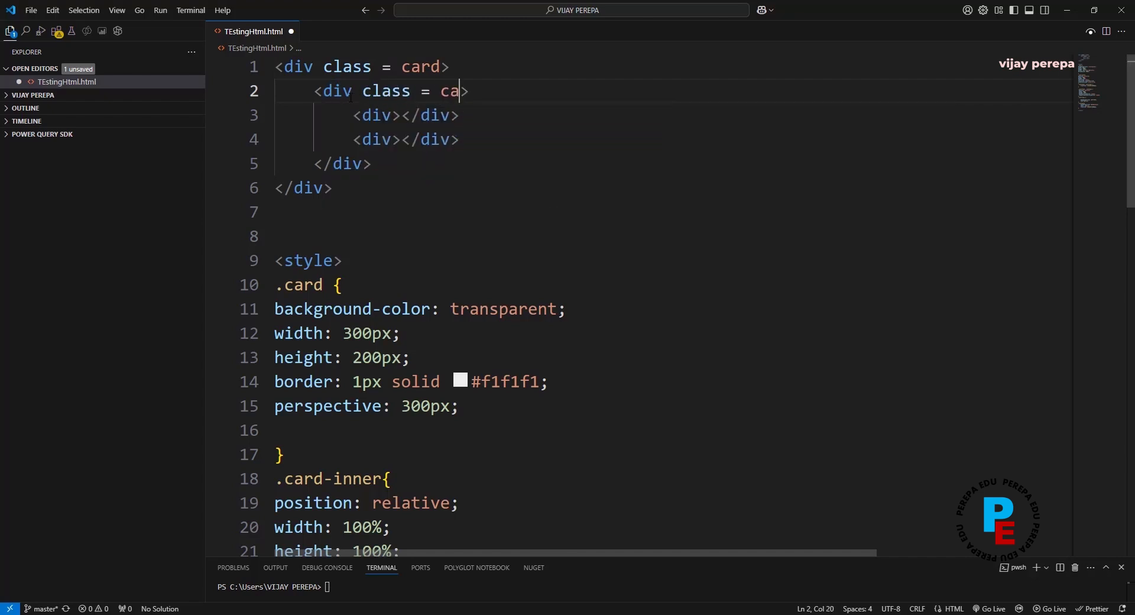
{"action": "type", "text": "rd-inner"}
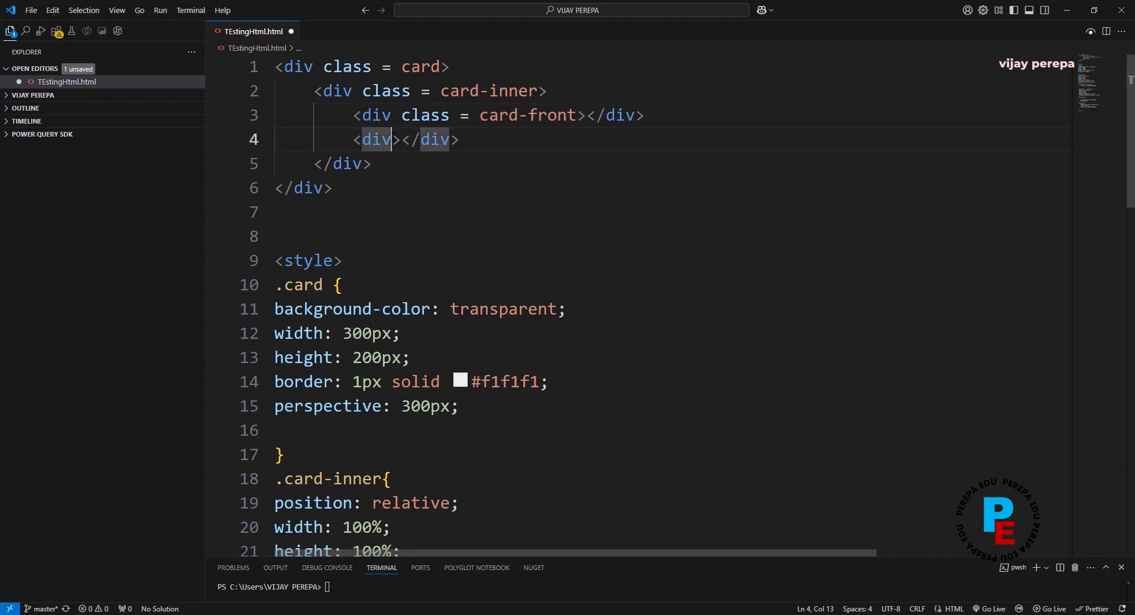
{"action": "type", "text": "class = card"}
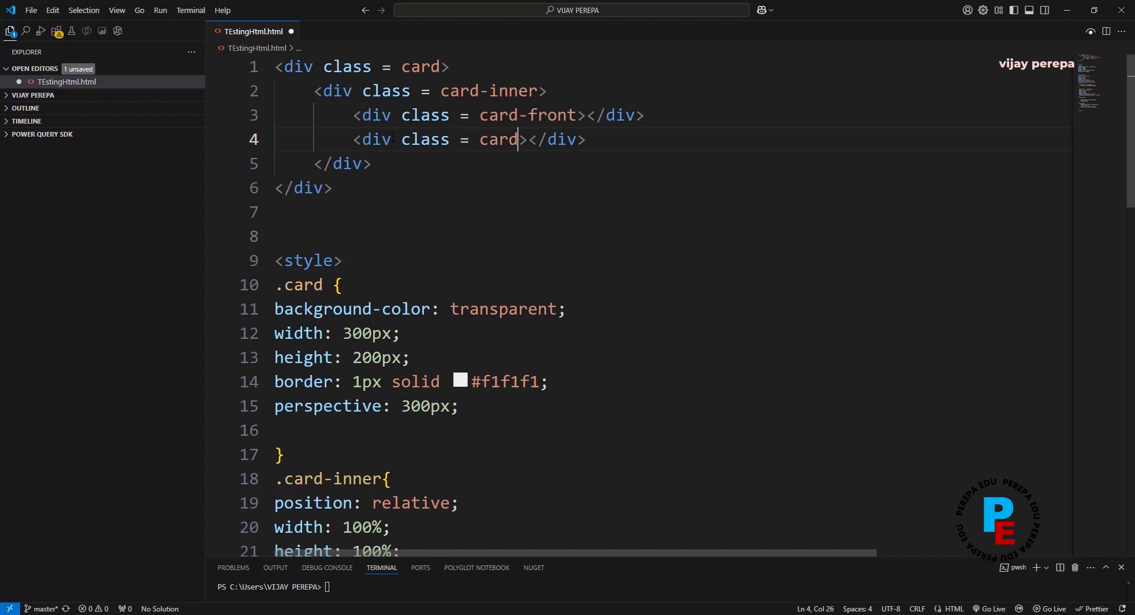
{"action": "type", "text": "-b"}
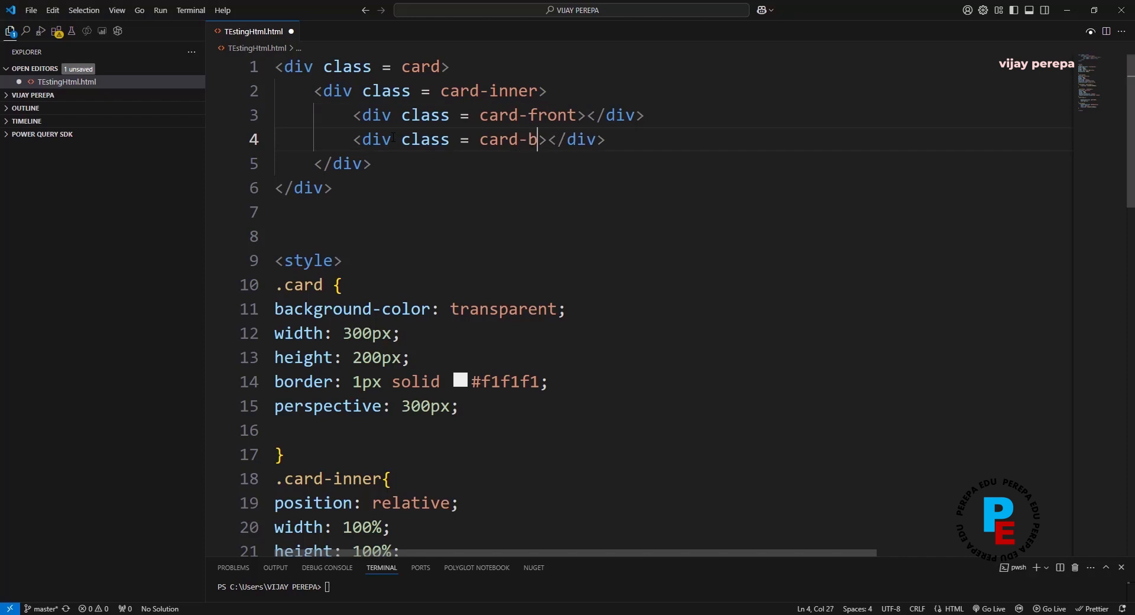
{"action": "type", "text": "ack"}
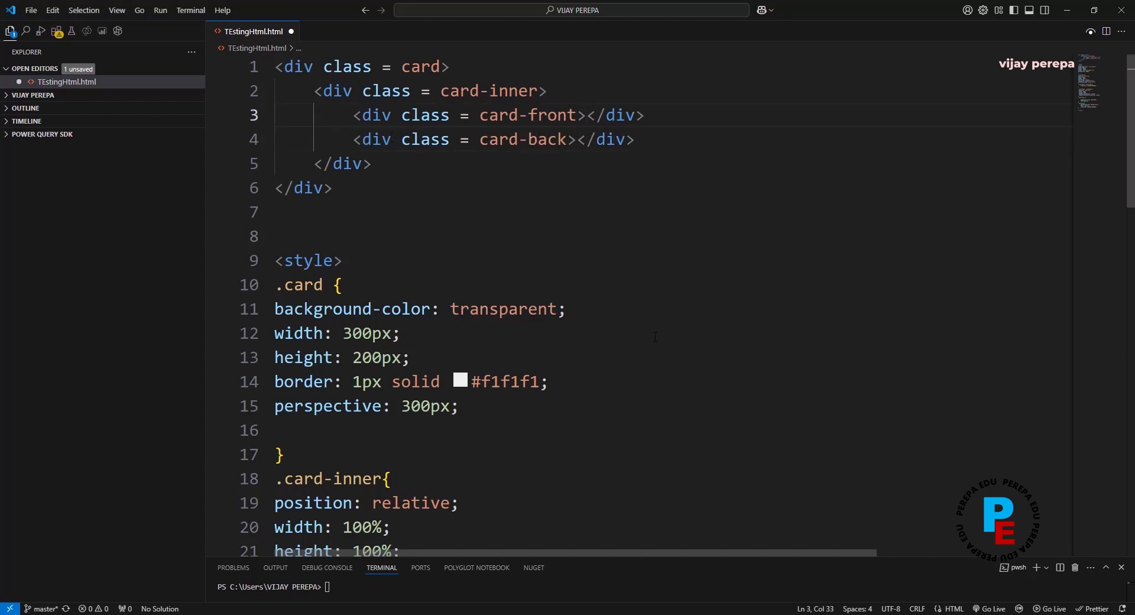
{"action": "type", "text": "h1></h1><"}
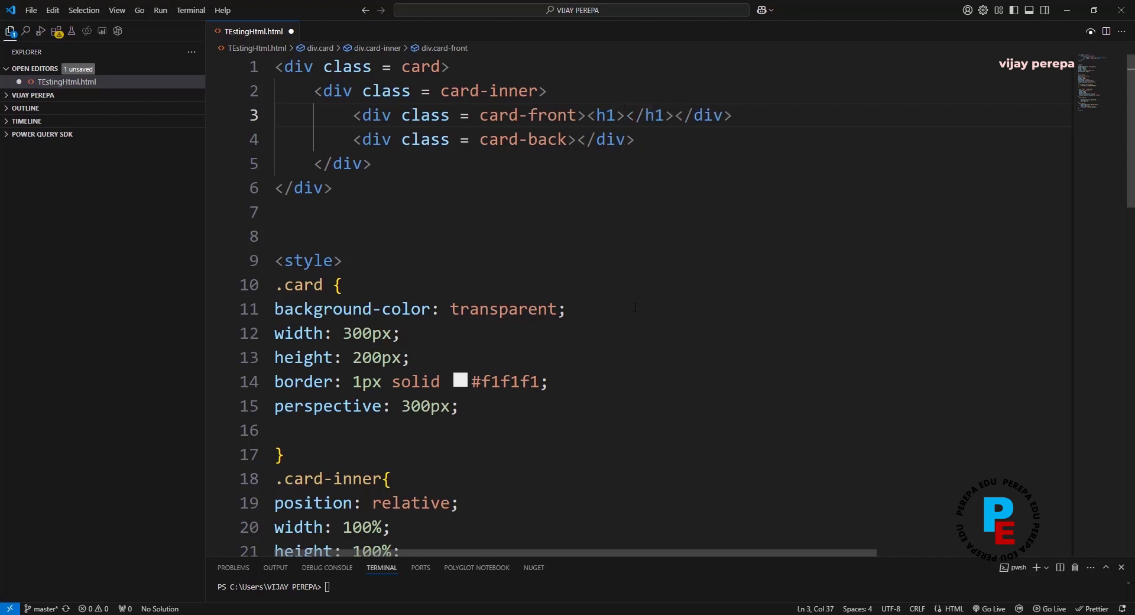
- Add <h1>Some Header</h1> to both the card-front and card-back divs
{"action": "type", "text": "Some Header"}
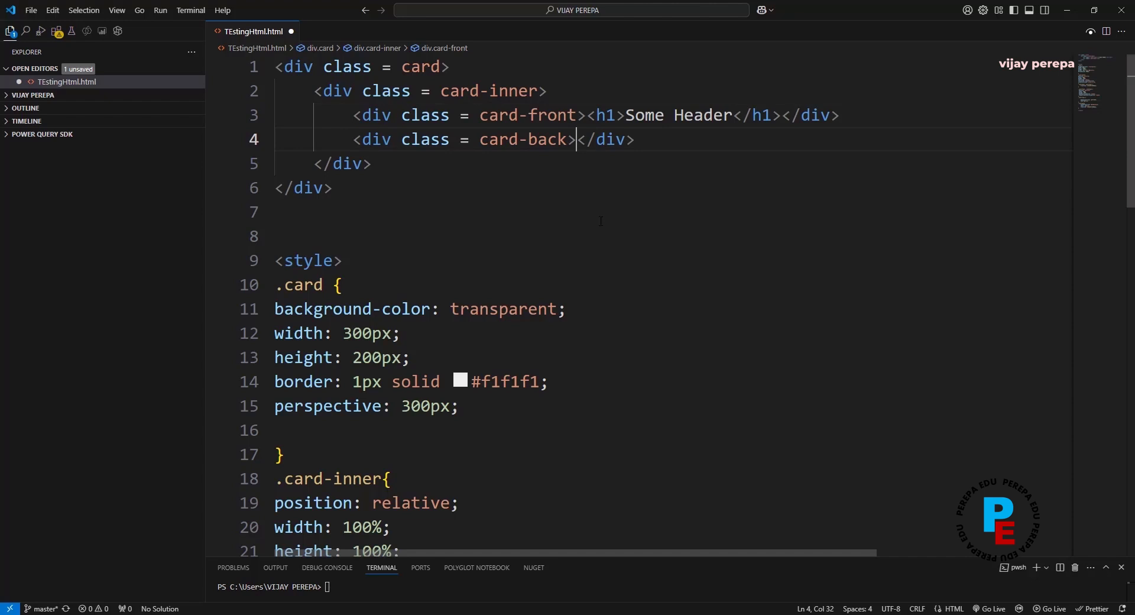
{"action": "type", "text": "<h1></h1><"}
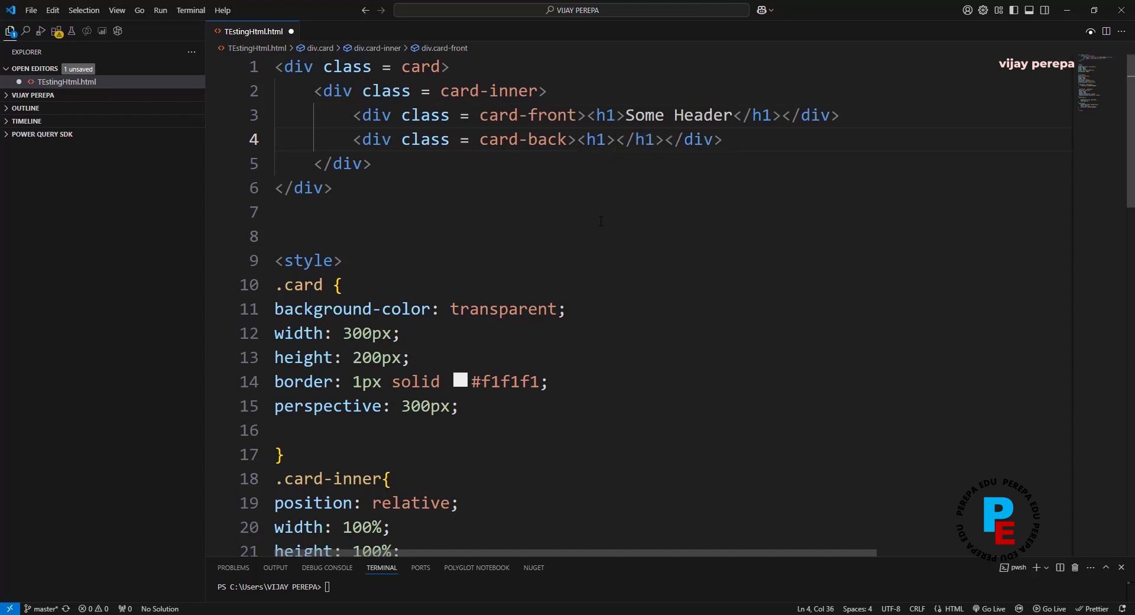
{"action": "type", "text": "Some"}
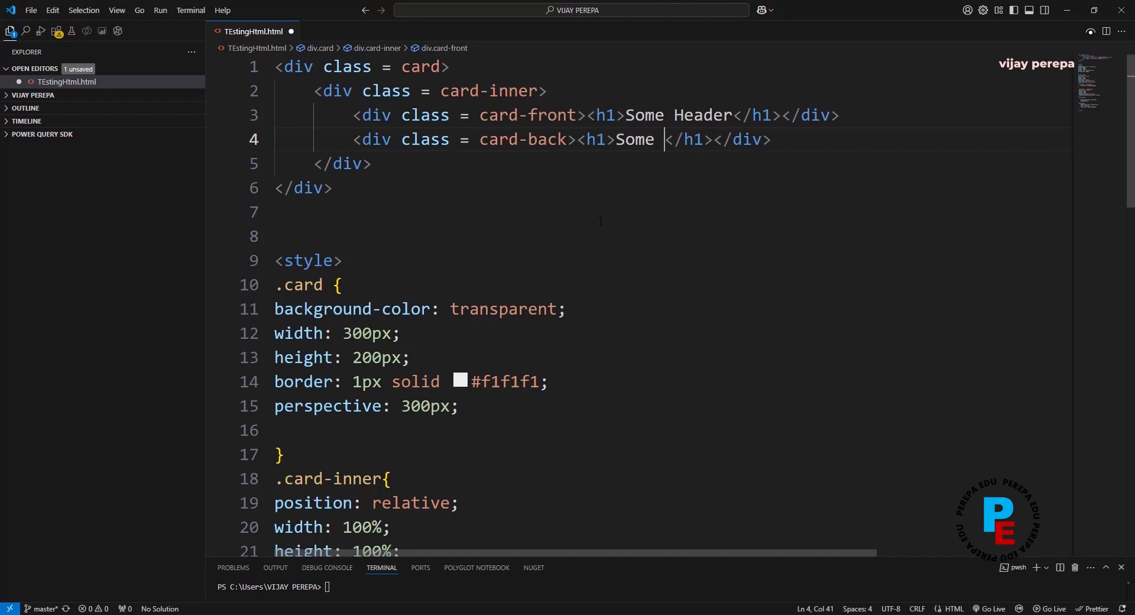
{"action": "type", "text": "Header"}
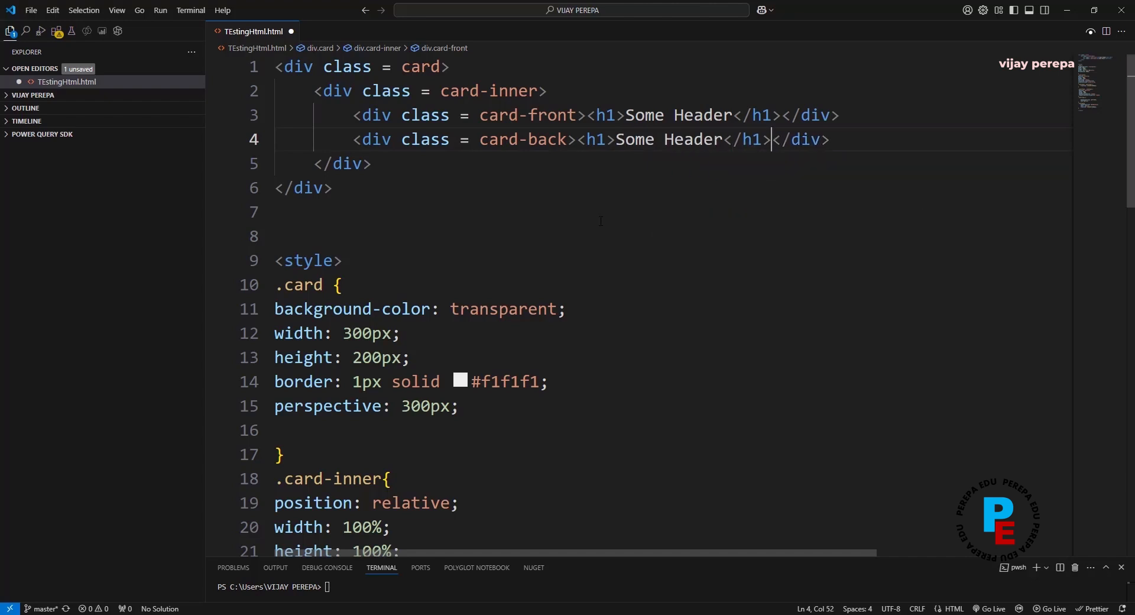
{"action": "key", "text": "Enter"}
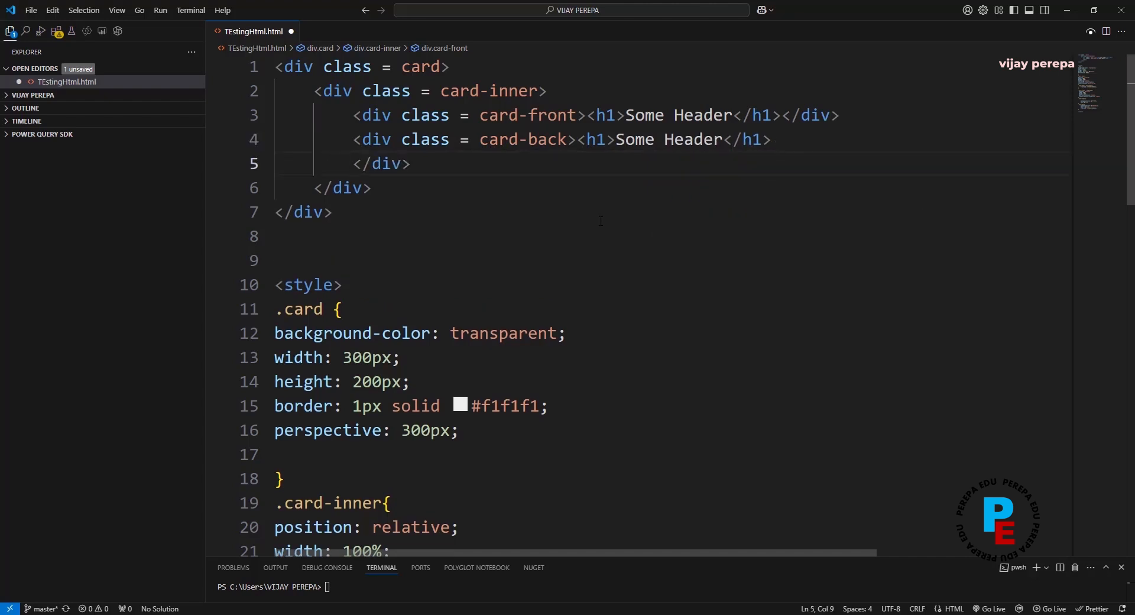
- Add <h2>Some sub header</h2> and <p>Some Details</p> to card-back and save the file
{"action": "type", "text": "h2></h2>"}
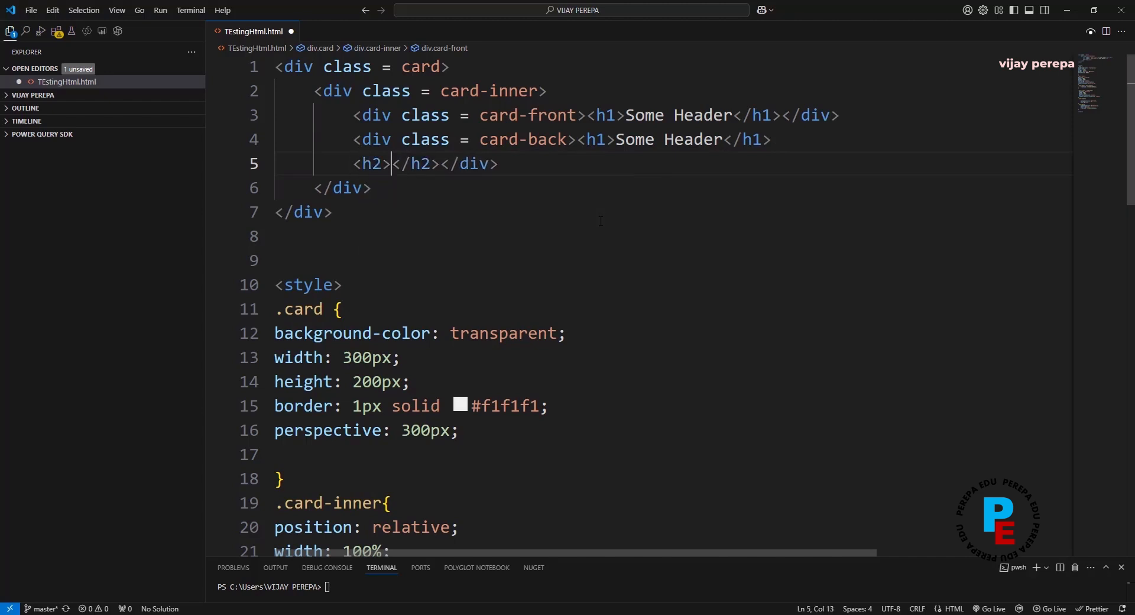
{"action": "type", "text": "S"}
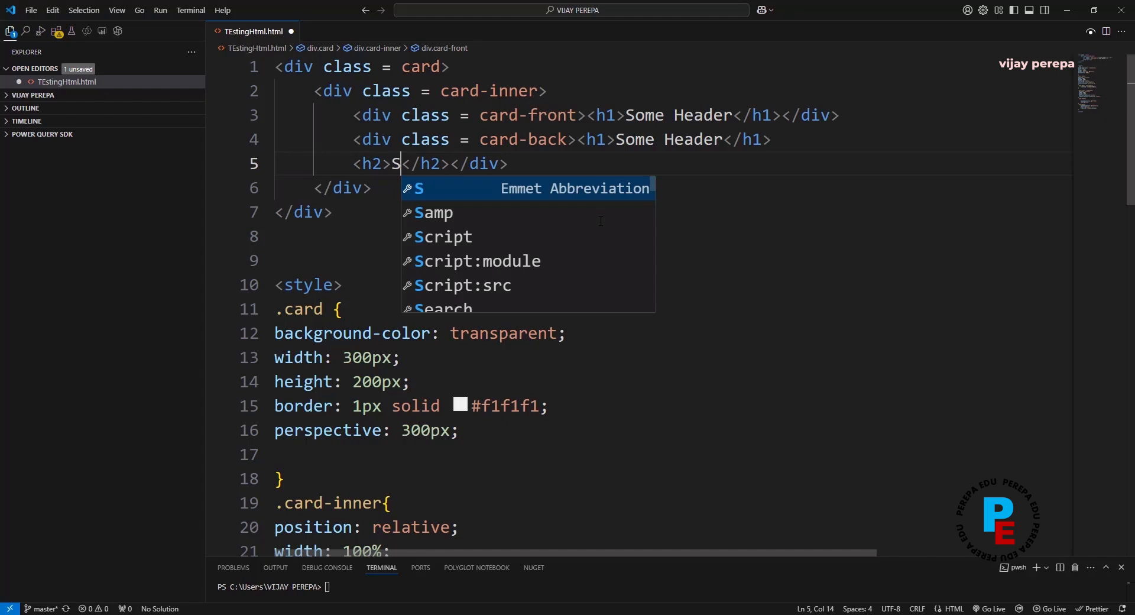
{"action": "type", "text": "ome sub"}
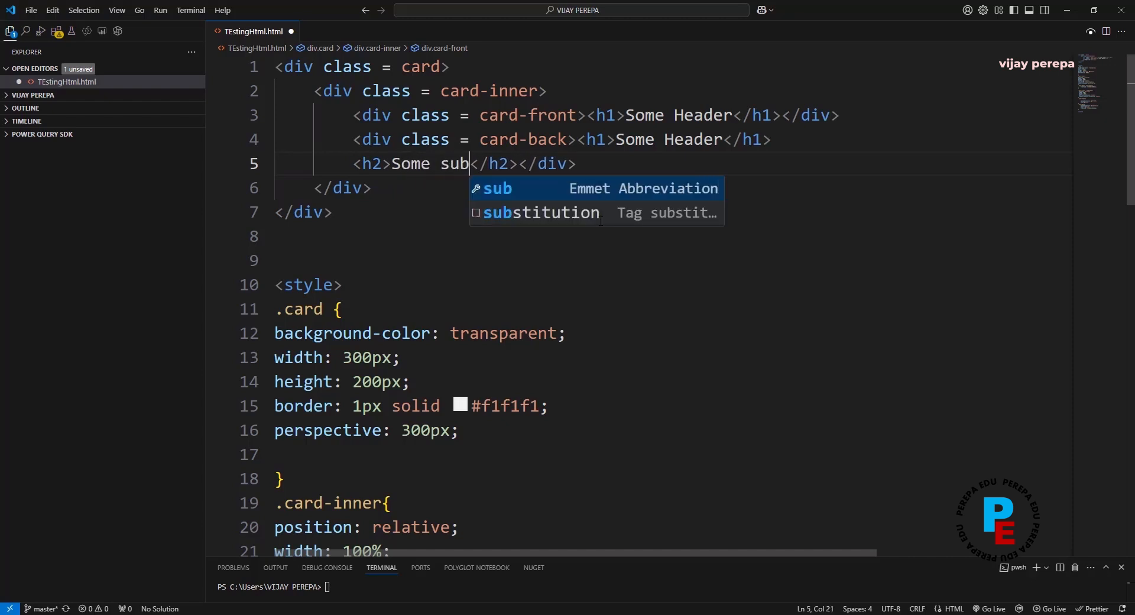
{"action": "type", "text": "header"}
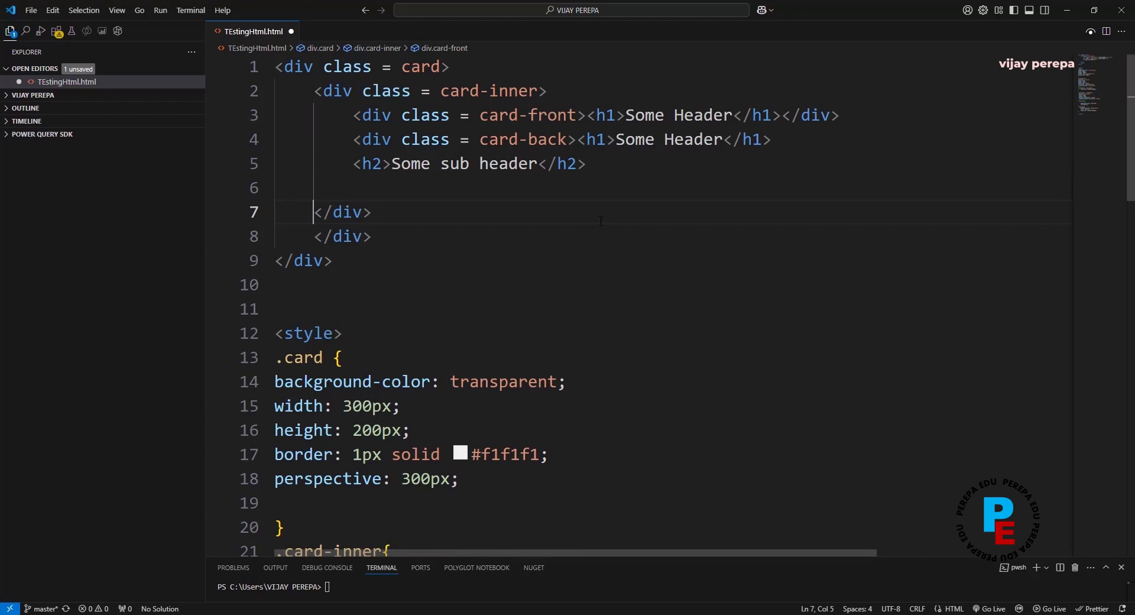
{"action": "type", "text": "<p"}
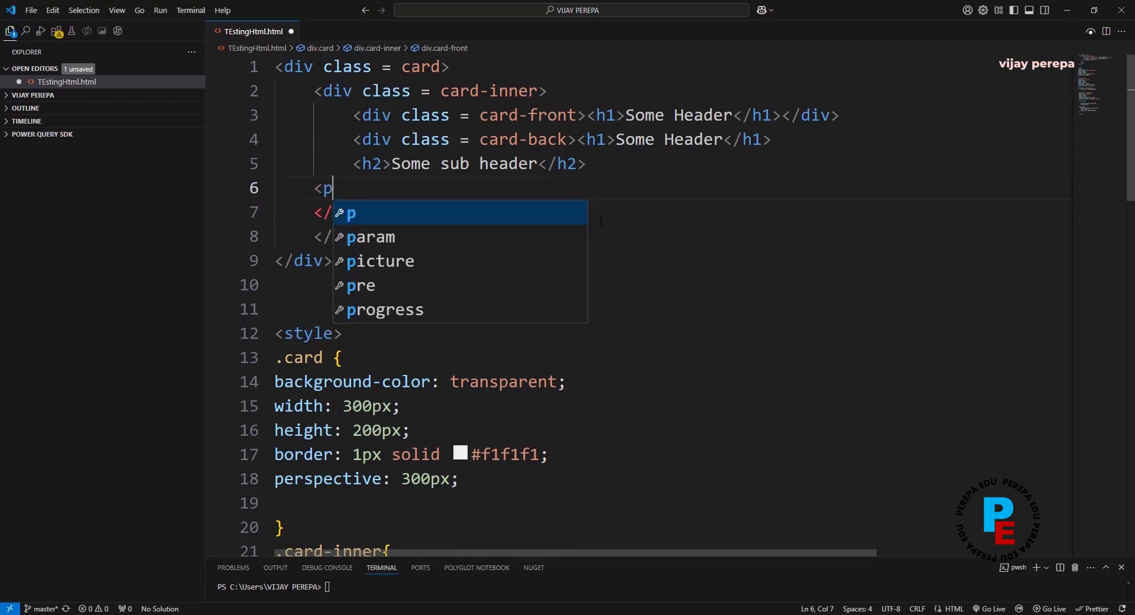
{"action": "key", "text": "Escape"}
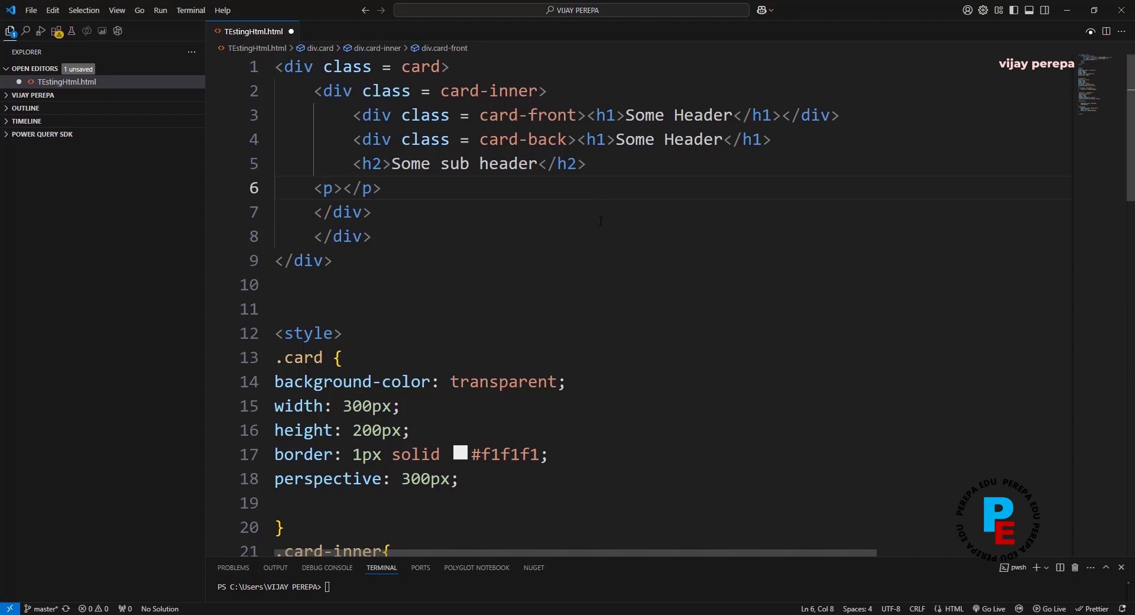
{"action": "type", "text": "Some D"}
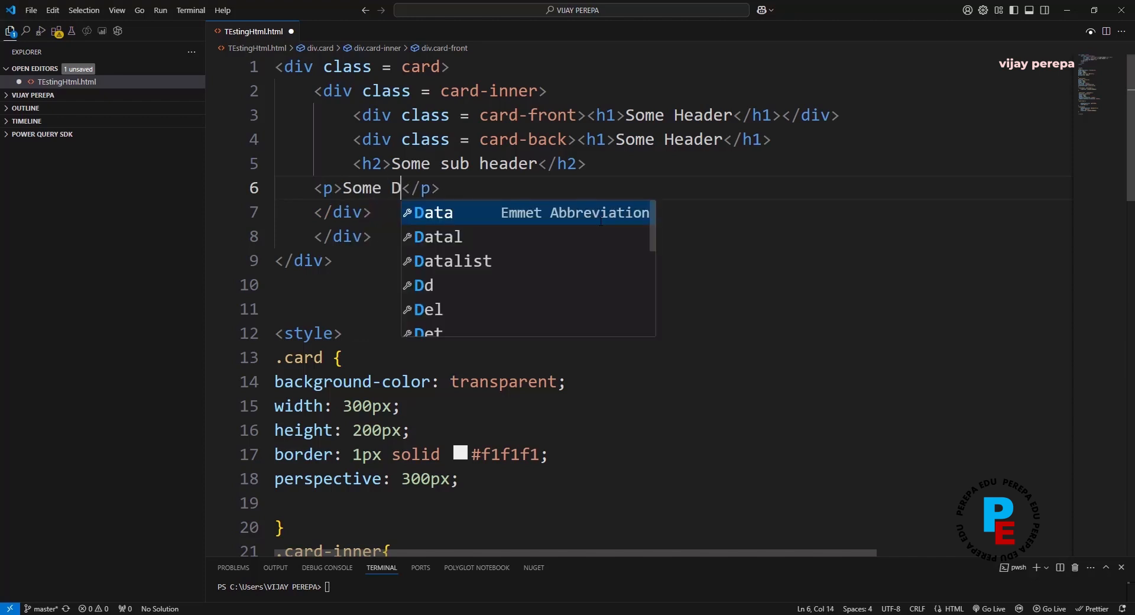
{"action": "type", "text": "etails"}
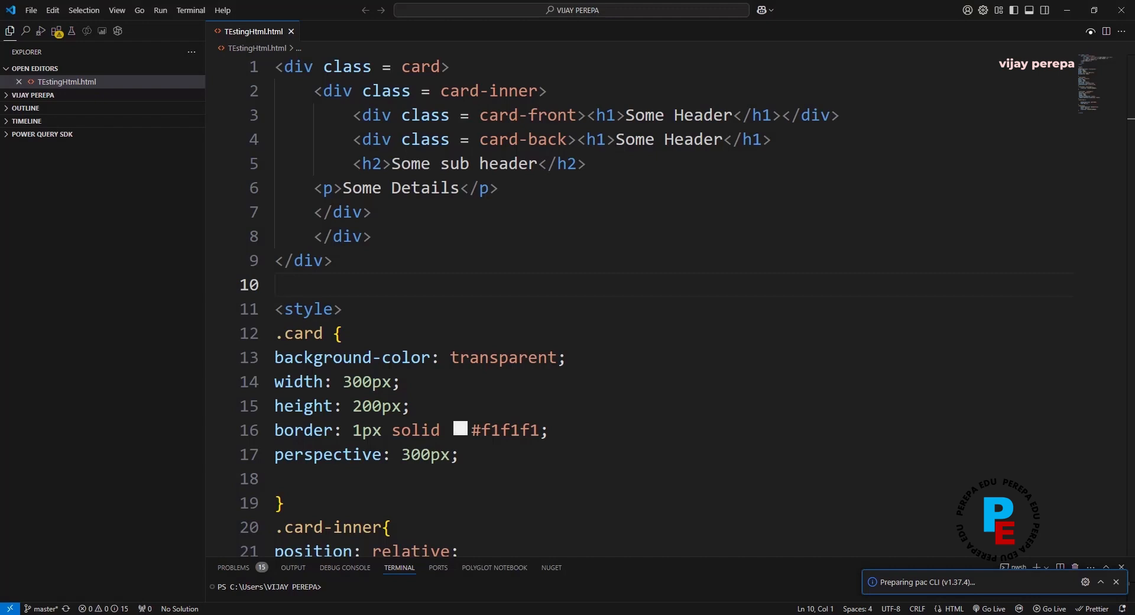
{"action": "left_click", "coordinate": [372, 212]}
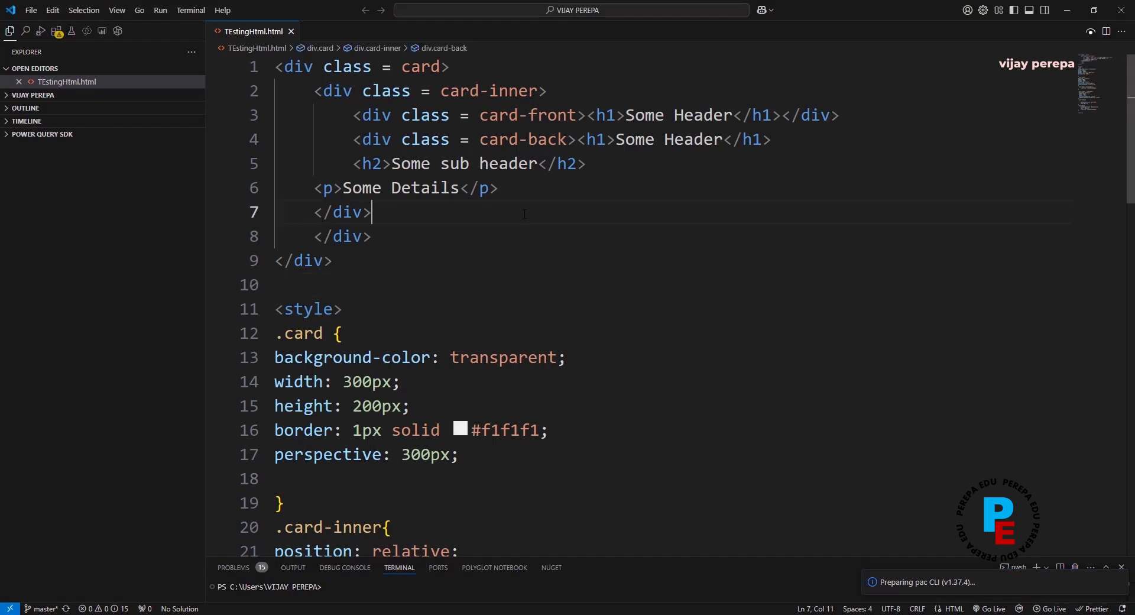
- Create the CardFlip measure as a quoted text string holding the pasted HTML/CSS markup and commit it
{"action": "key", "text": "ctrl+a"}
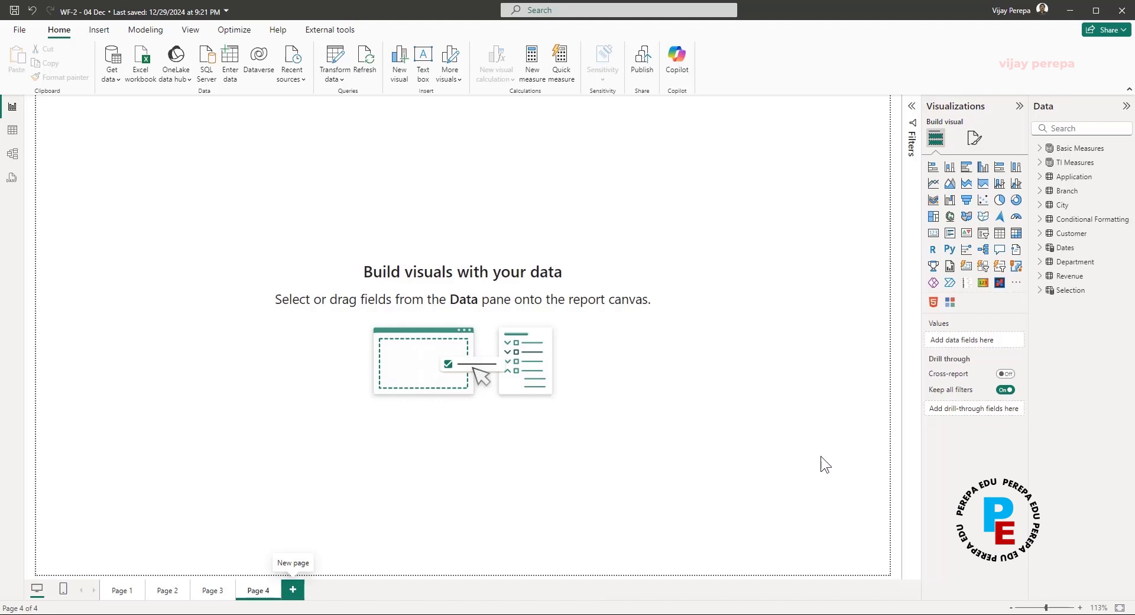
{"action": "right_click", "coordinate": [1078, 148]}
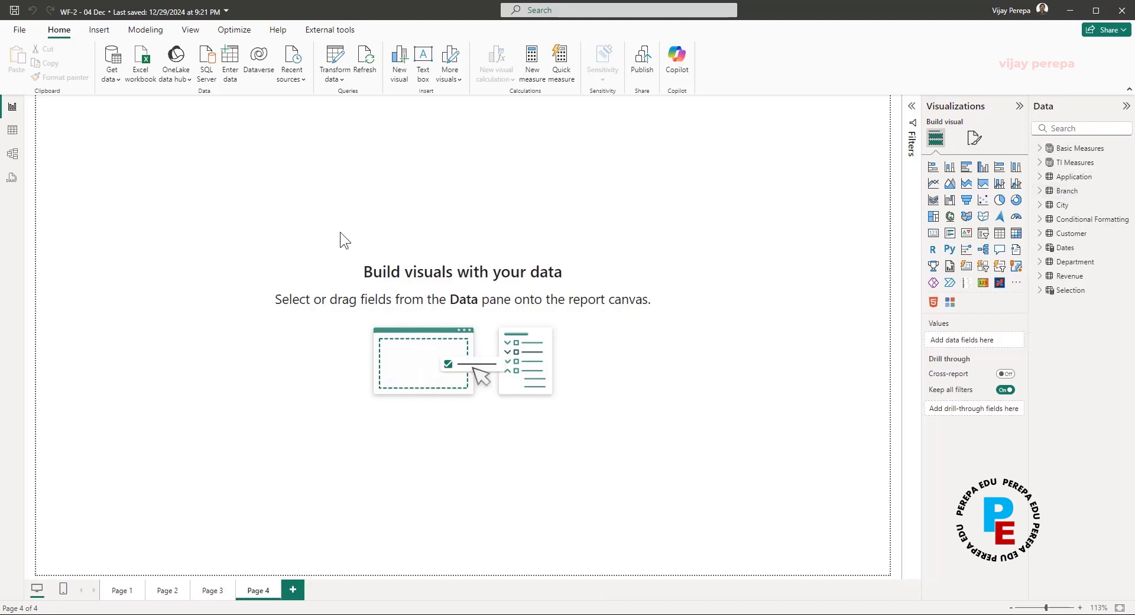
{"action": "left_click", "coordinate": [532, 62]}
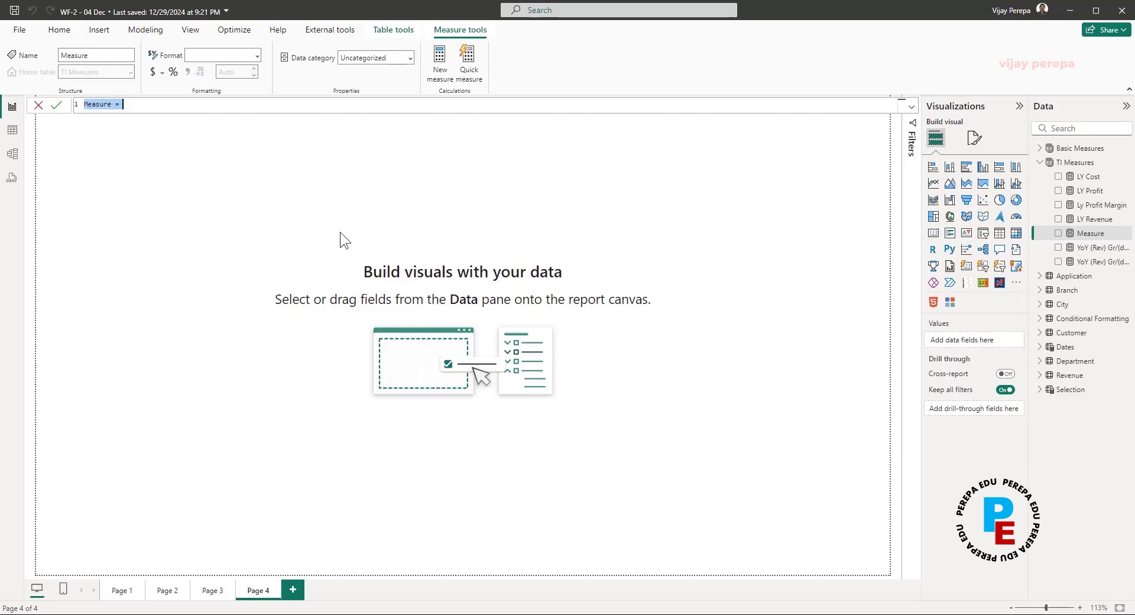
{"action": "type", "text": "CArd"}
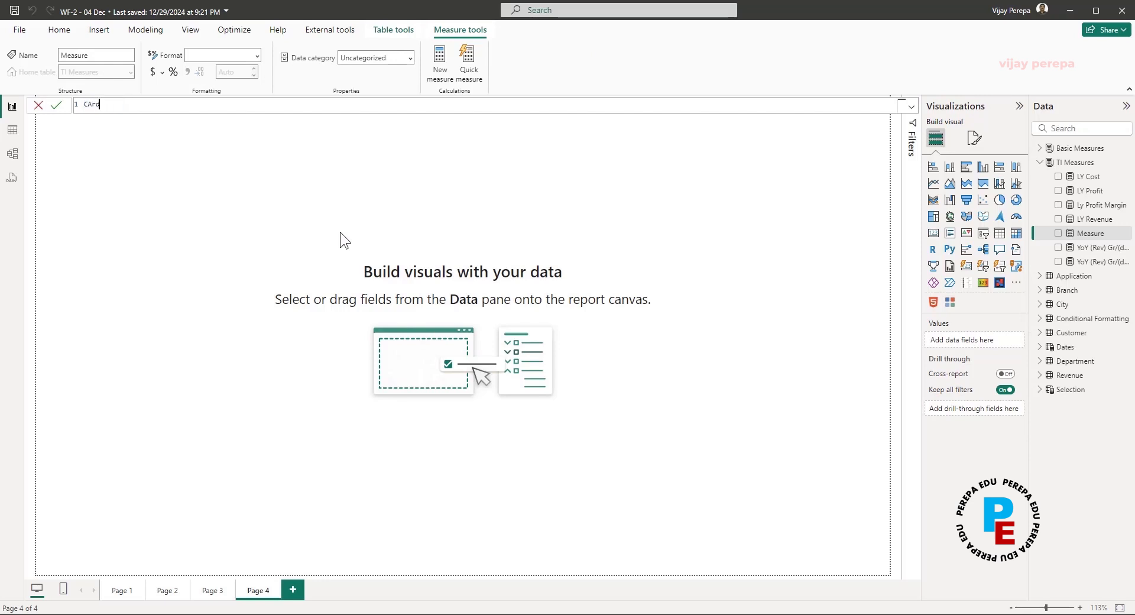
{"action": "type", "text": "#"}
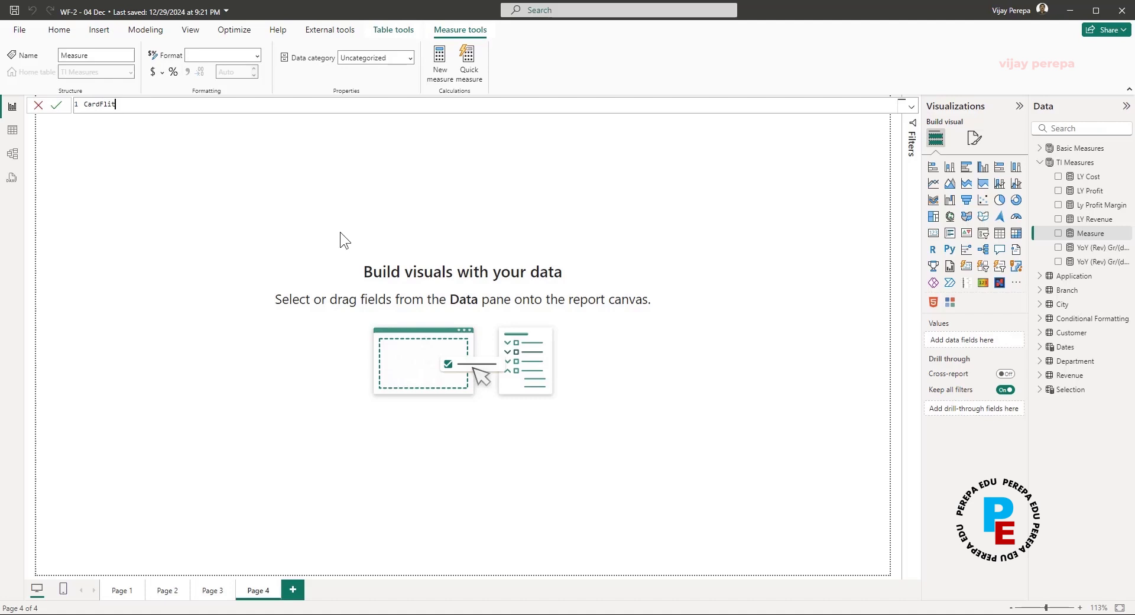
{"action": "type", "text": "p"}
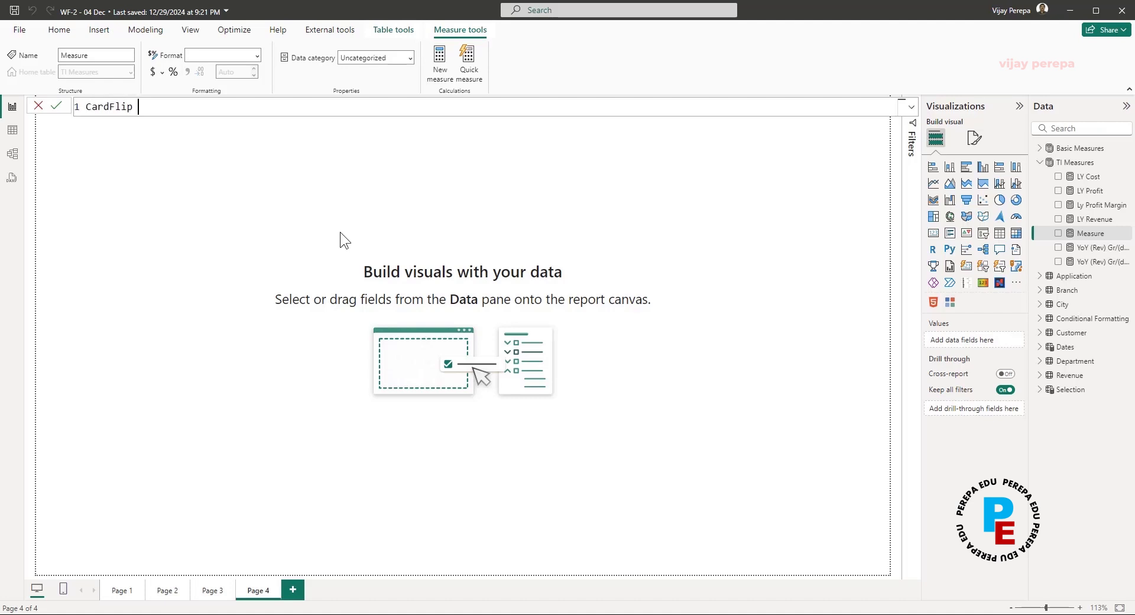
{"action": "type", "text": "="}
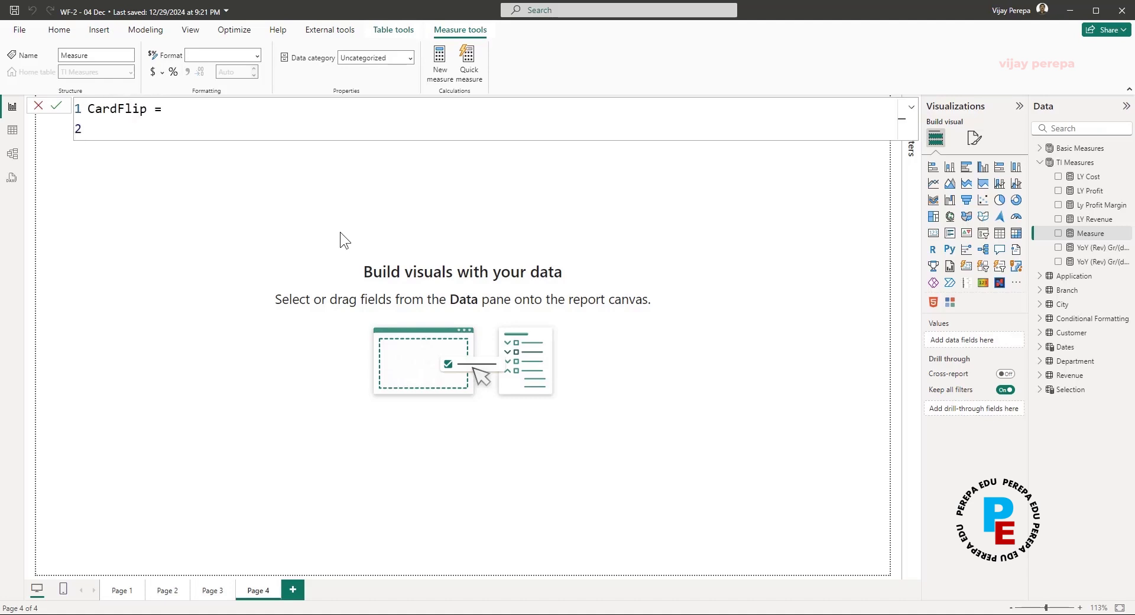
{"action": "type", "text": "\"\""}
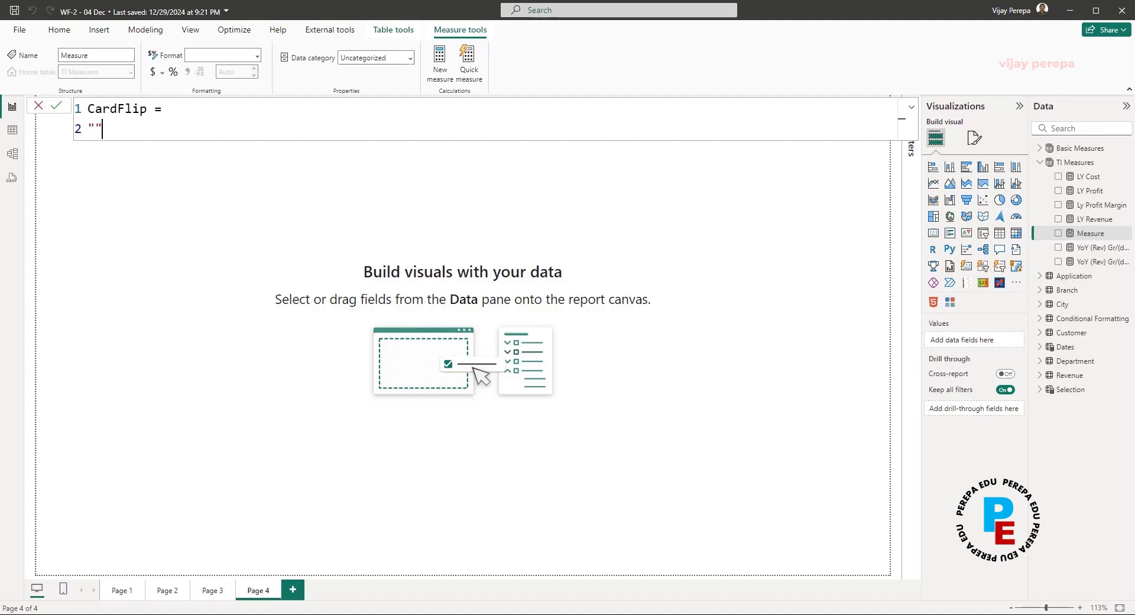
{"action": "key", "text": "Enter"}
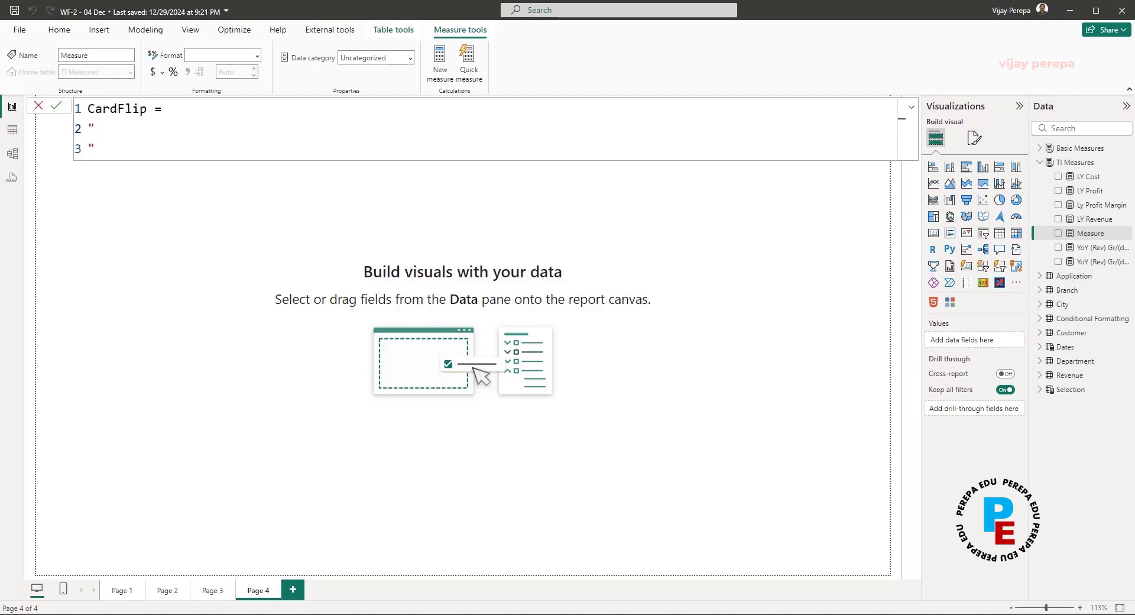
{"action": "scroll", "scroll_direction": "down", "scroll_amount": 3}
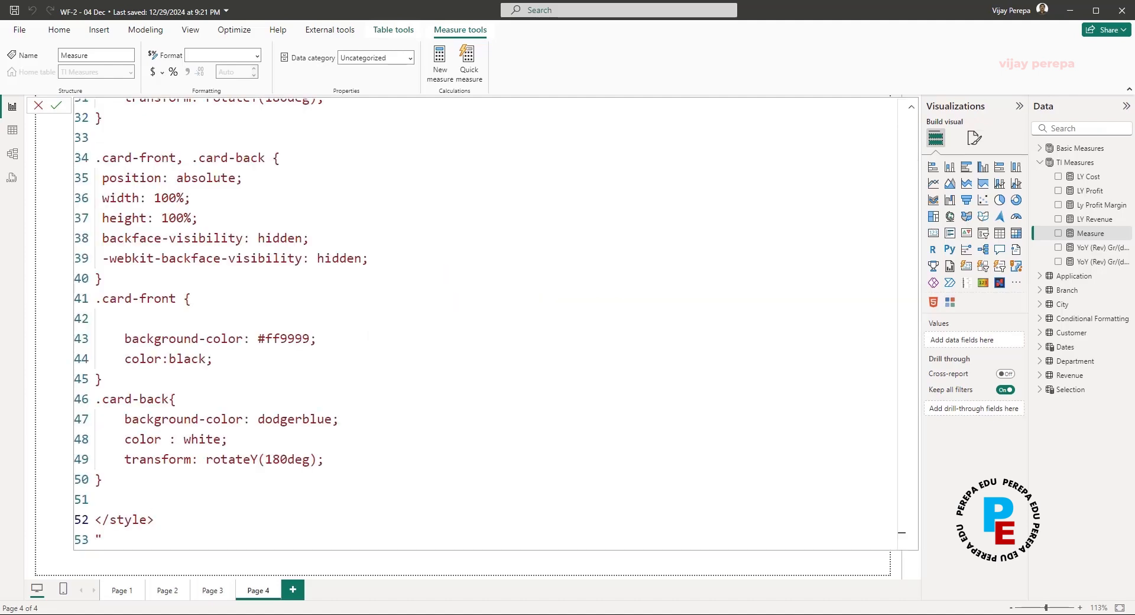
{"action": "scroll", "scroll_direction": "up", "scroll_amount": 3}
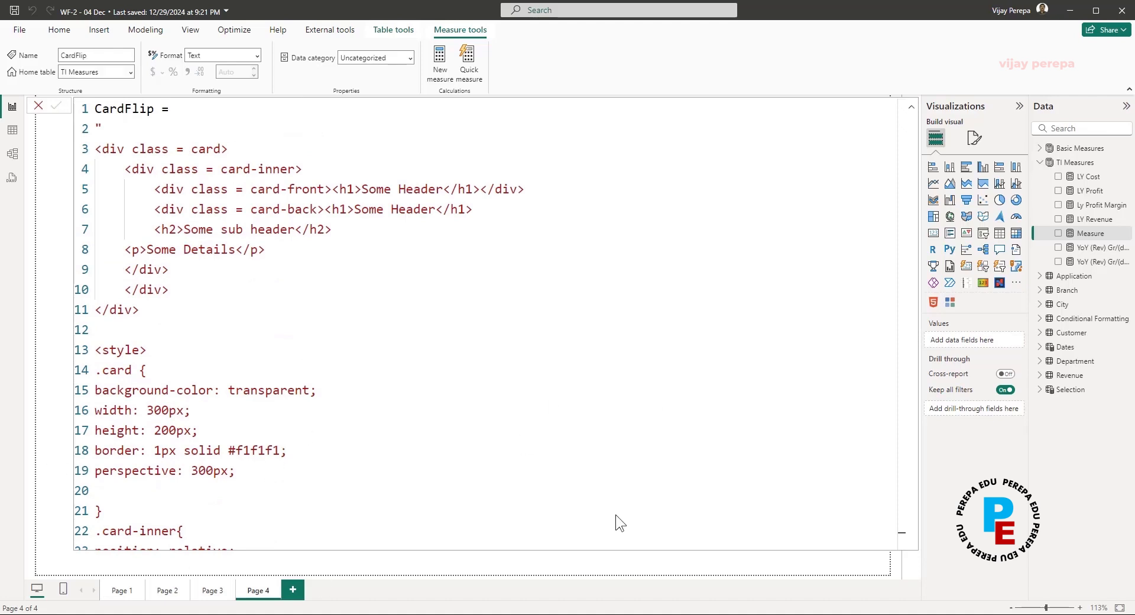
{"action": "left_click", "coordinate": [910, 109]}
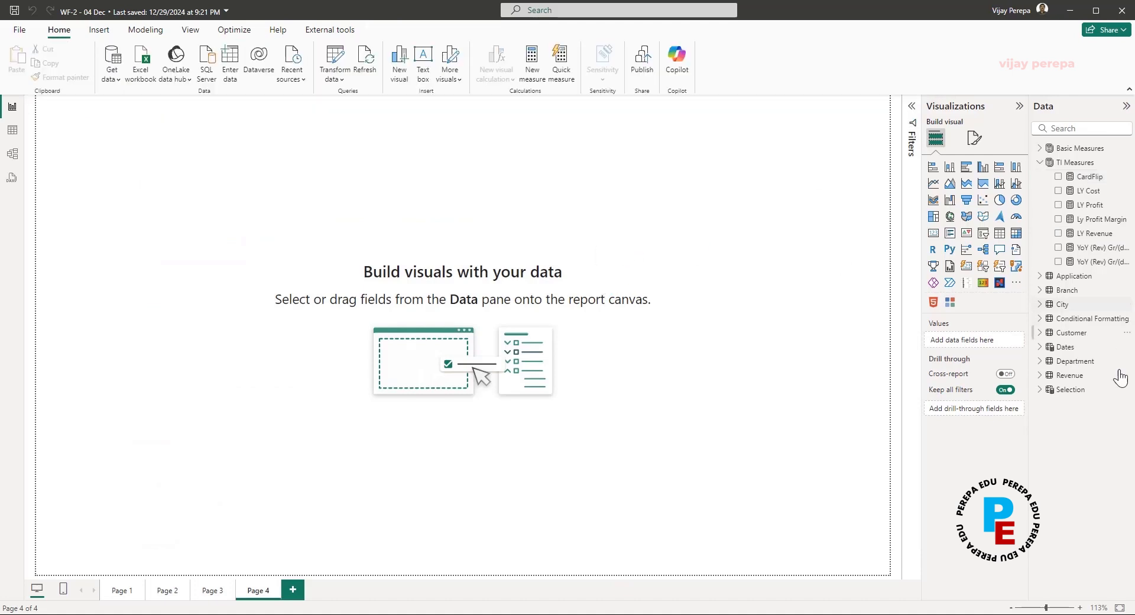
{"action": "mouse_move", "coordinate": [895, 313]}
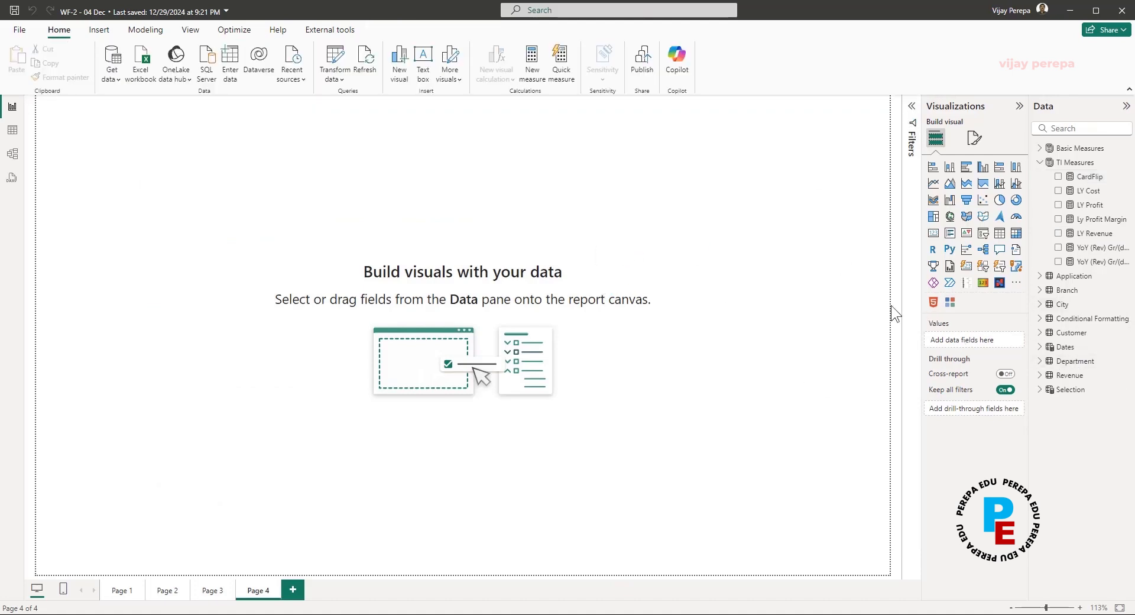
{"action": "mouse_move", "coordinate": [933, 303]}
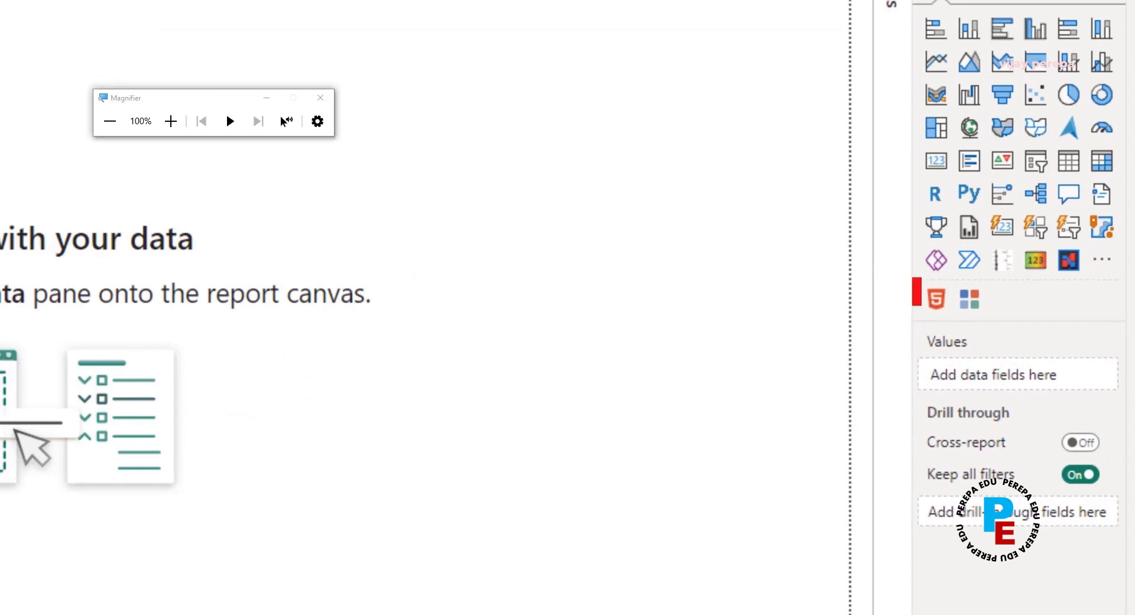
{"action": "left_click", "coordinate": [934, 298]}
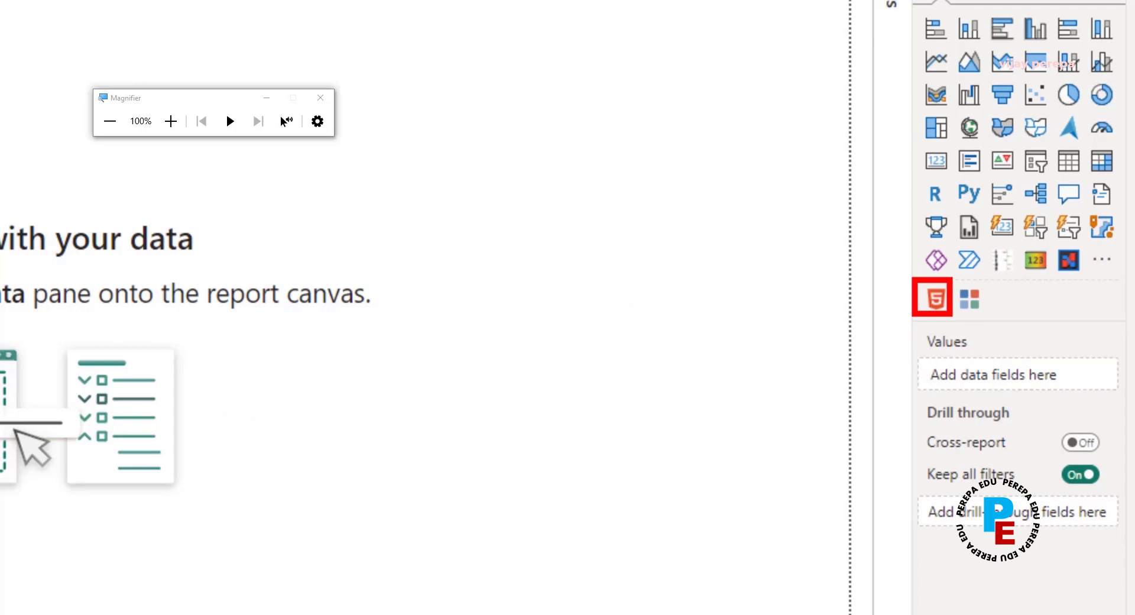
- Search 'htm' in Get more visuals, dismiss AppSource, and add an HTML Content visual to Page 4
{"action": "left_click", "coordinate": [1101, 259]}
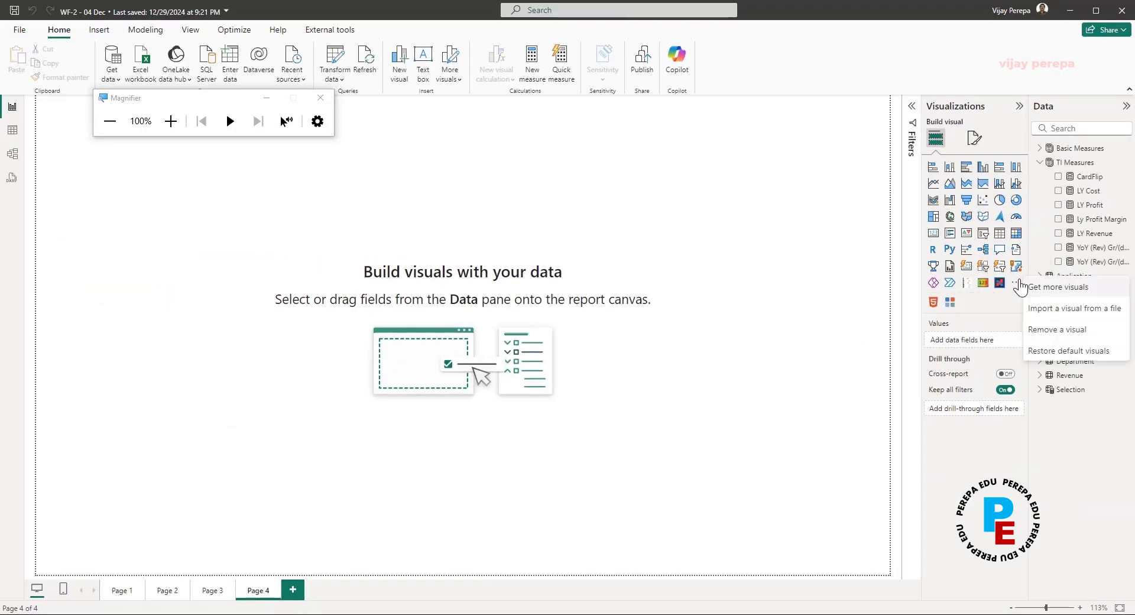
{"action": "mouse_move", "coordinate": [1048, 296]}
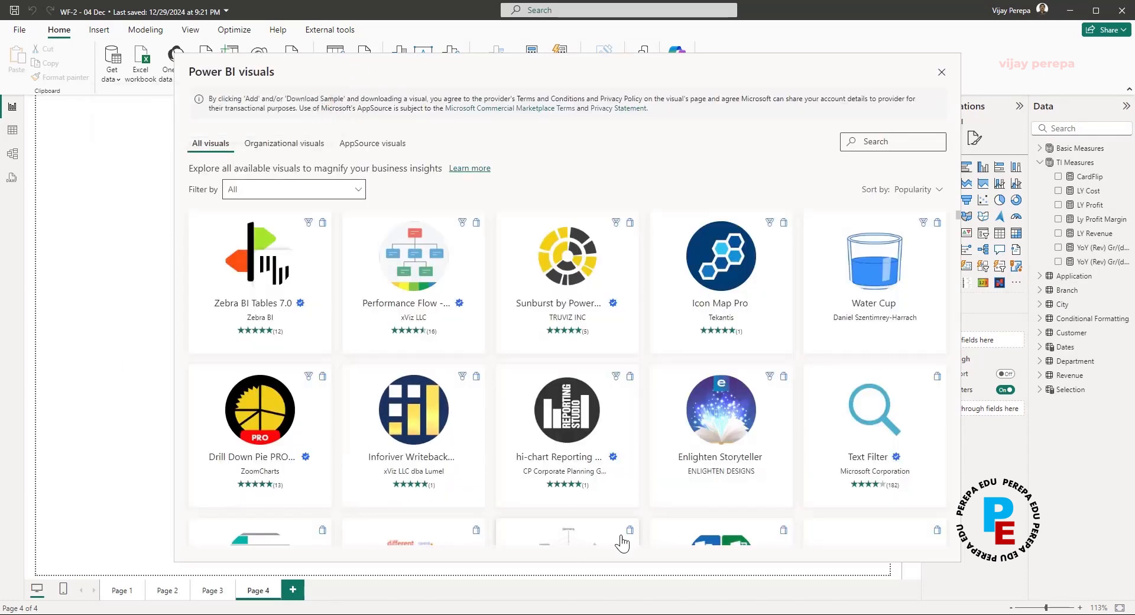
{"action": "type", "text": "html"}
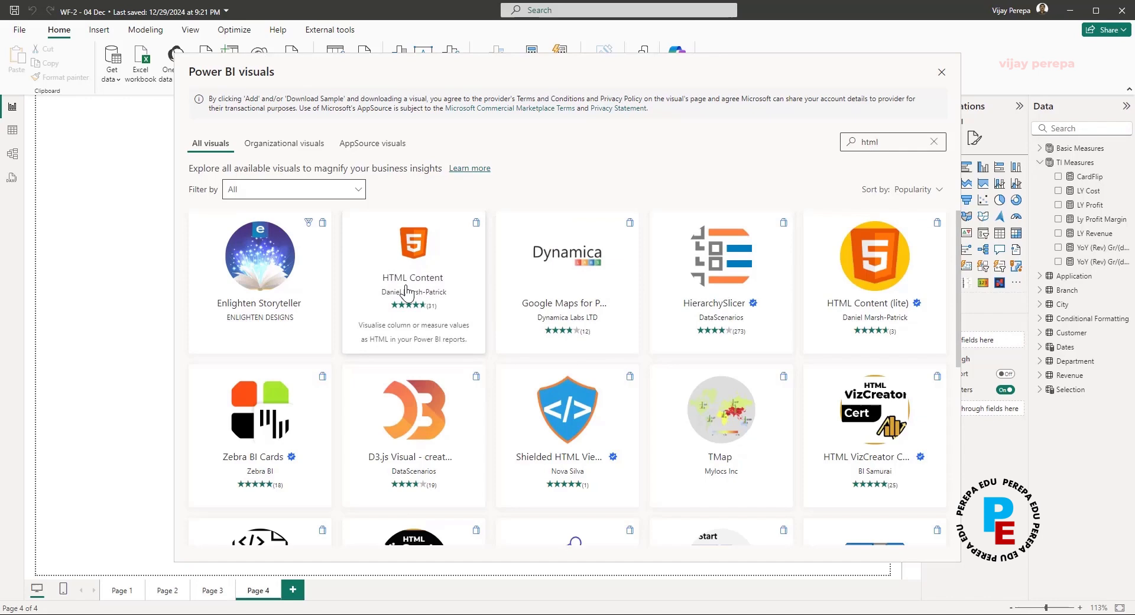
{"action": "mouse_move", "coordinate": [933, 80]}
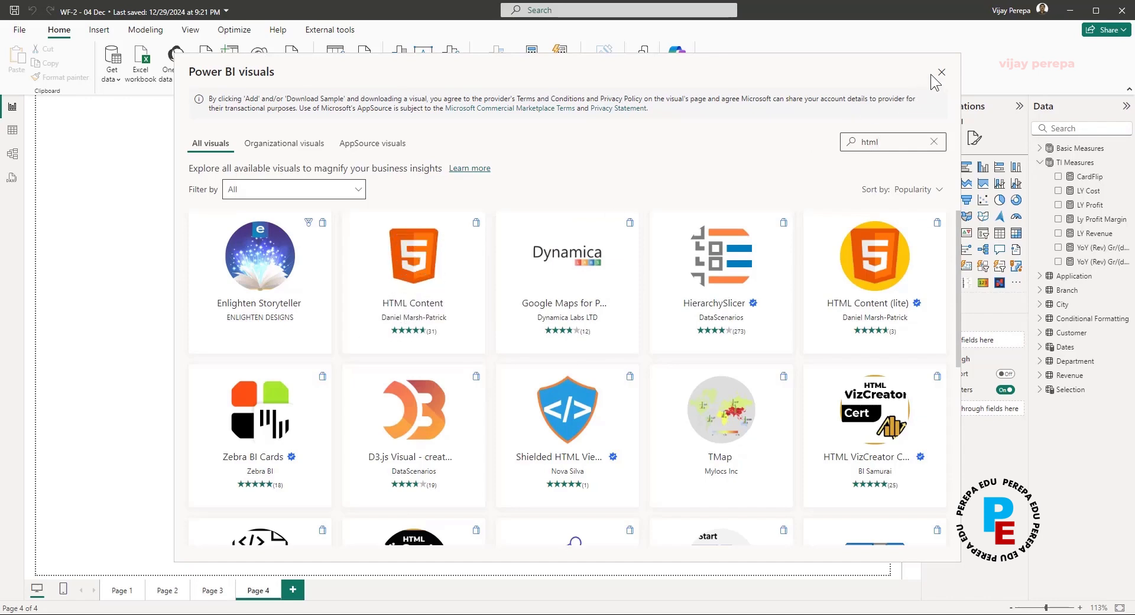
{"action": "left_click", "coordinate": [942, 72]}
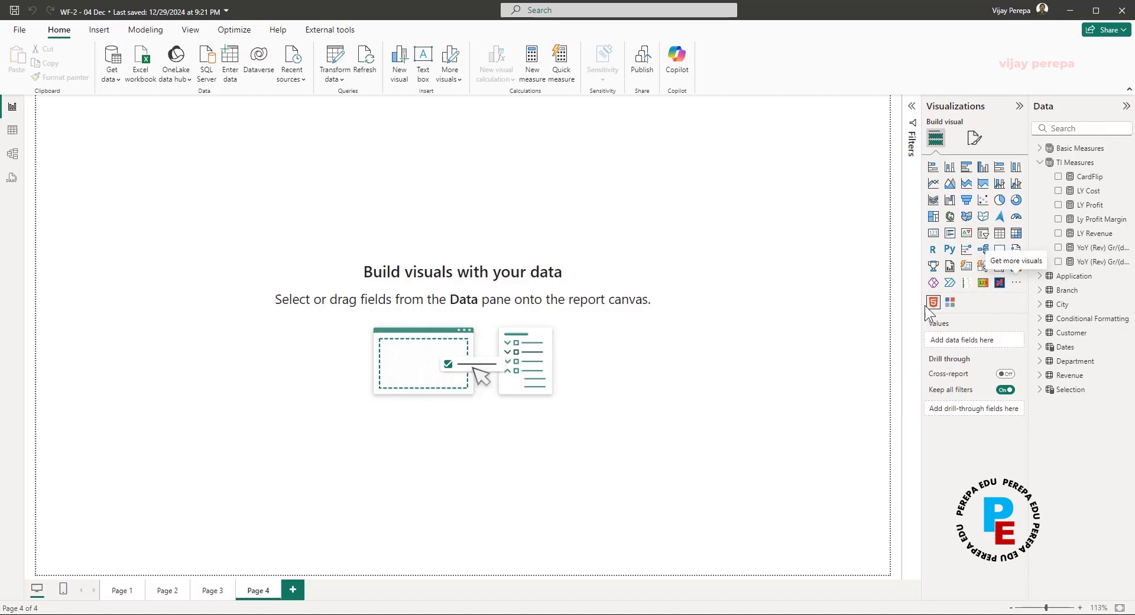
{"action": "left_click", "coordinate": [932, 301]}
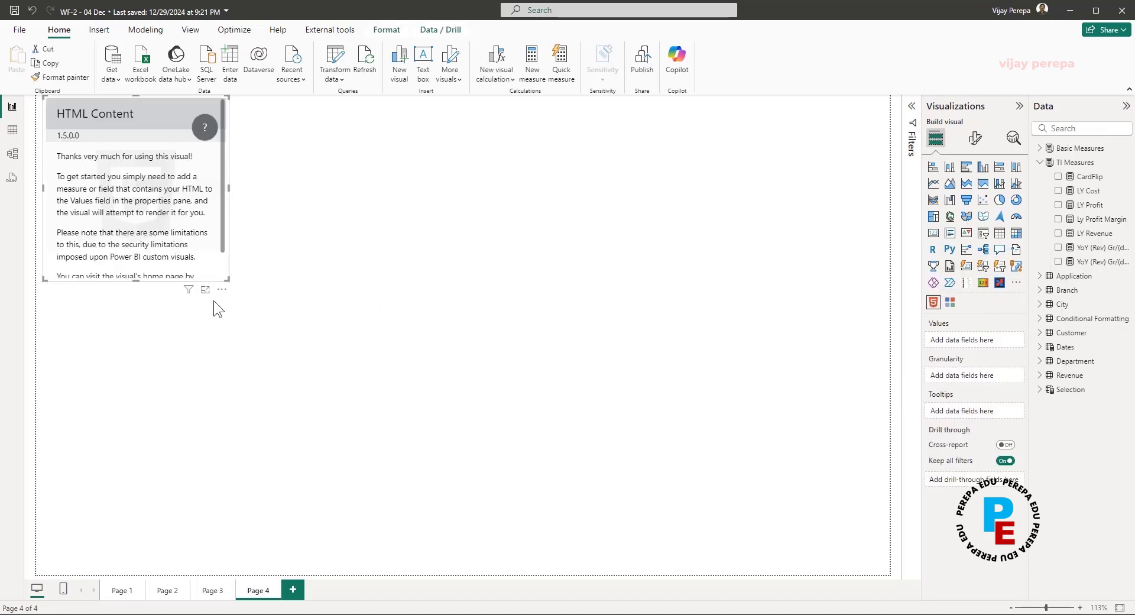
- Resize the HTML Content visual and add CardFlip to its Values, rendering the pink Some Header card
{"action": "left_click_drag", "start_coordinate": [134, 188], "coordinate": [163, 246]}
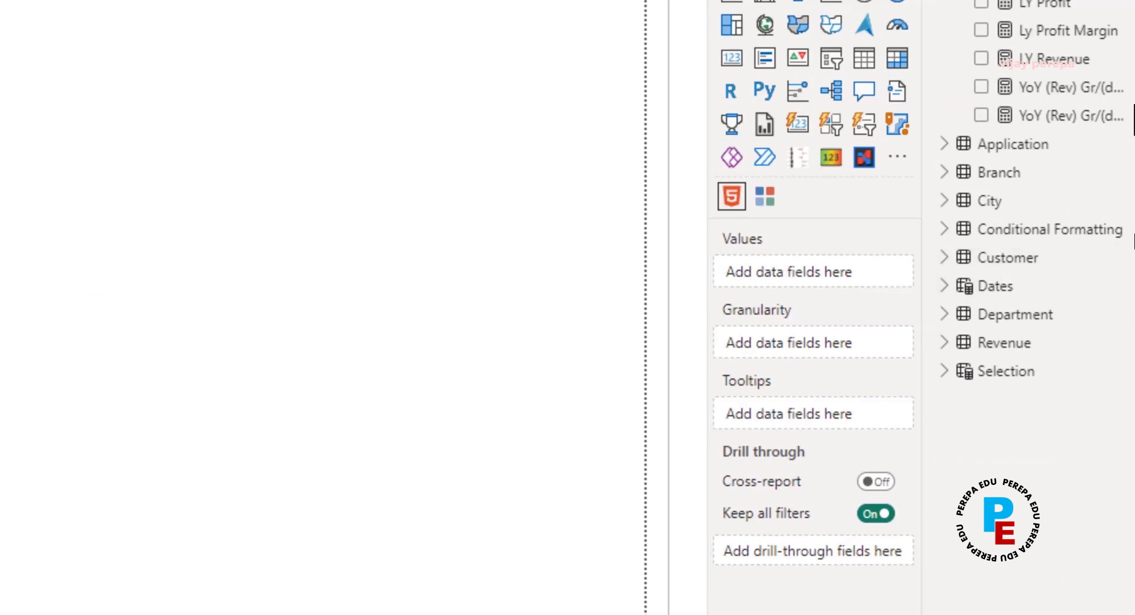
{"action": "scroll", "scroll_direction": "up", "scroll_amount": 3}
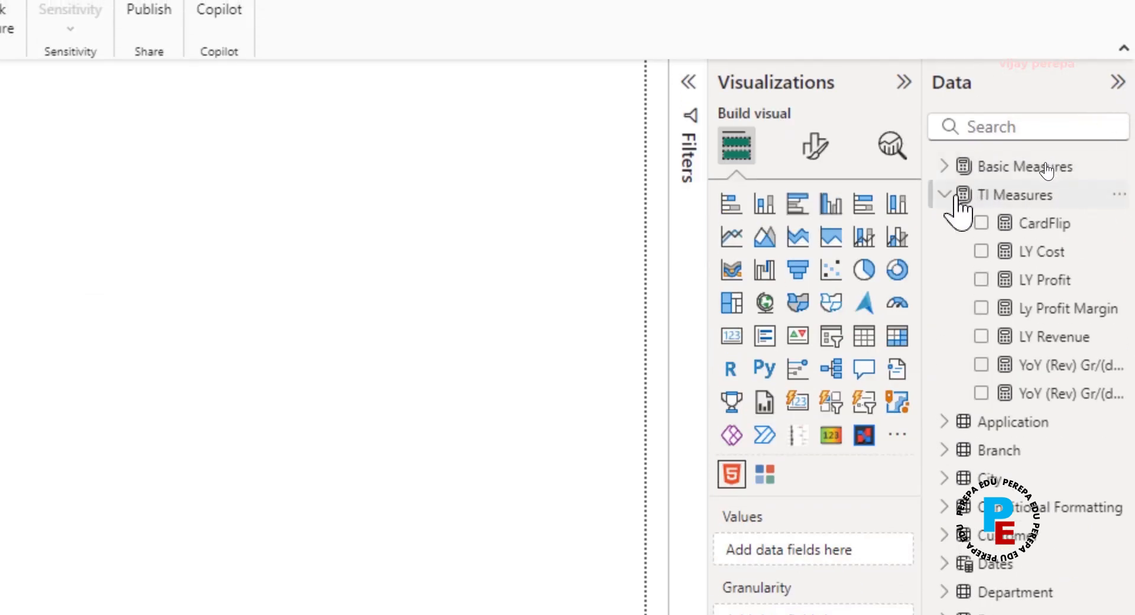
{"action": "left_click", "coordinate": [981, 223]}
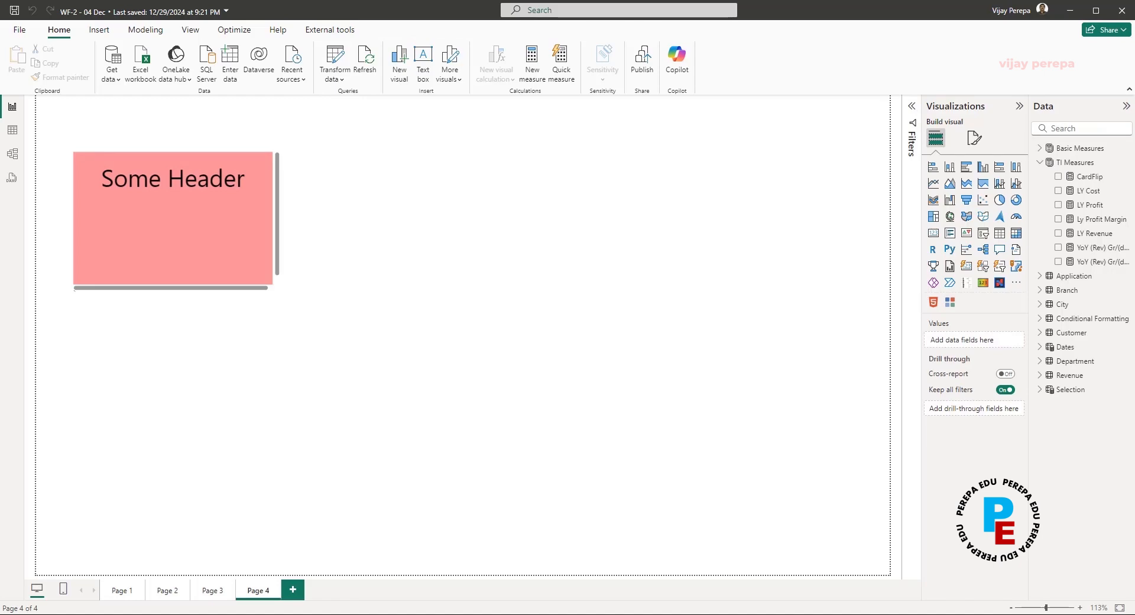
{"action": "mouse_move", "coordinate": [1091, 175]}
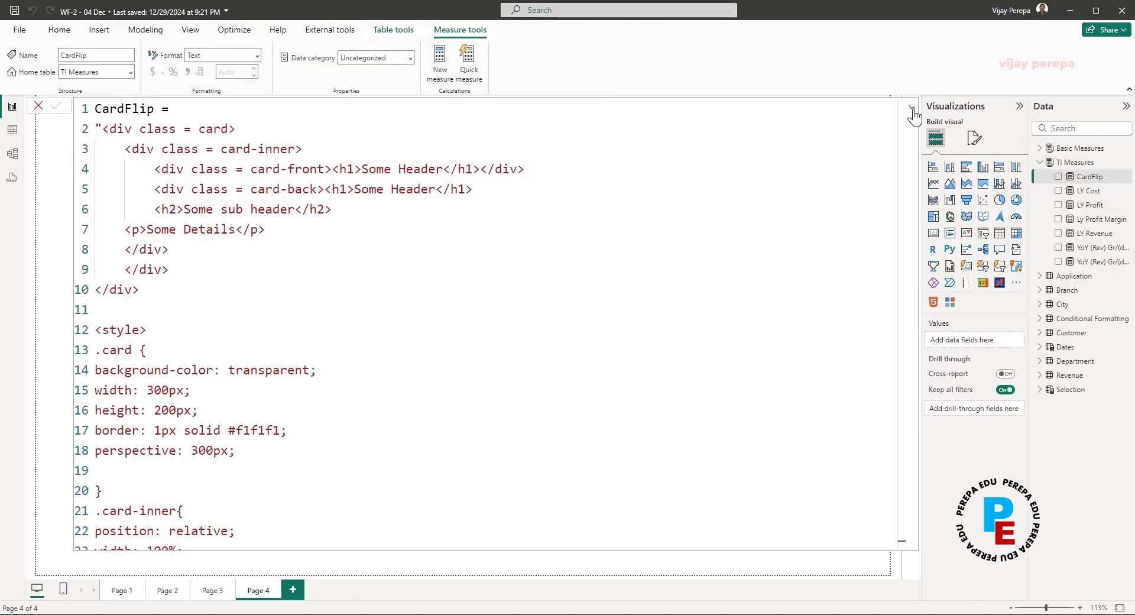
- Replace the front and back headings with 'Hover the Mouse' and 'Revenue Info'
{"action": "double_click", "coordinate": [401, 169]}
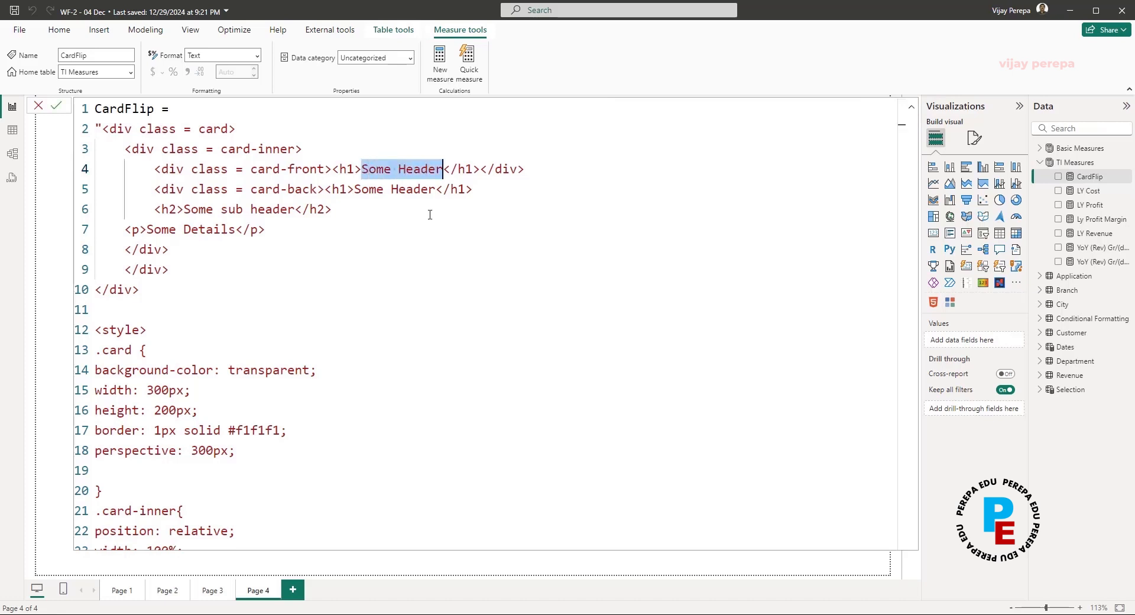
{"action": "type", "text": "Hover th"}
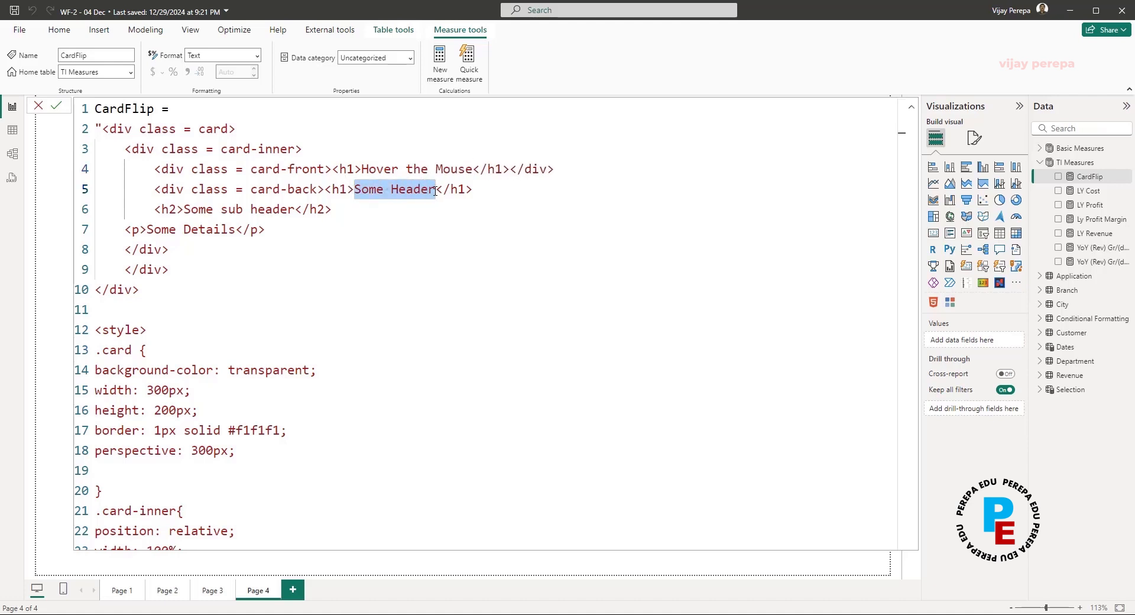
{"action": "type", "text": "Revenue"}
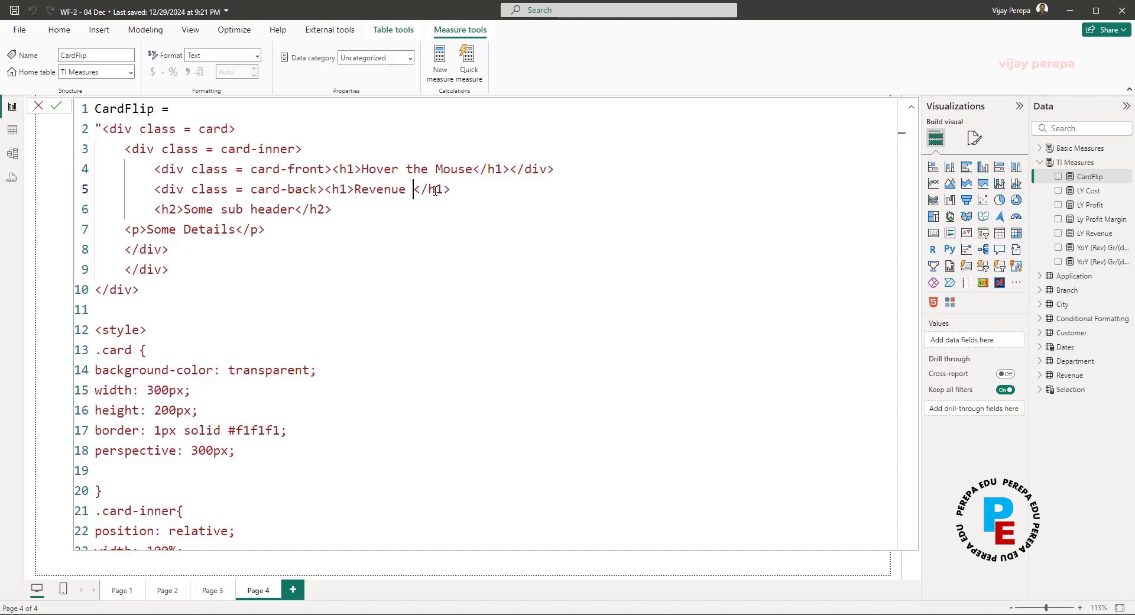
{"action": "type", "text": "Info"}
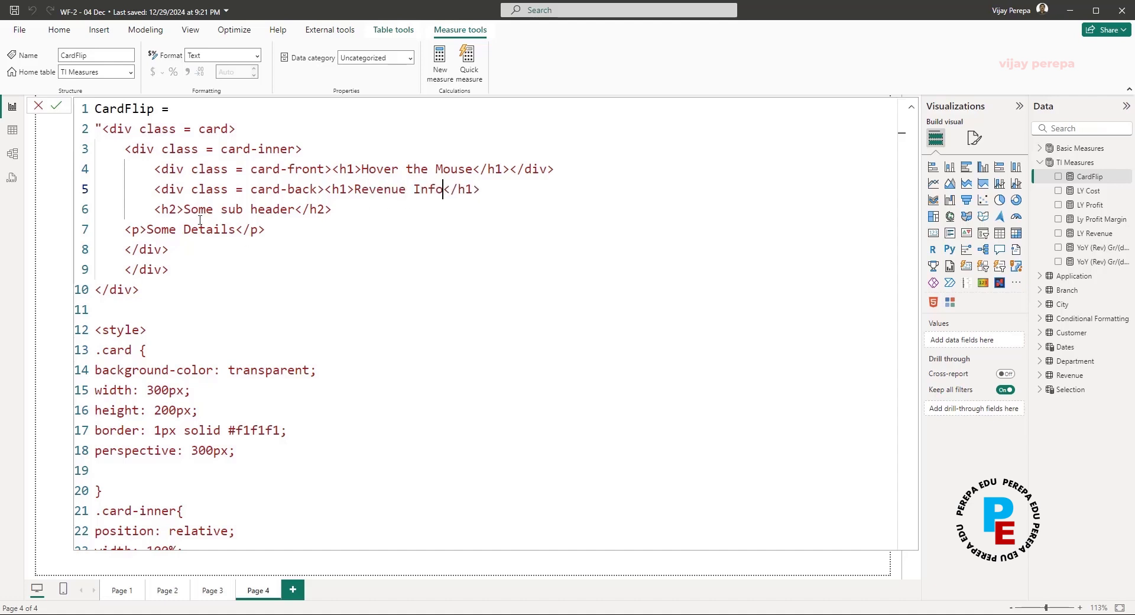
- Change the sub header to the CY Revenue line and the details paragraph to 'LY Revenue'
{"action": "double_click", "coordinate": [221, 210]}
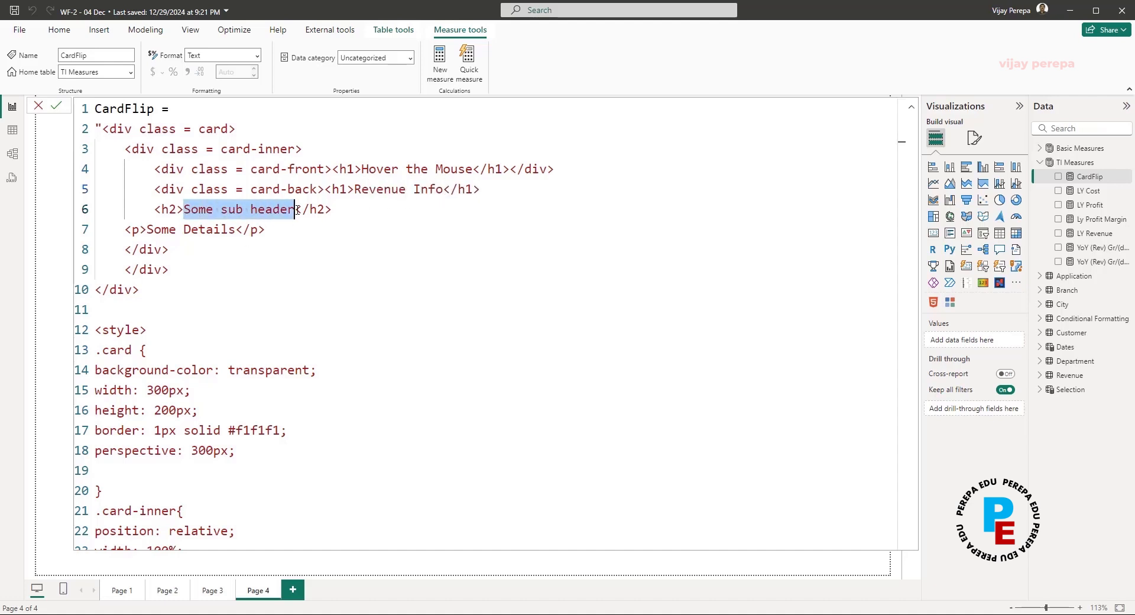
{"action": "type", "text": "Total Revenue"}
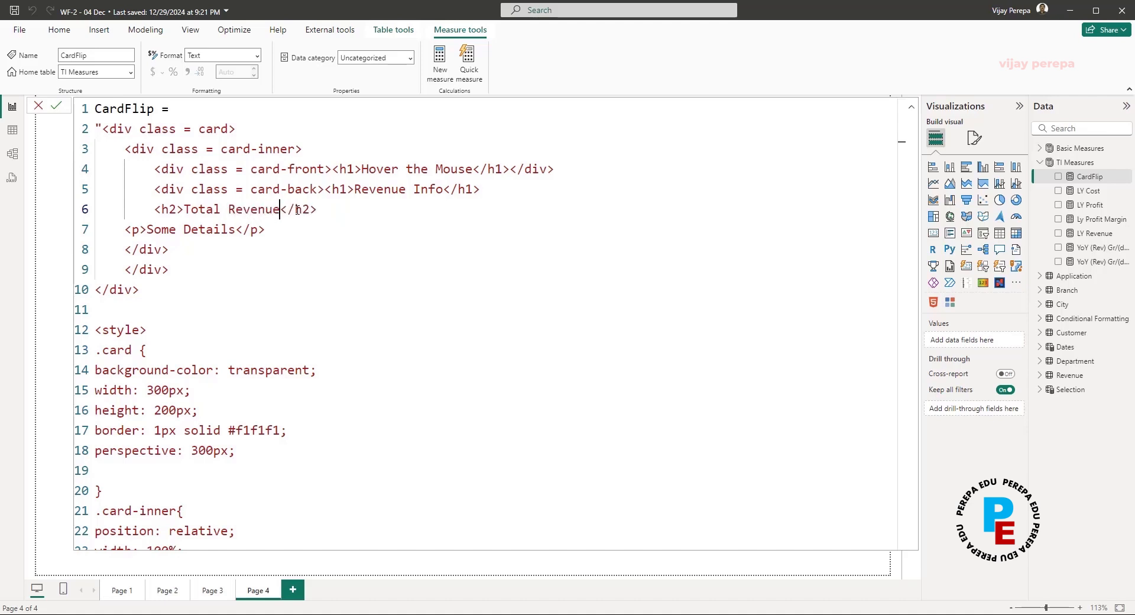
{"action": "double_click", "coordinate": [186, 229]}
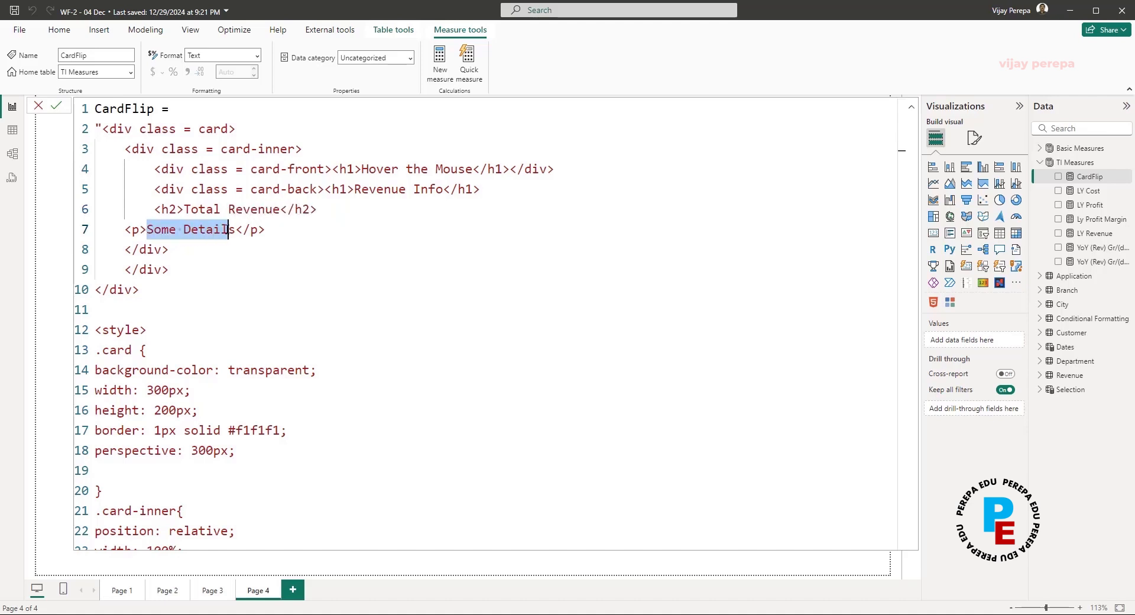
{"action": "type", "text": "LY</p>"}
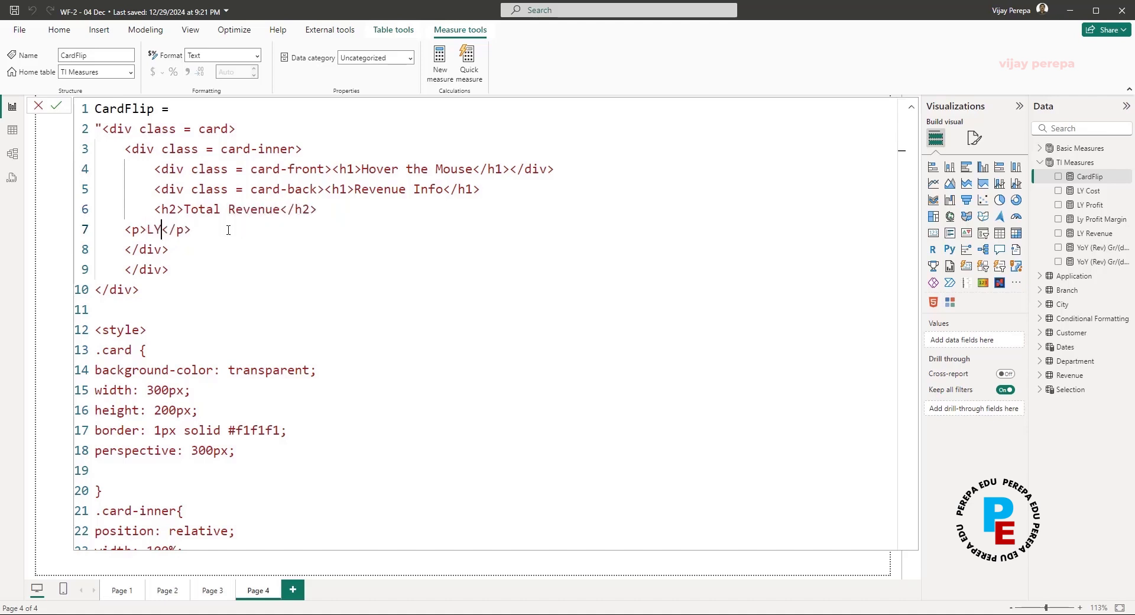
{"action": "type", "text": "REve"}
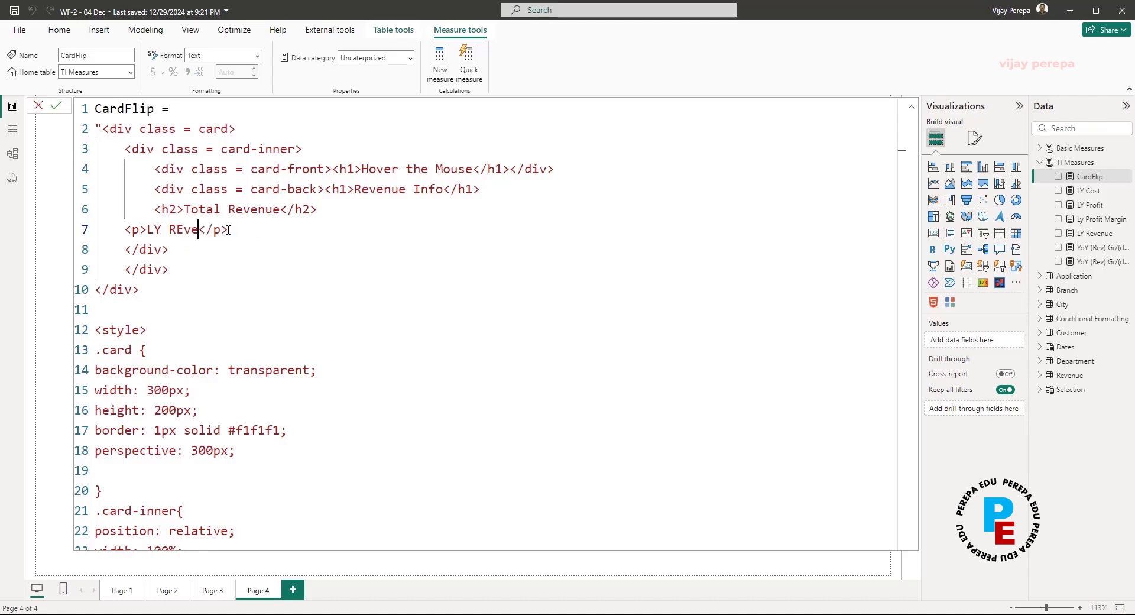
{"action": "type", "text": "nue"}
{"action": "left_click", "coordinate": [235, 209]}
{"action": "type", "text": "CY"}
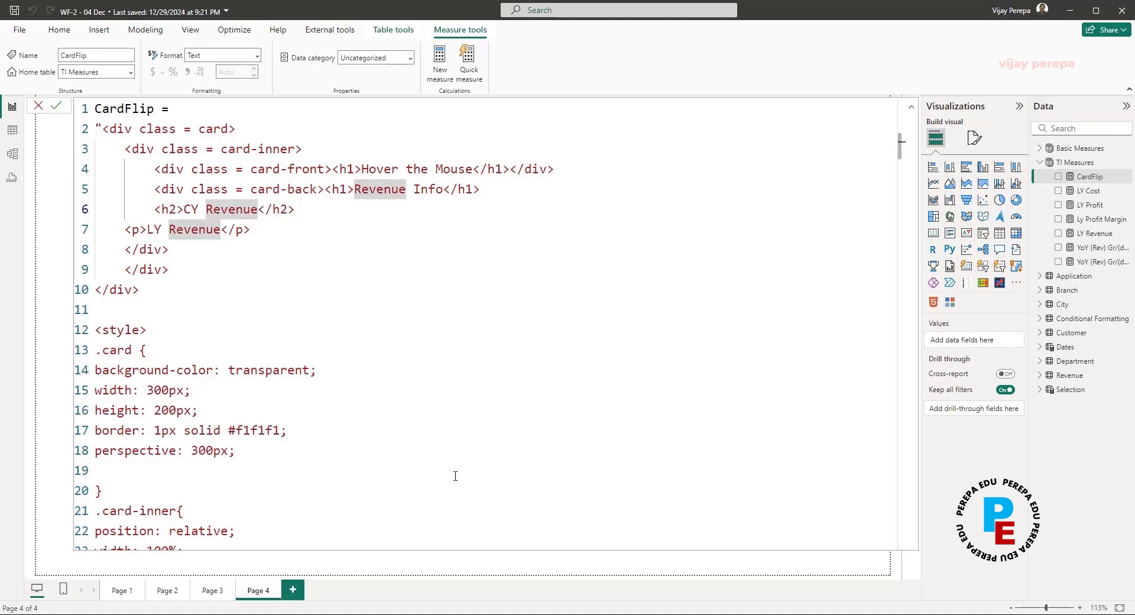
- Append & FORMAT([Total Revenue]/(10^6),"#,##.00") & to the CY Revenue line
{"action": "left_click", "coordinate": [268, 209]}
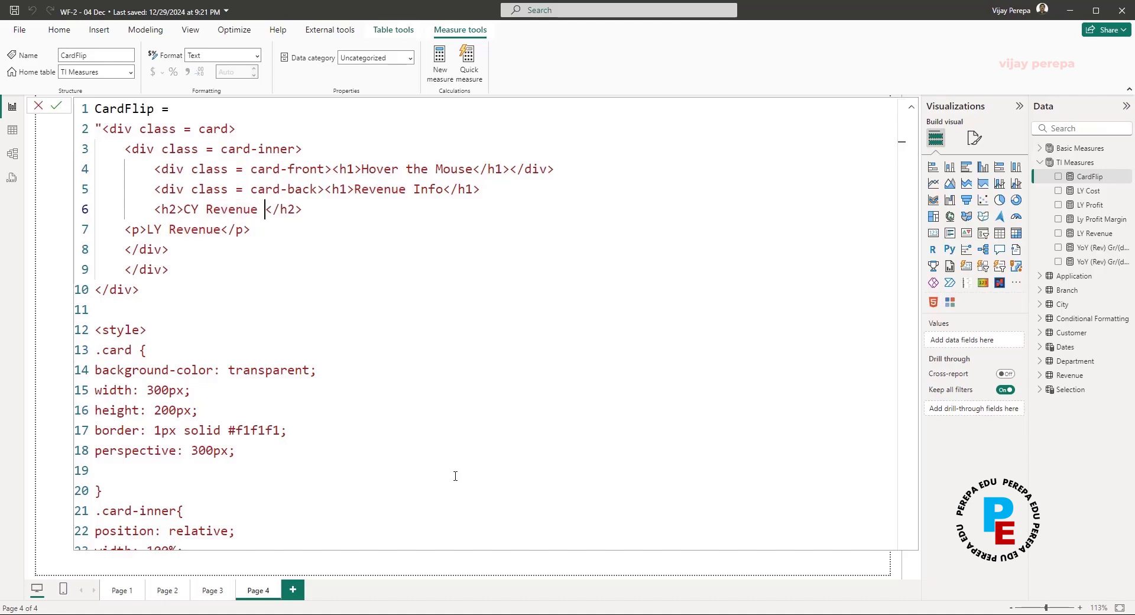
{"action": "type", "text": "\""}
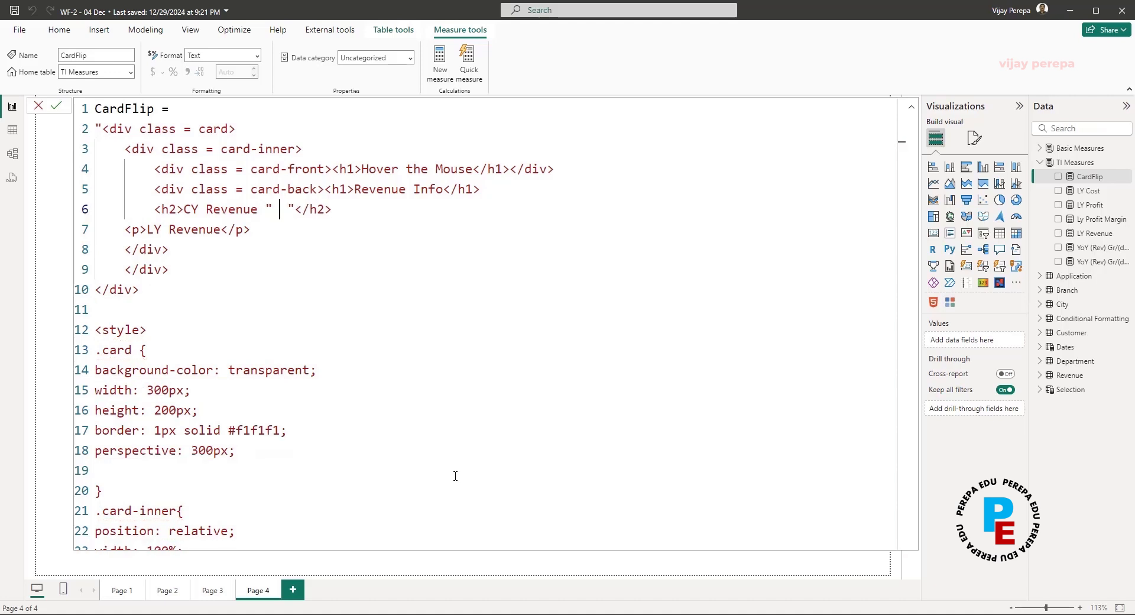
{"action": "type", "text": "& &"}
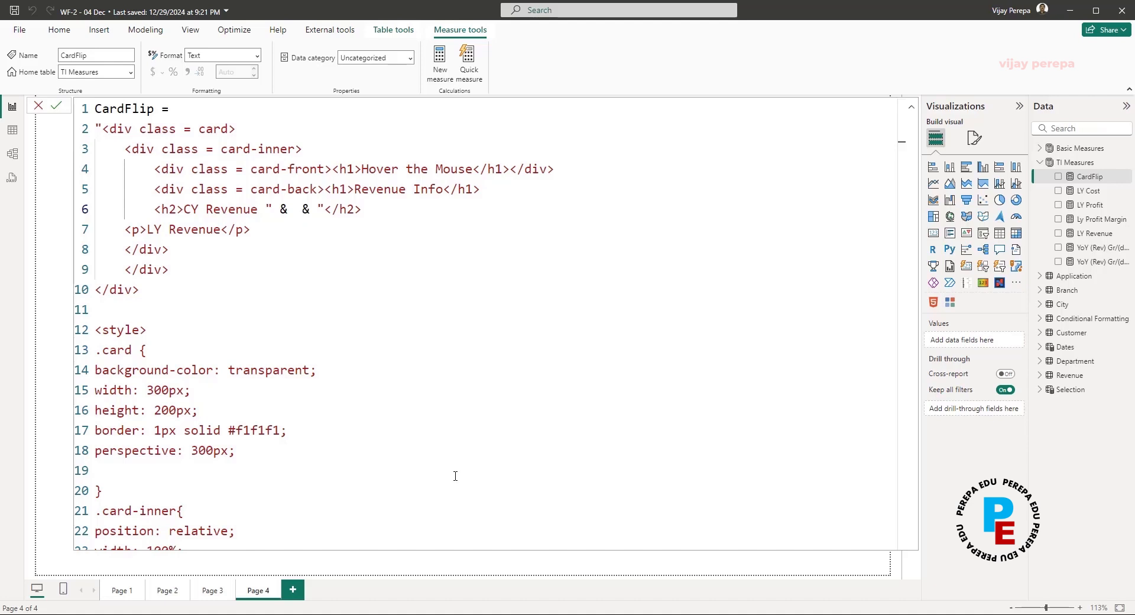
{"action": "type", "text": "foram"}
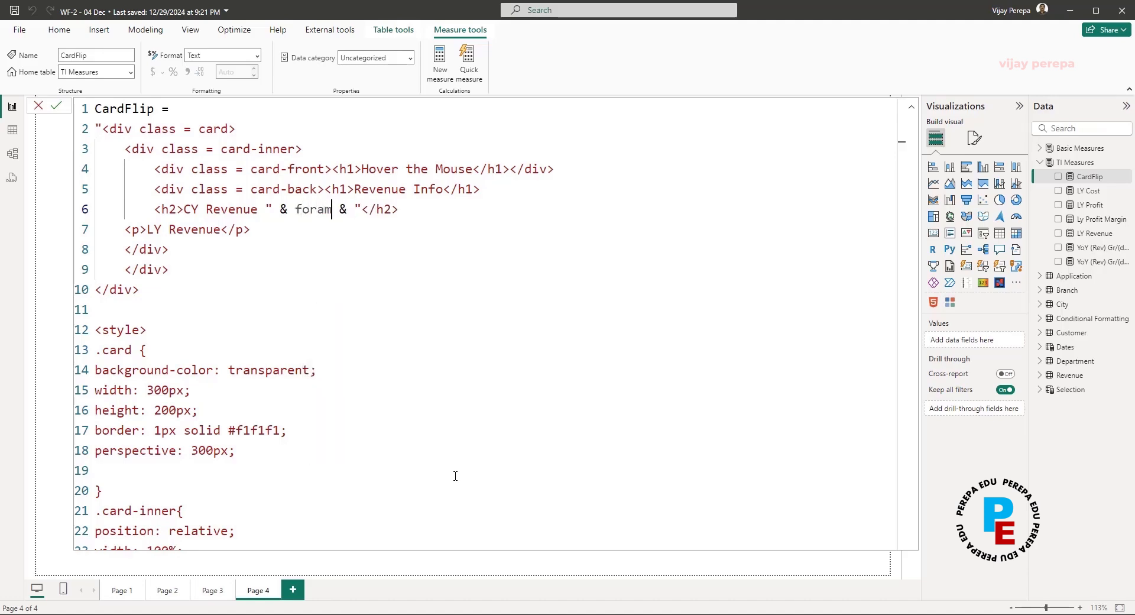
{"action": "type", "text": "FORMAT("}
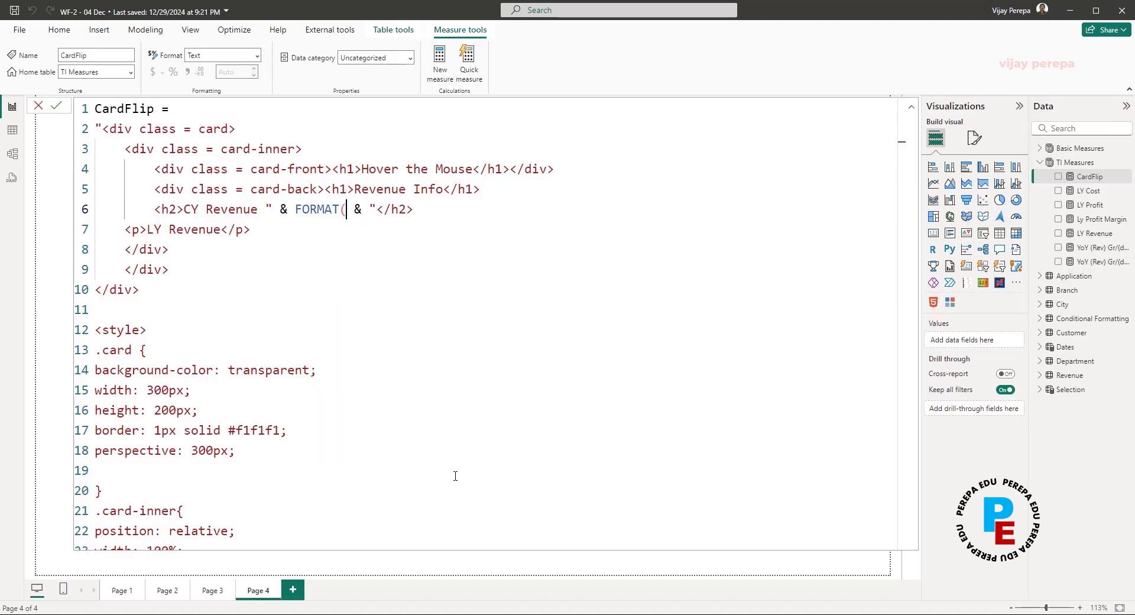
{"action": "type", "text": "[Total Revenue]/(10^6),\"#,##.00\""}
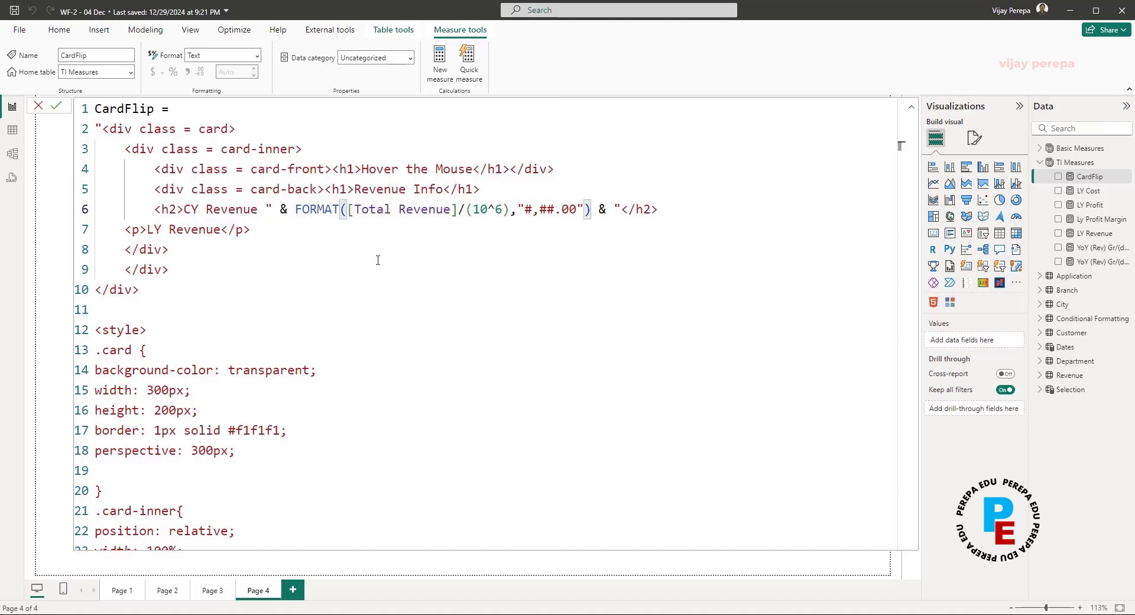
- Add the same FORMAT expression with [LY Revenue] to the LY Revenue line
{"action": "left_click", "coordinate": [295, 209]}
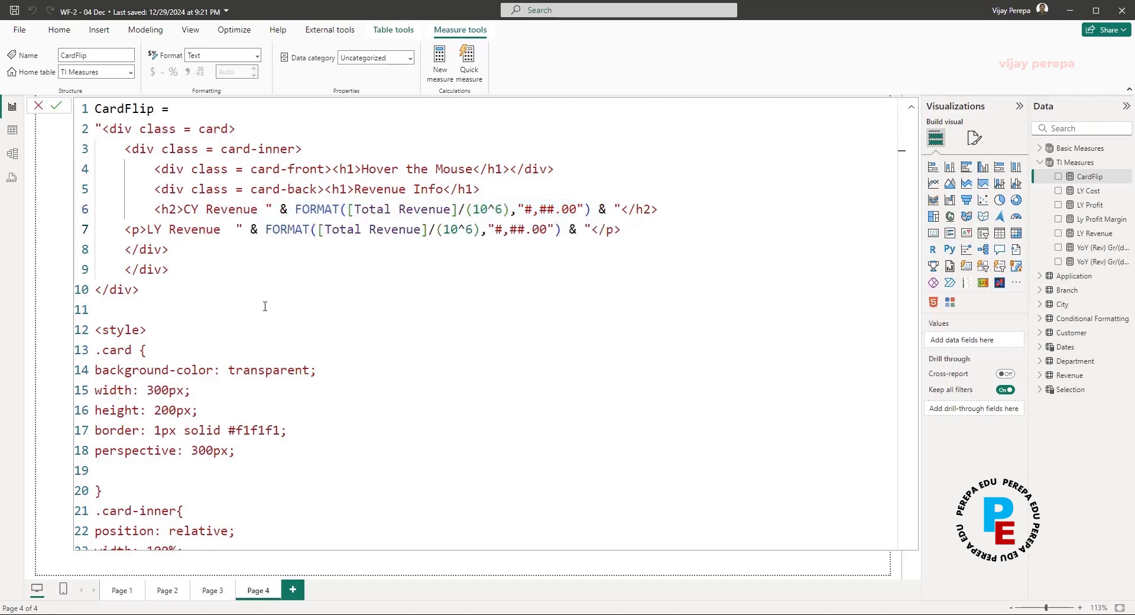
{"action": "mouse_move", "coordinate": [364, 229]}
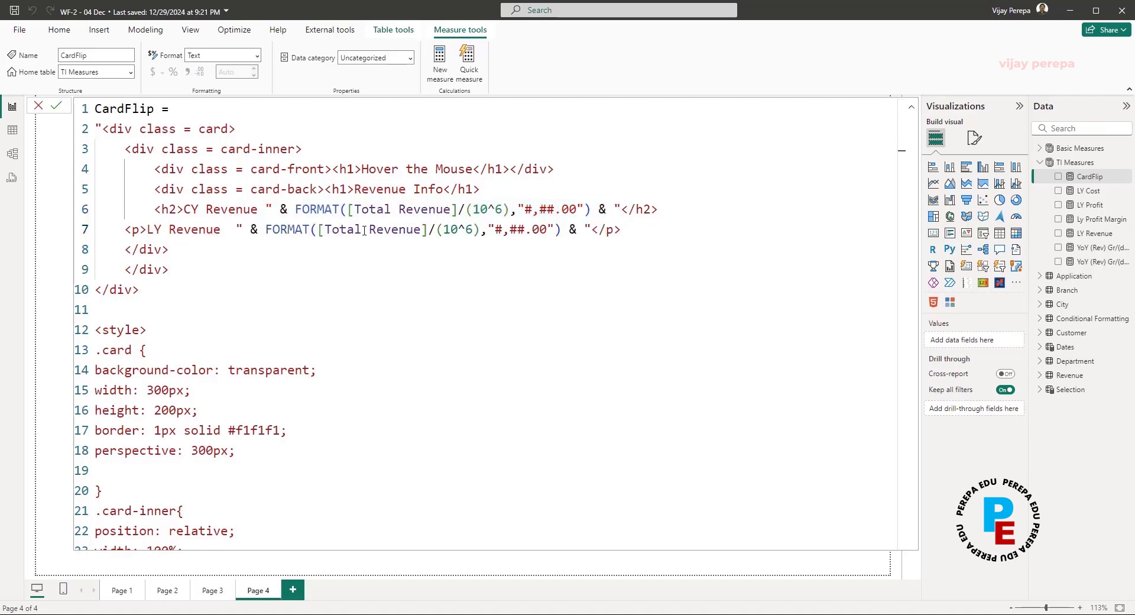
{"action": "type", "text": "LY"}
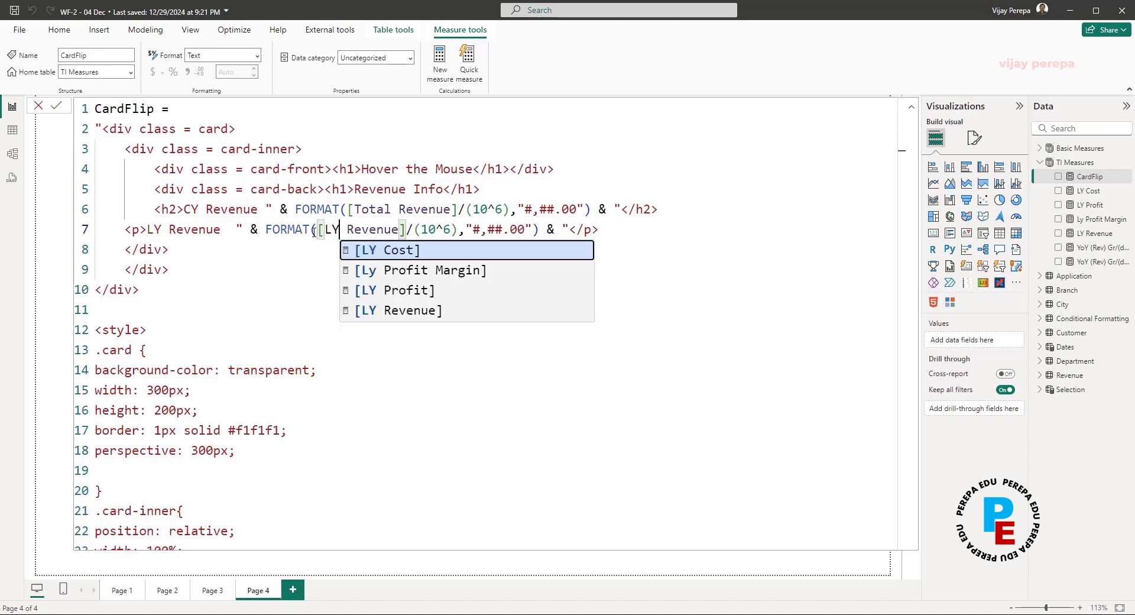
{"action": "left_click", "coordinate": [397, 310]}
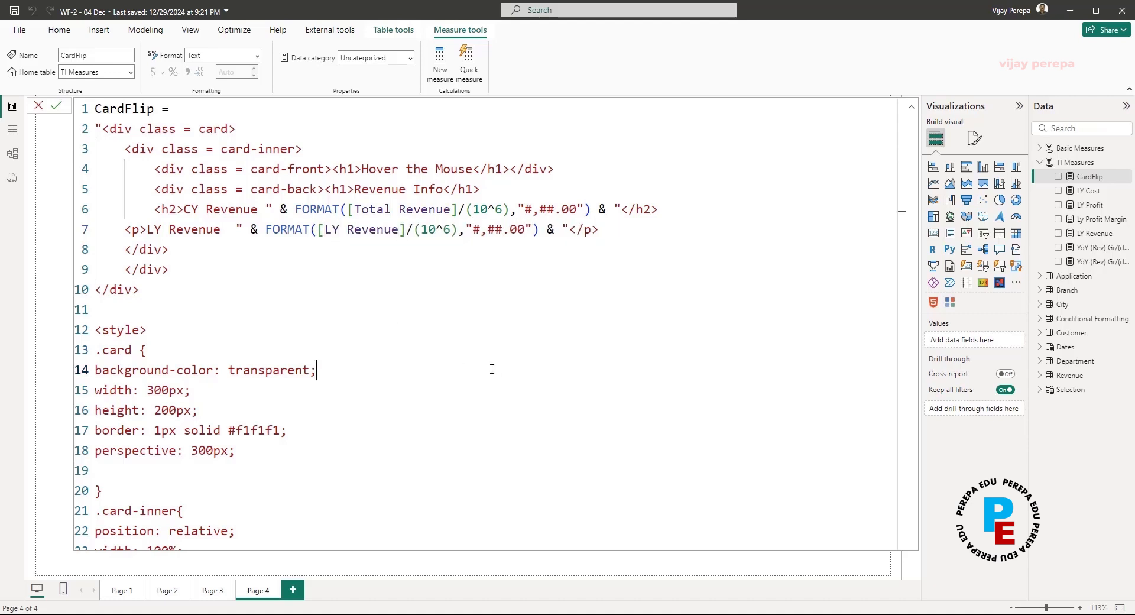
{"action": "mouse_move", "coordinate": [7, 532]}
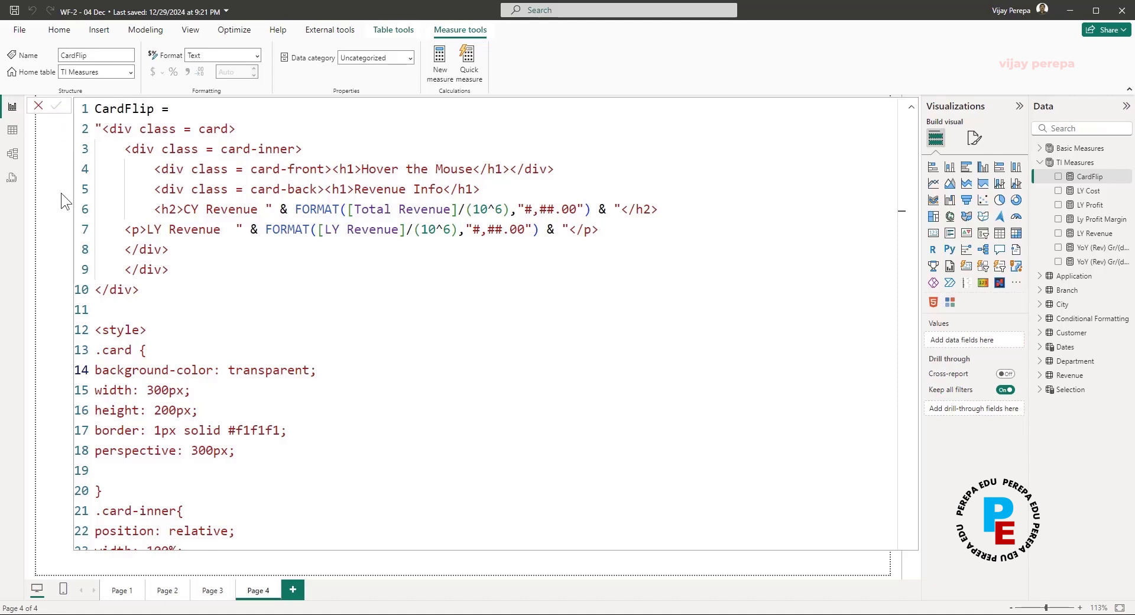
{"action": "mouse_move", "coordinate": [909, 118]}
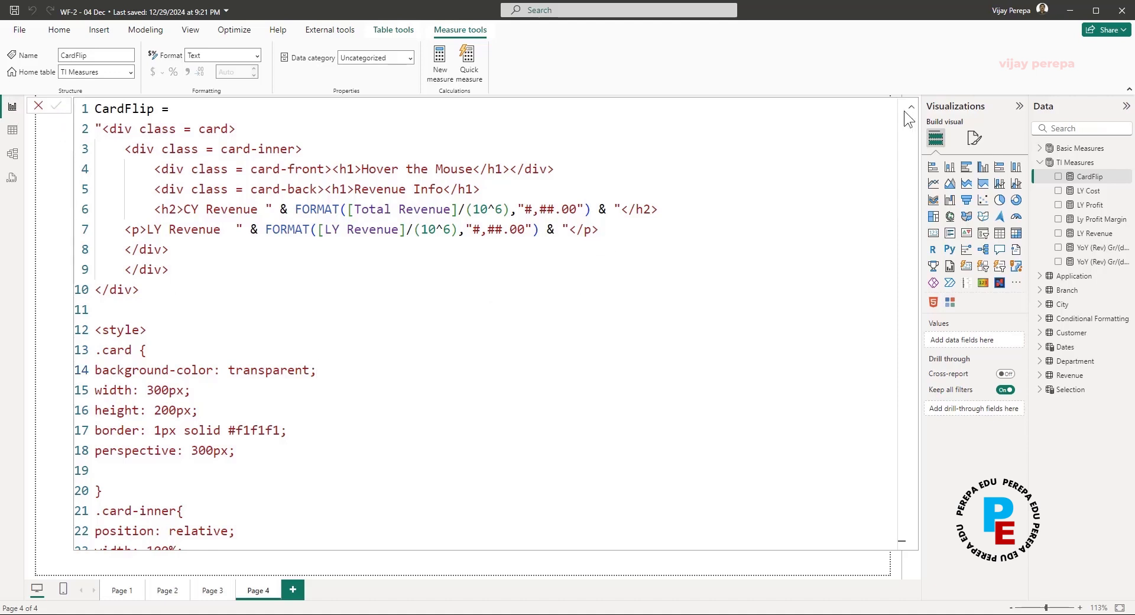
- Commit CardFlip so the card's back face shows CY Revenue 979.99 and LY Revenue 979.24
{"action": "left_click", "coordinate": [909, 106]}
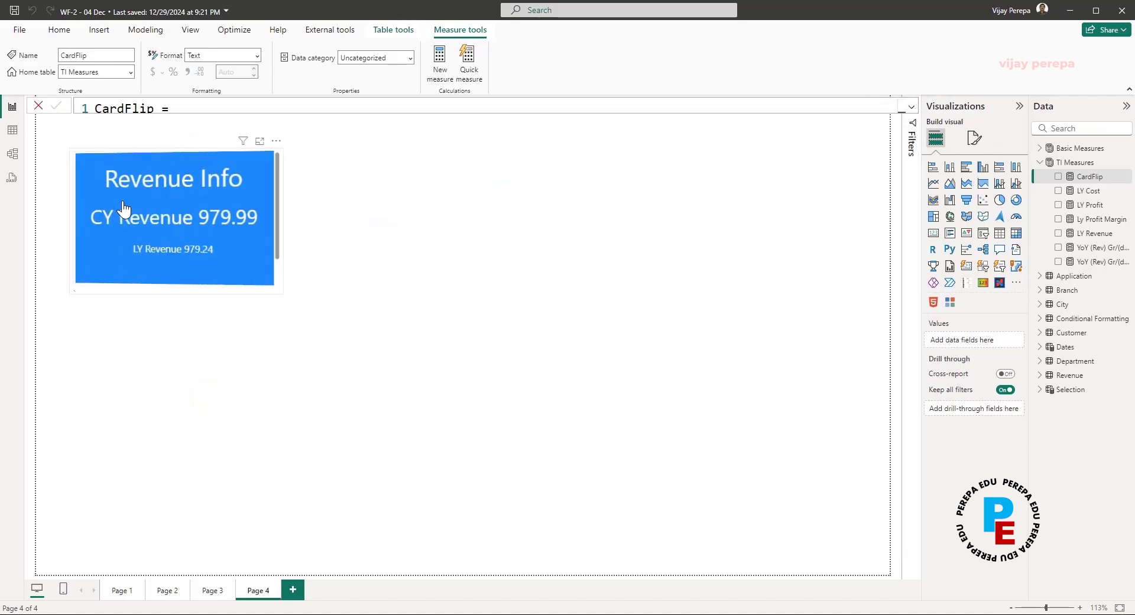
{"action": "mouse_move", "coordinate": [296, 340]}
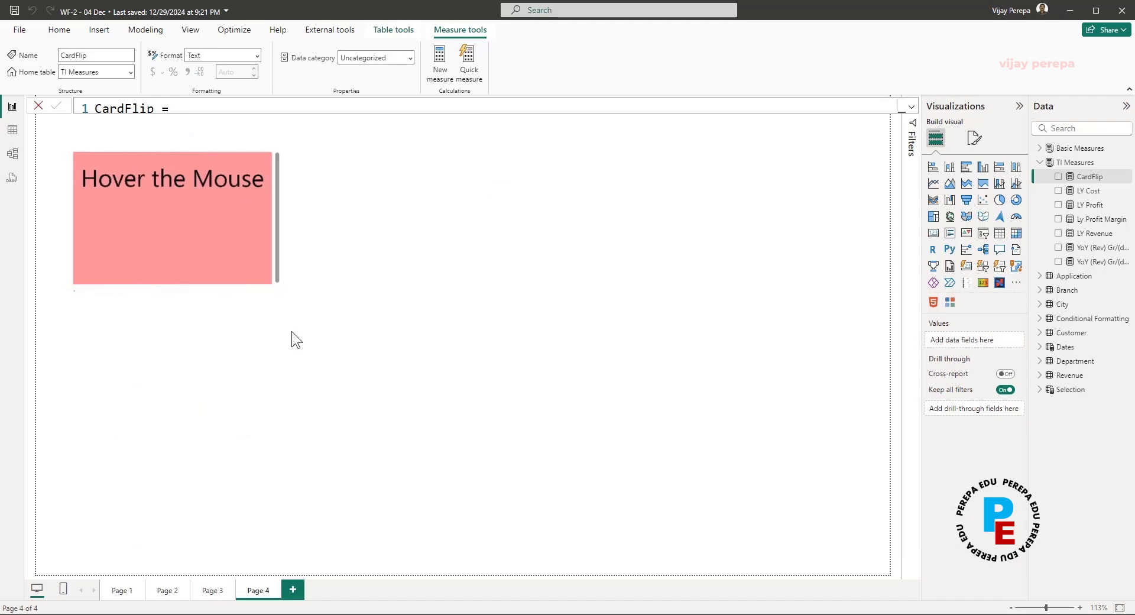
{"action": "mouse_move", "coordinate": [173, 217]}
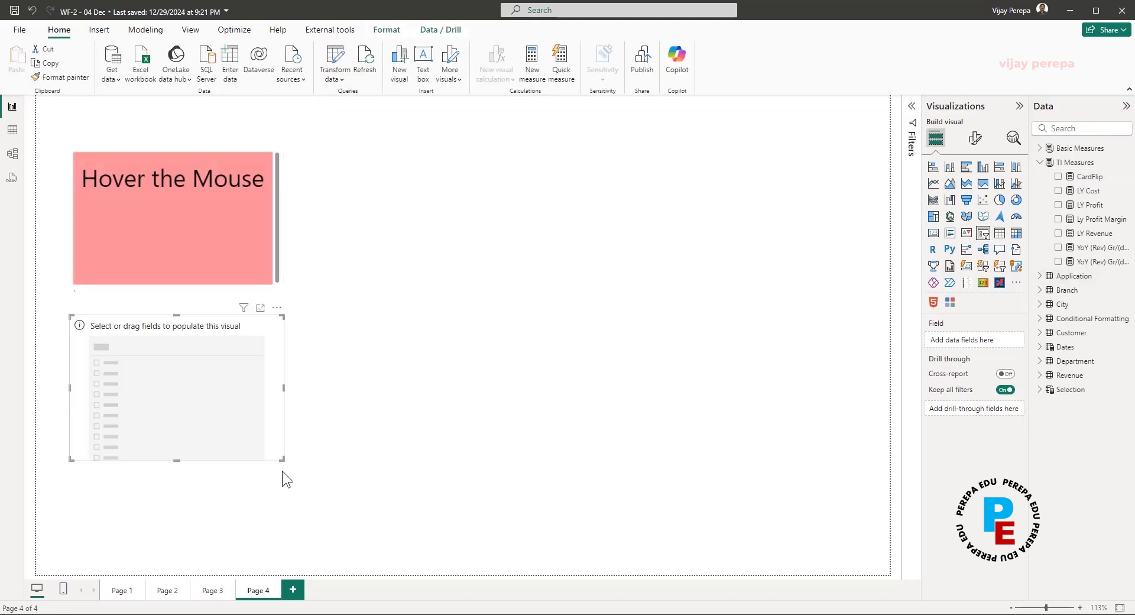
- Place a Dates Year slicer beside the card in Tile style and select 2019, showing CY 191.70 and LY 190.35
{"action": "left_click_drag", "start_coordinate": [178, 388], "coordinate": [483, 201]}
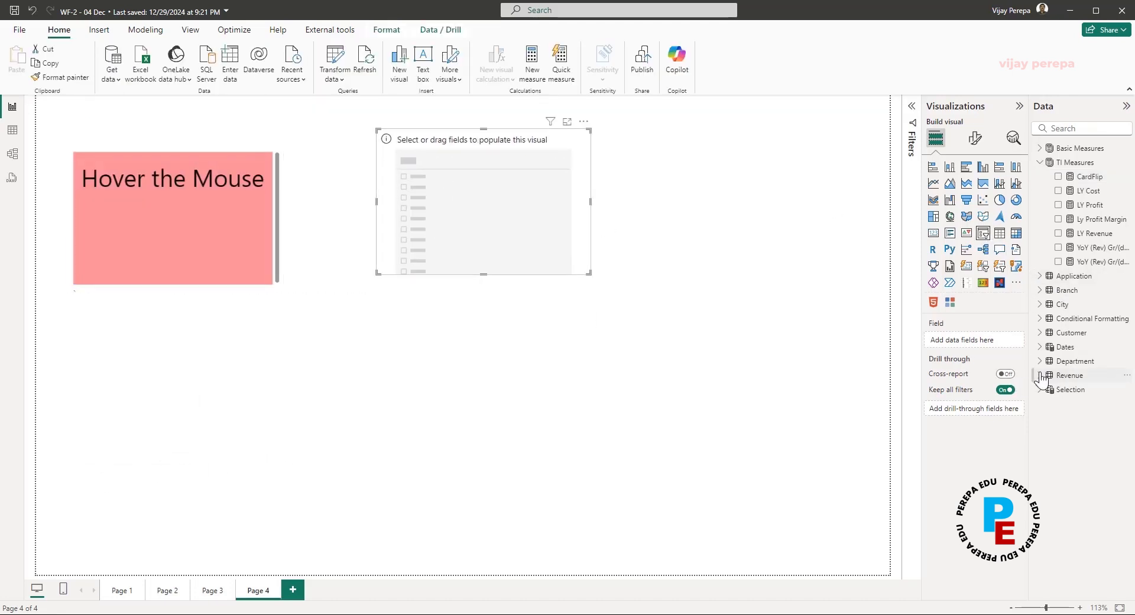
{"action": "left_click", "coordinate": [1065, 346]}
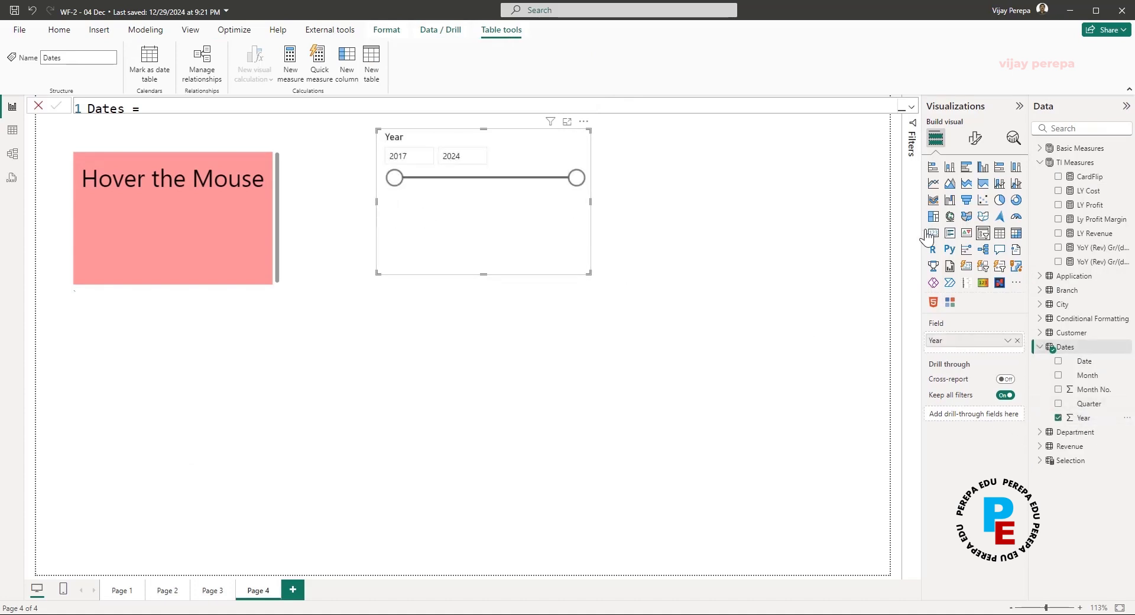
{"action": "left_click", "coordinate": [974, 138]}
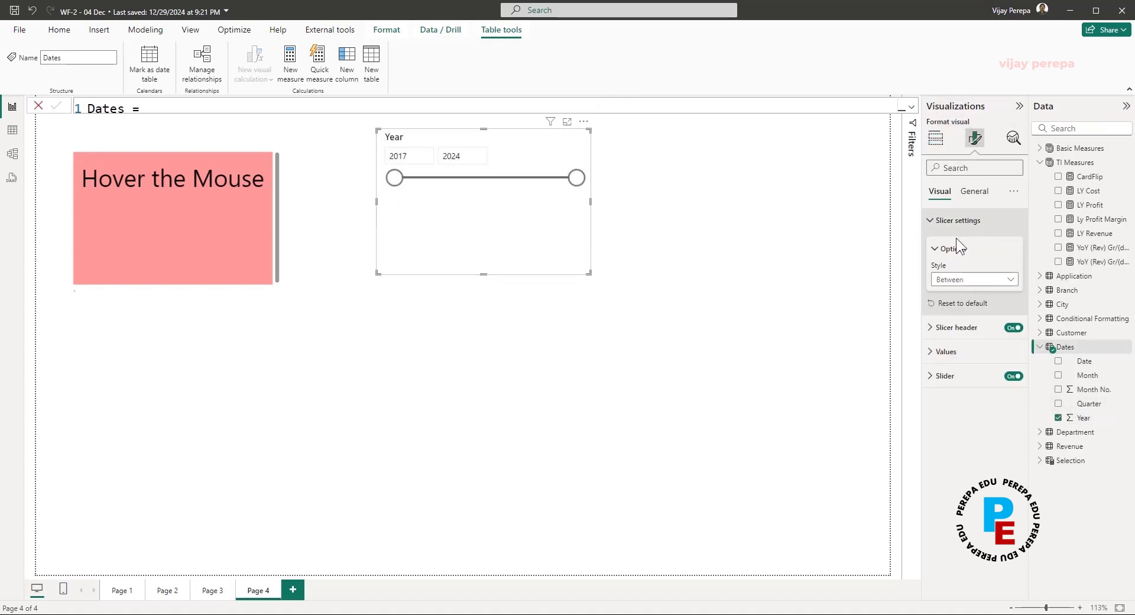
{"action": "left_click", "coordinate": [973, 279]}
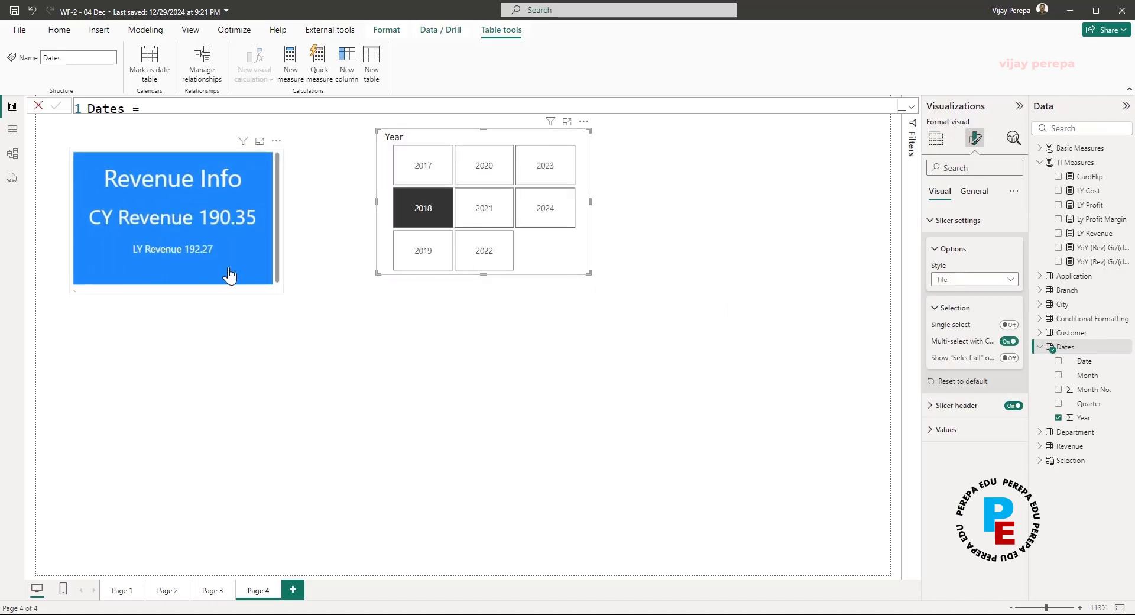
{"action": "mouse_move", "coordinate": [214, 260]}
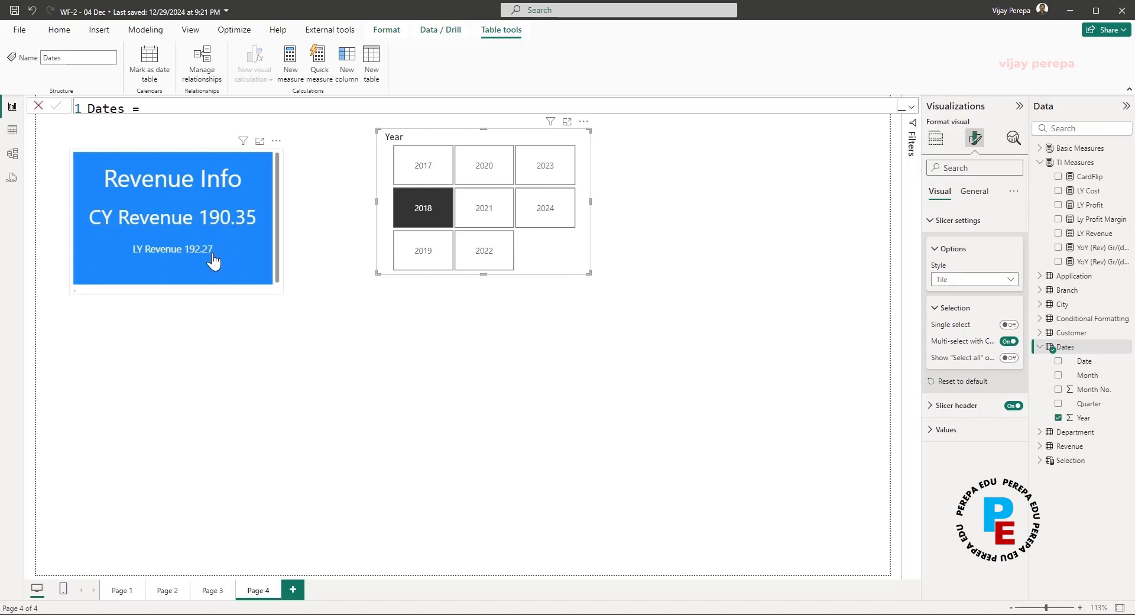
{"action": "mouse_move", "coordinate": [185, 282]}
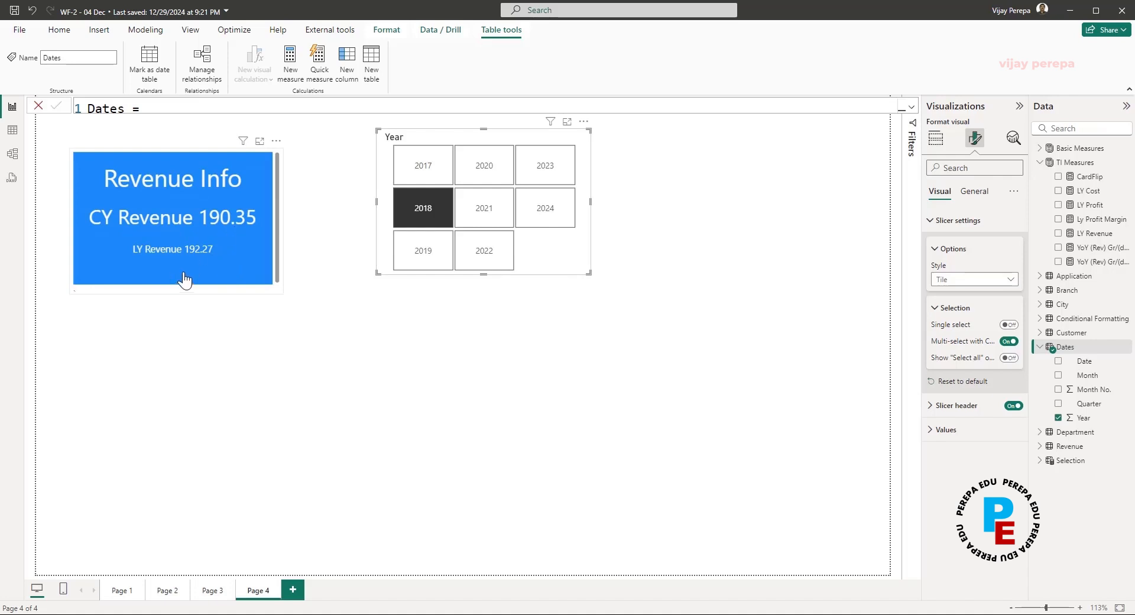
{"action": "left_click", "coordinate": [424, 250]}
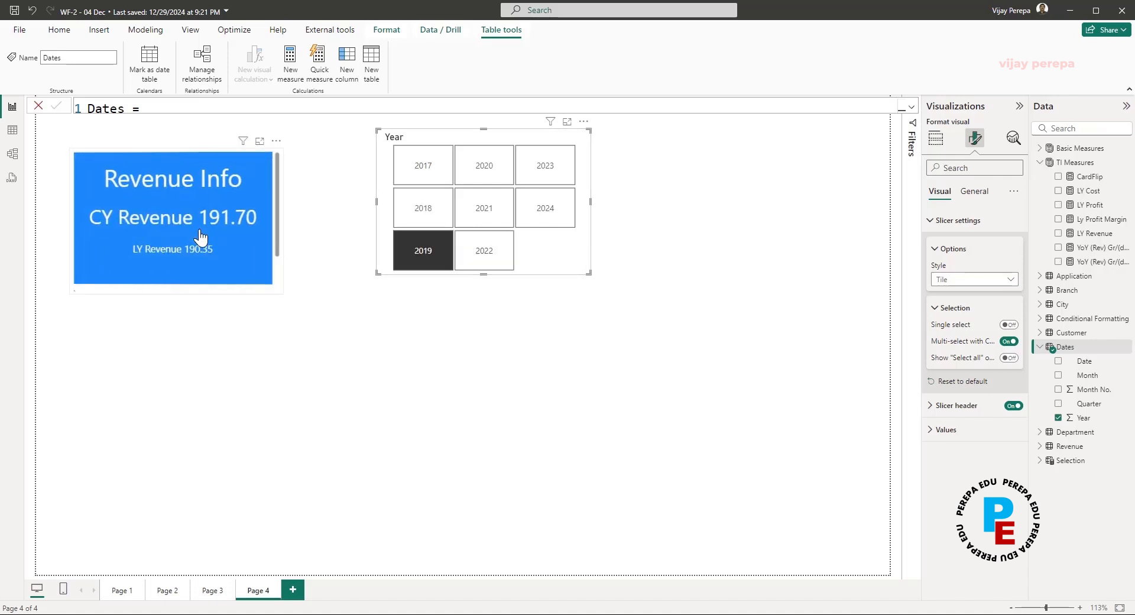